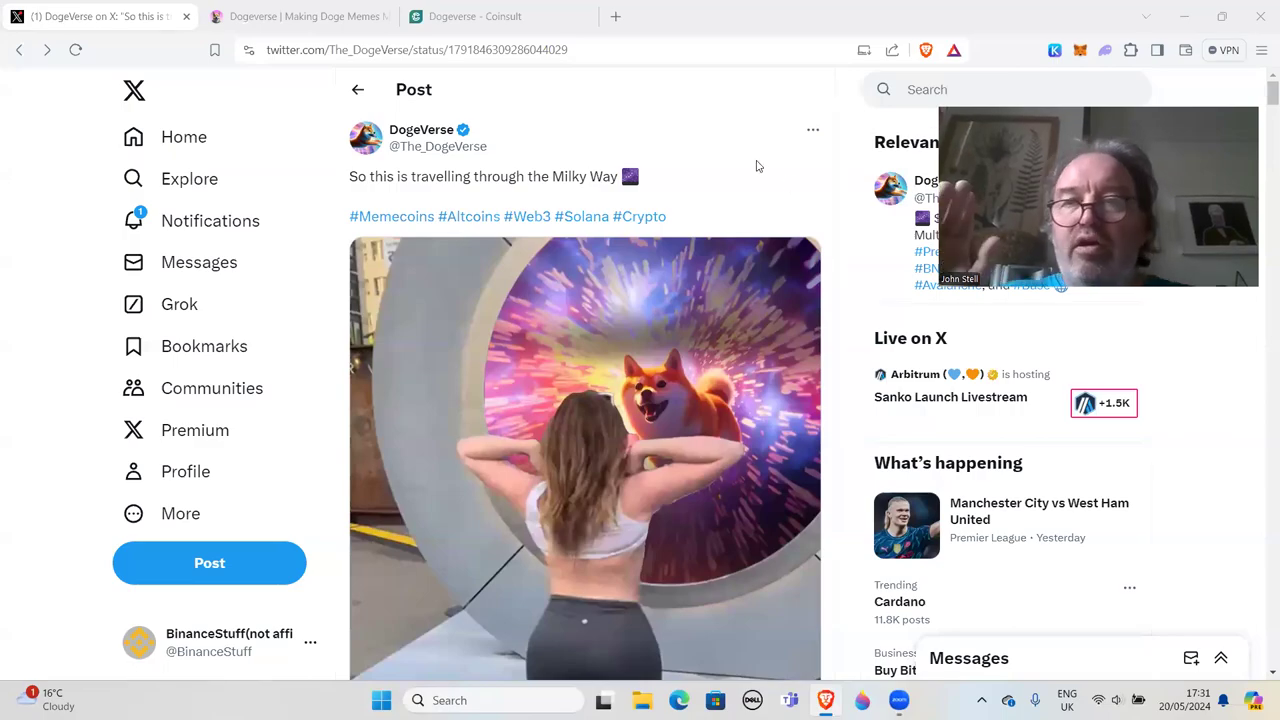
pyautogui.moveTo(672, 178)
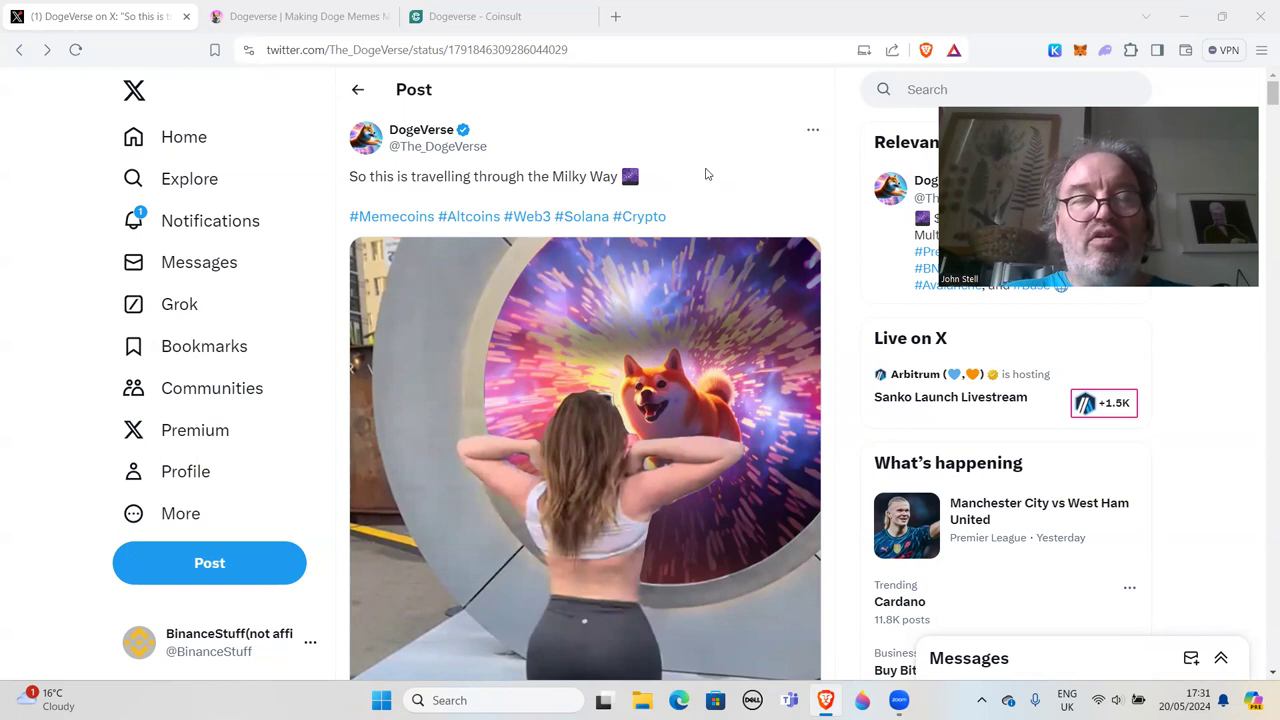
pyautogui.moveTo(595, 115)
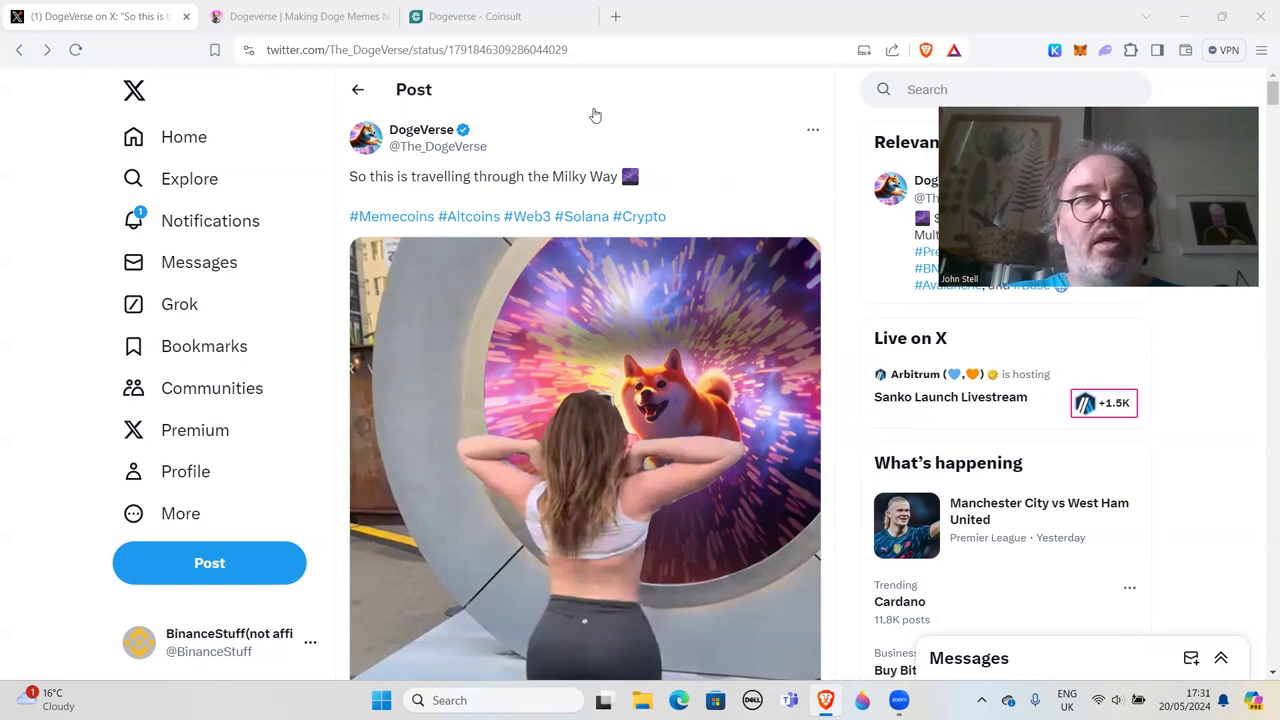
# Step: Switch to the Dogeverse site's tokenomics section showing the 200 billion token allocation
pyautogui.click(295, 16)
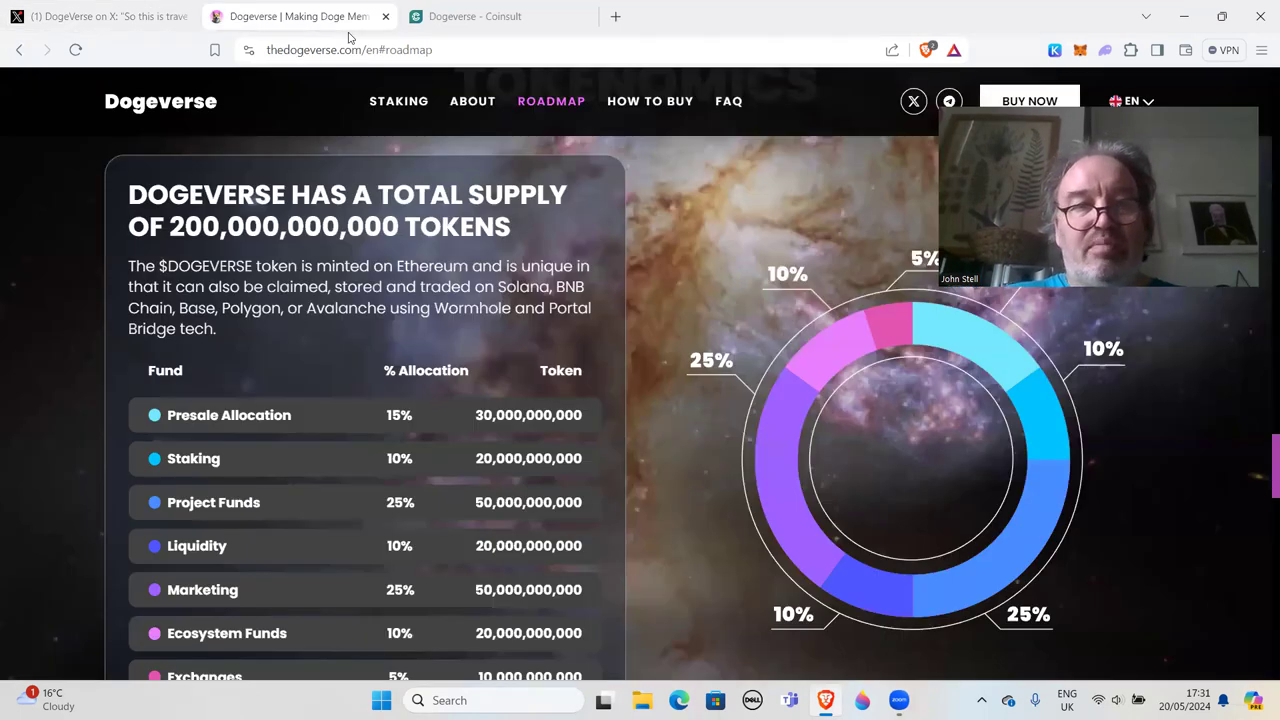
pyautogui.moveTo(587, 425)
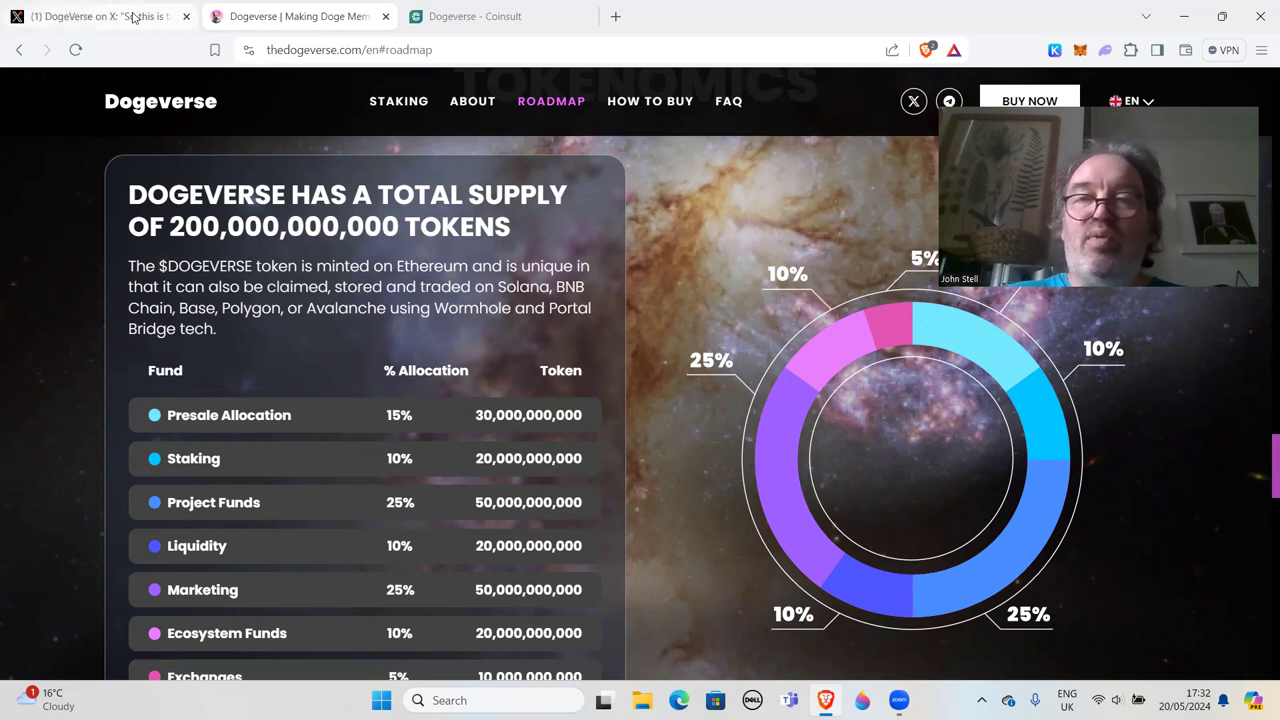
pyautogui.moveTo(95, 16)
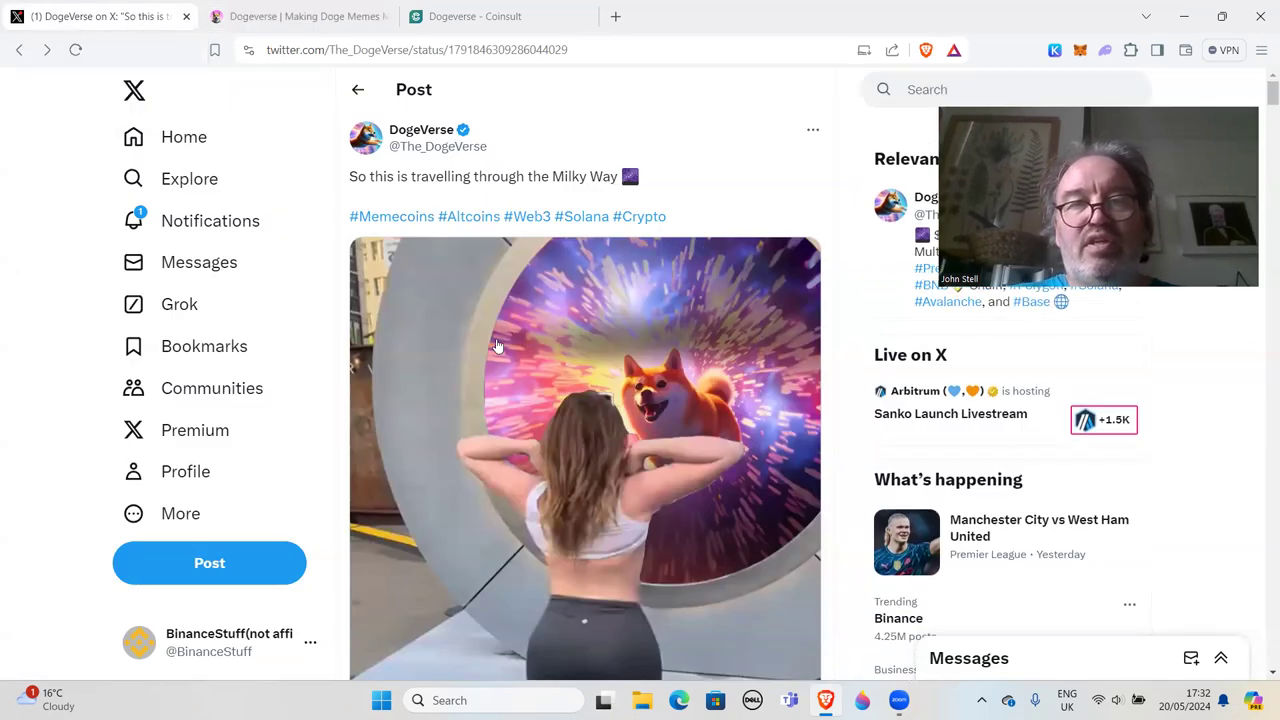
pyautogui.moveTo(603, 350)
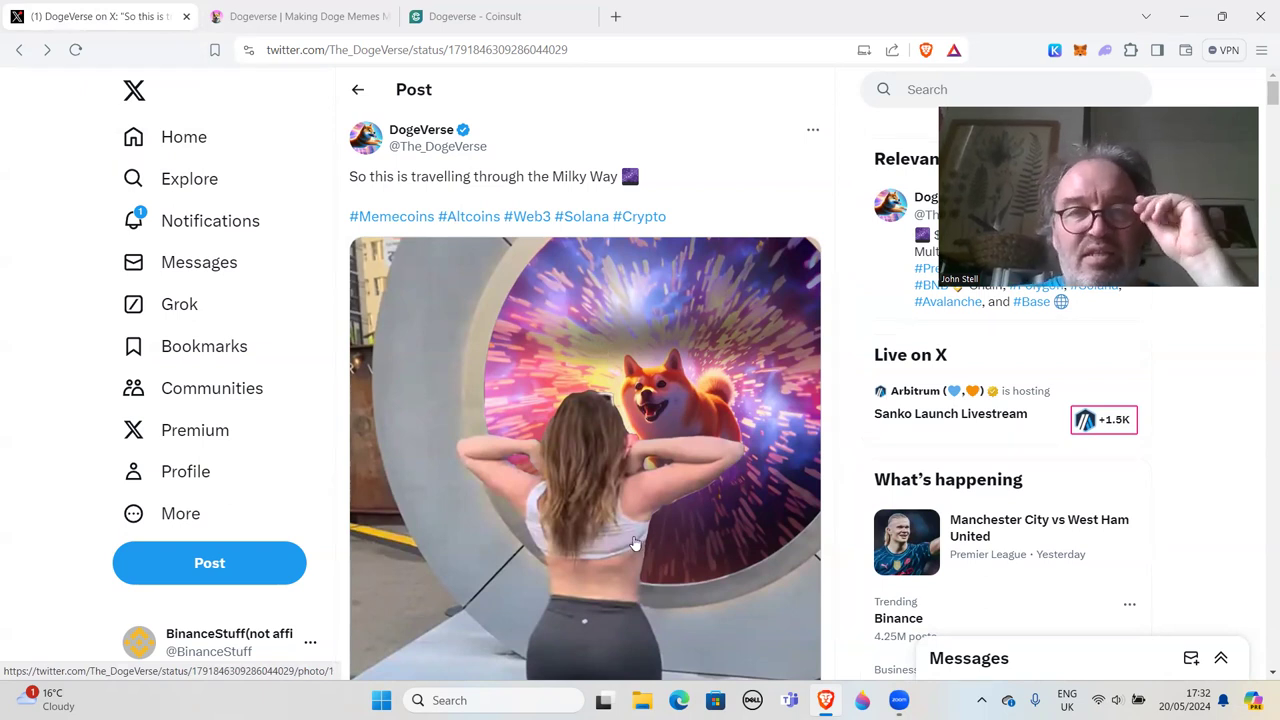
pyautogui.moveTo(610, 242)
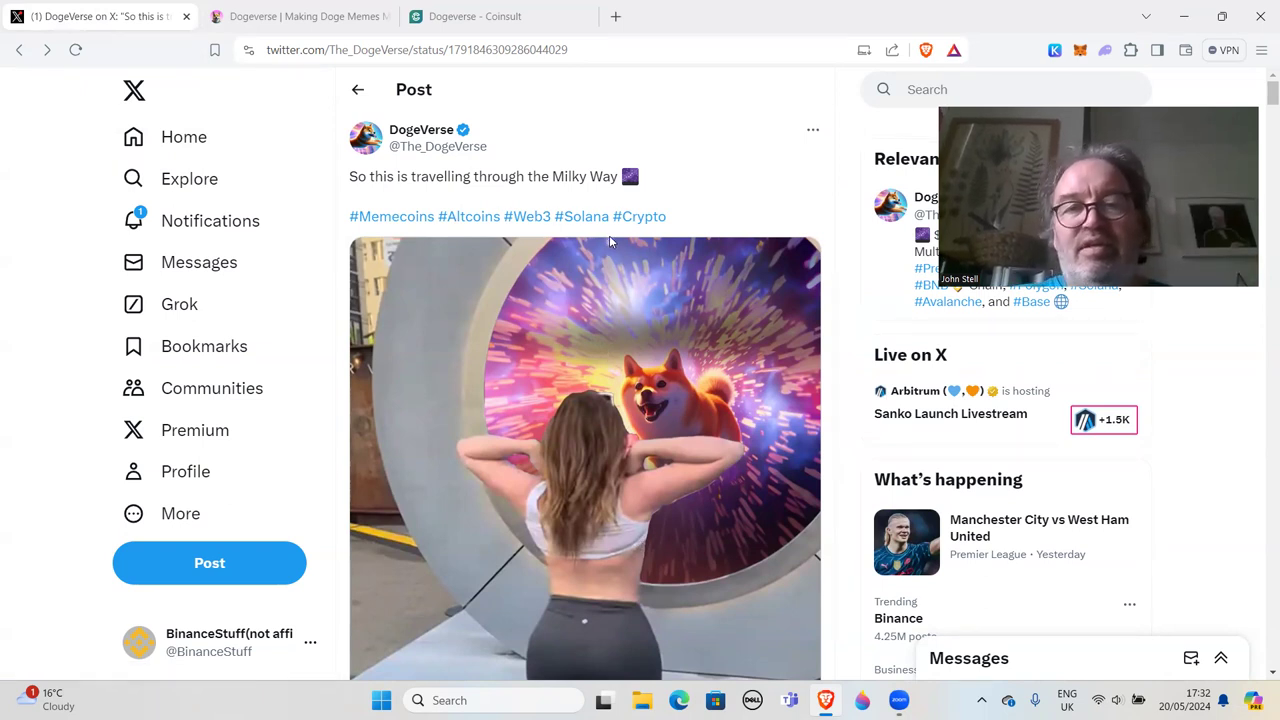
# Step: Scroll the DogeVerse Milky Way post down to its posting date and 53.6K views
pyautogui.scroll(-3)
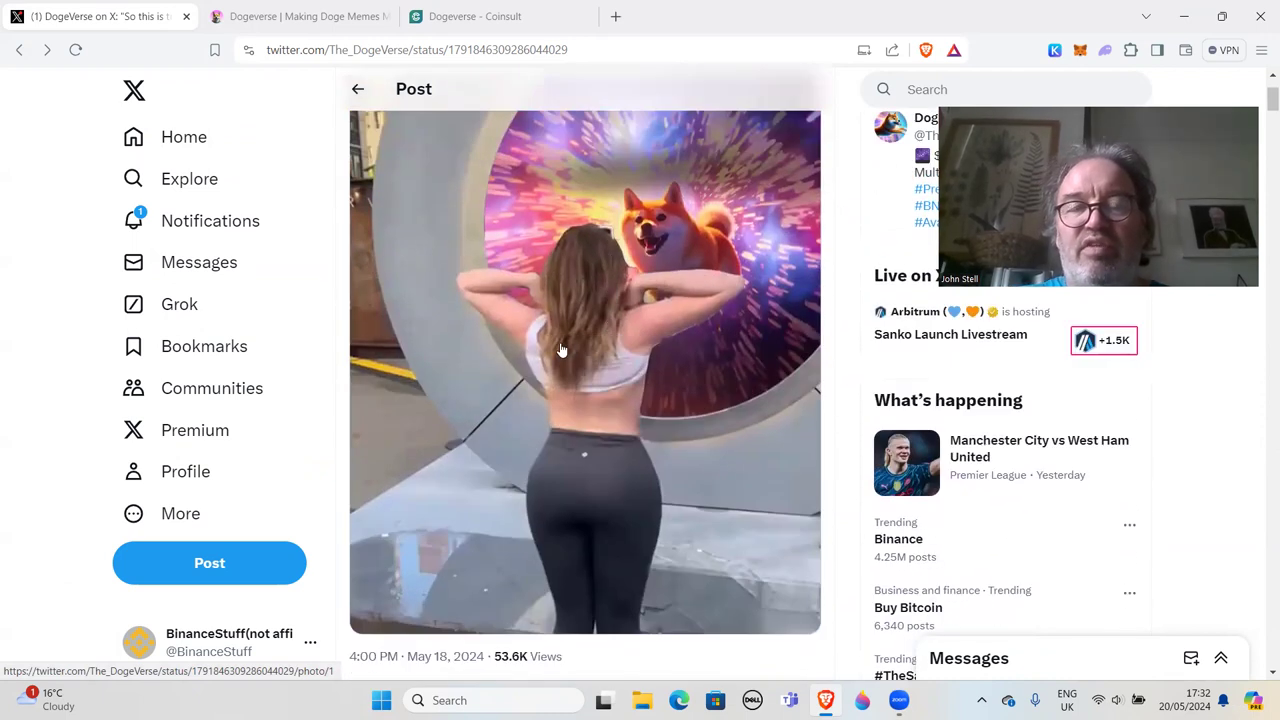
pyautogui.scroll(-3)
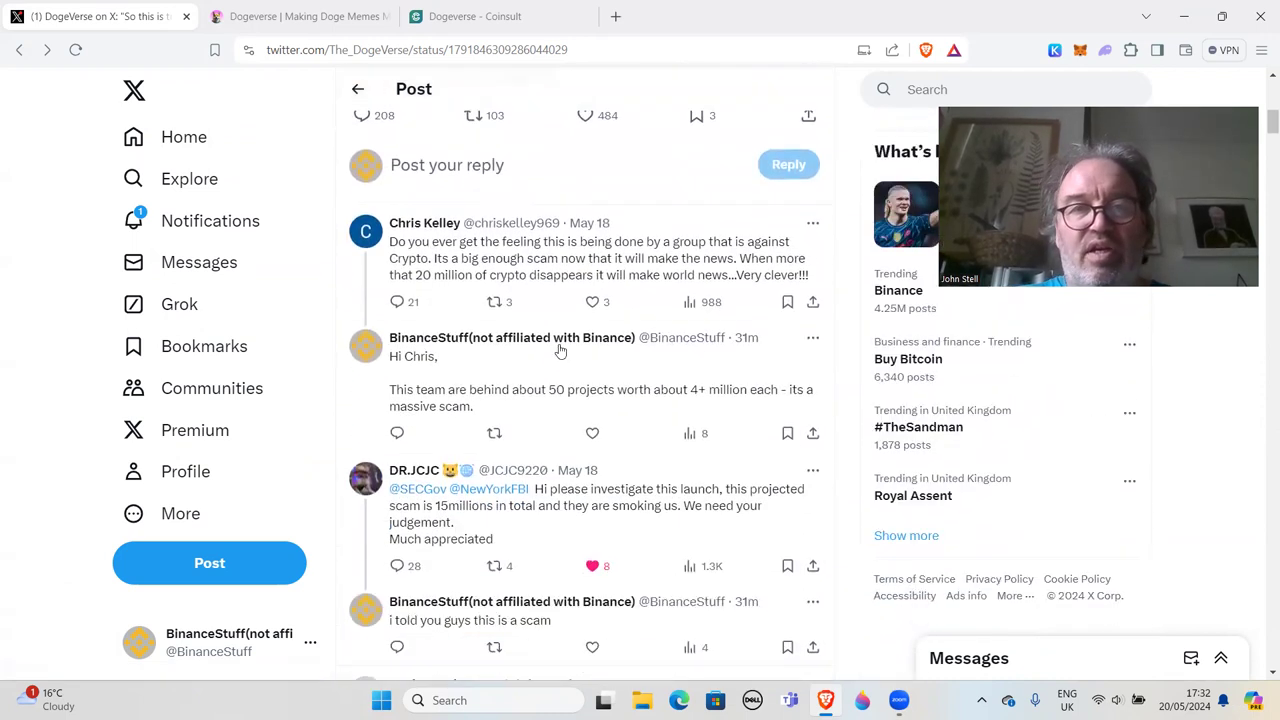
pyautogui.moveTo(440, 238)
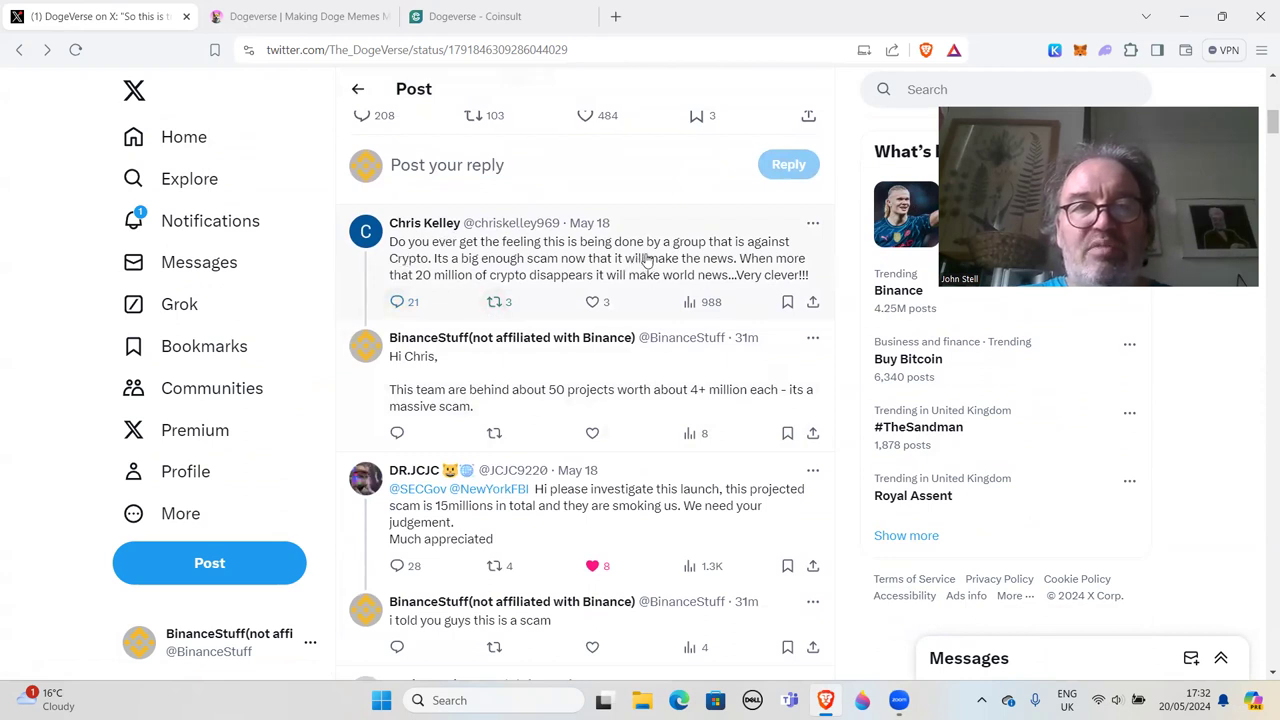
pyautogui.moveTo(463, 274)
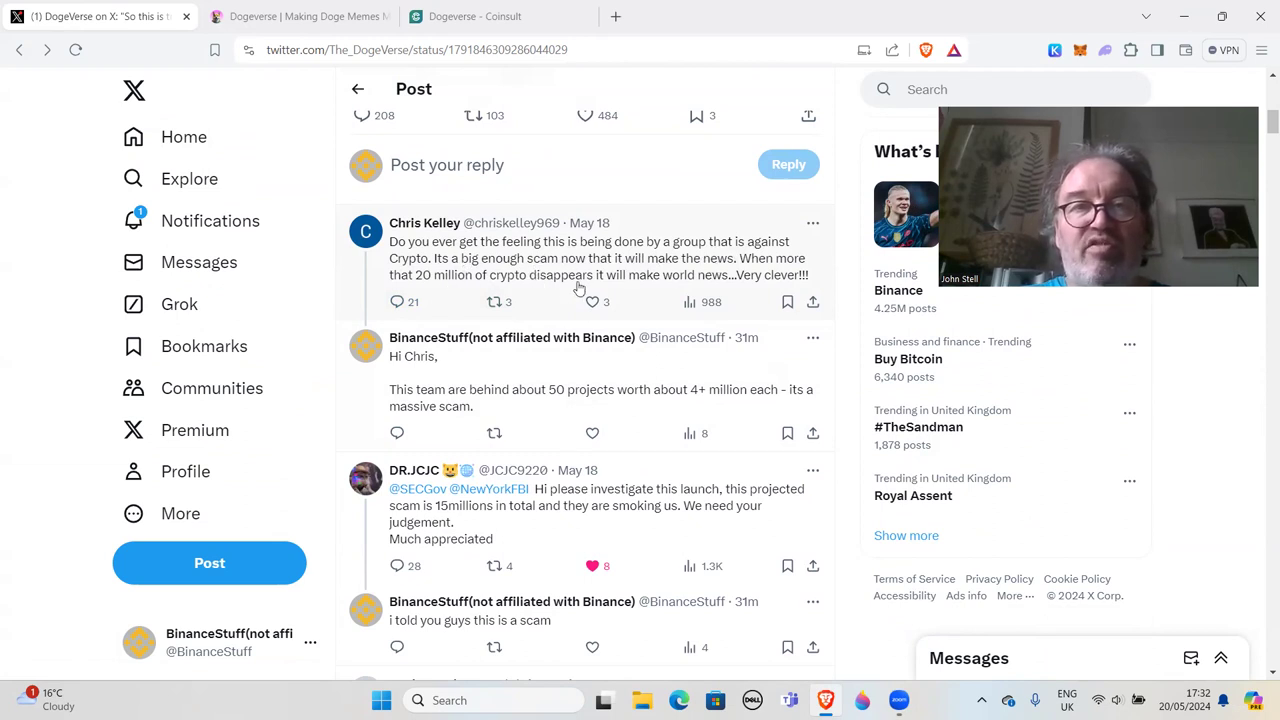
pyautogui.moveTo(763, 290)
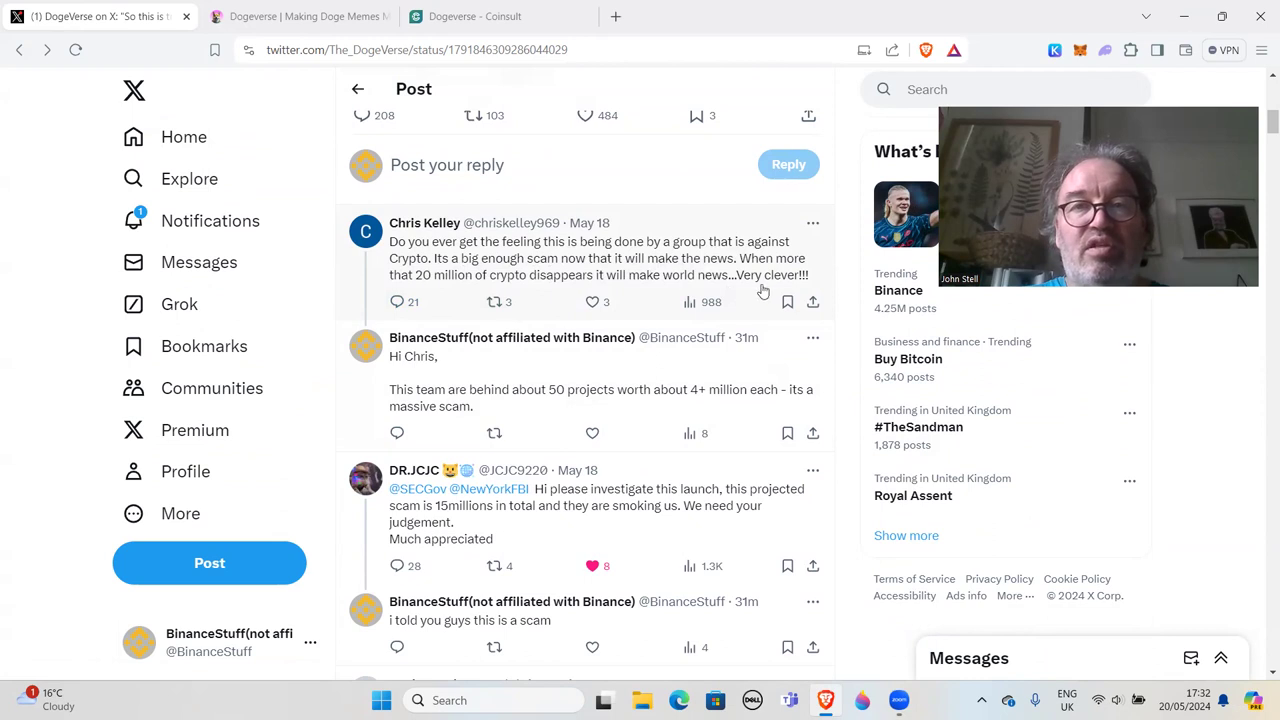
pyautogui.moveTo(785, 288)
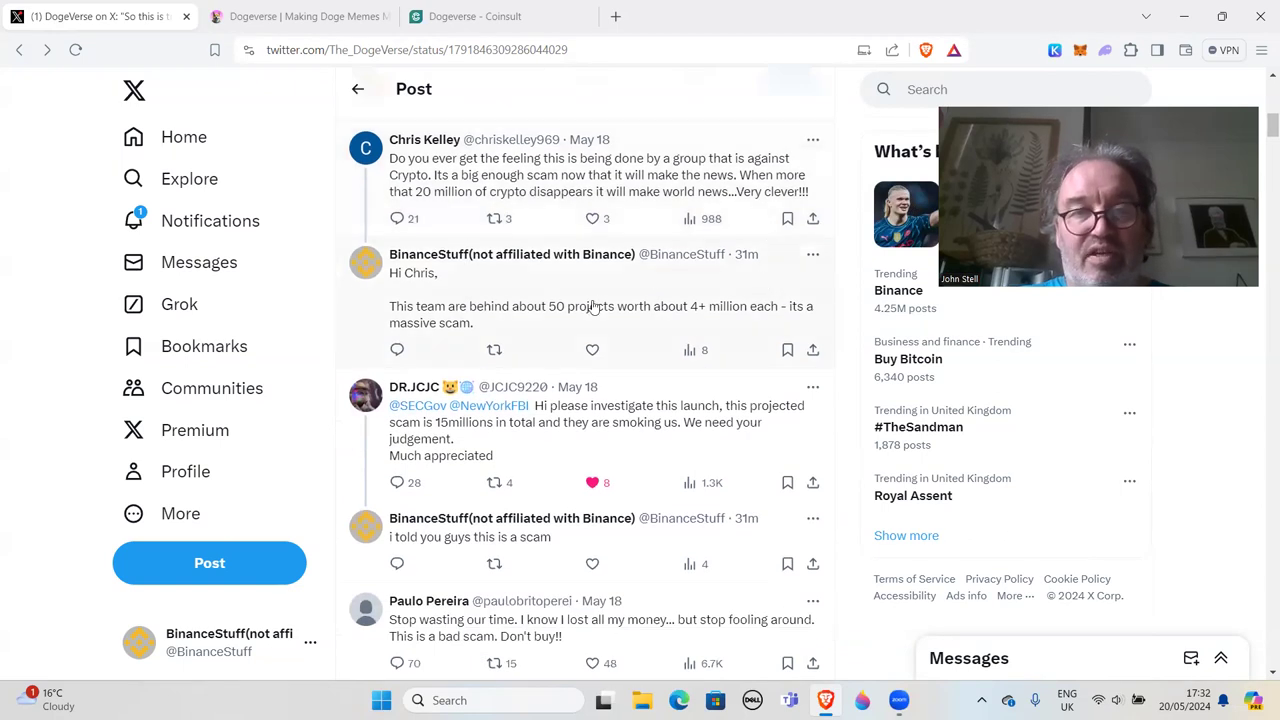
pyautogui.scroll(-3)
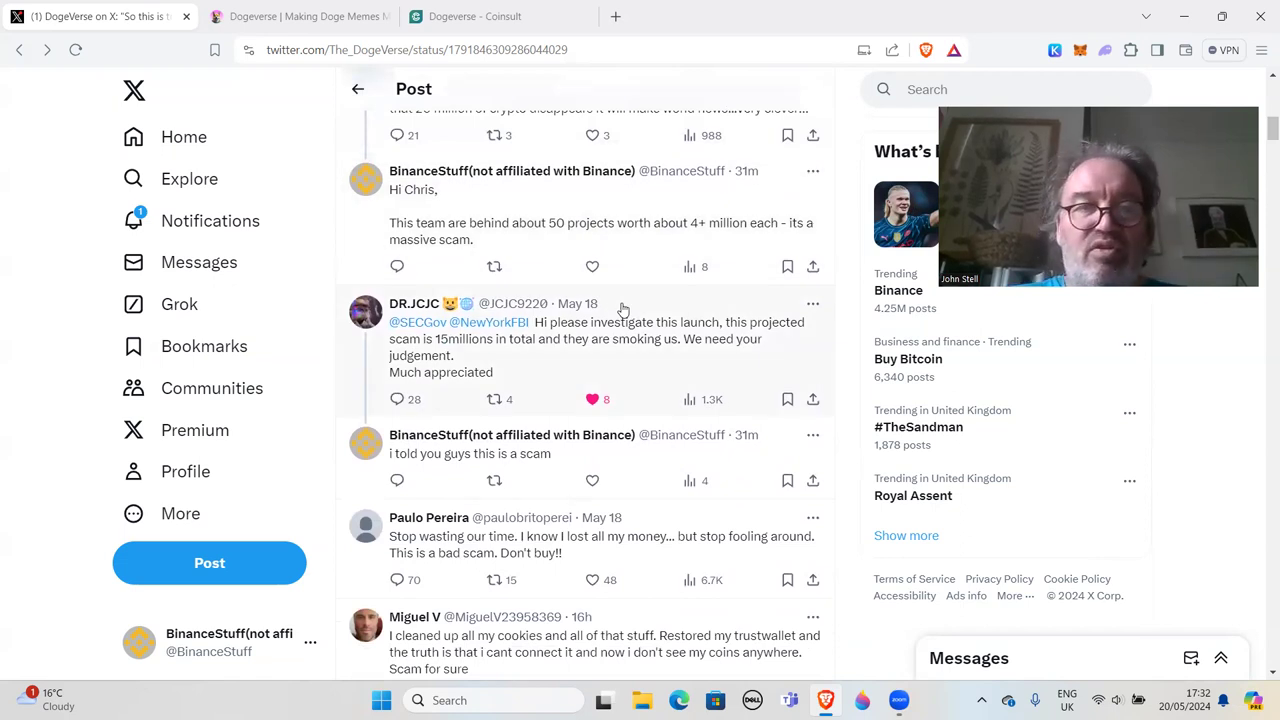
pyautogui.moveTo(593, 349)
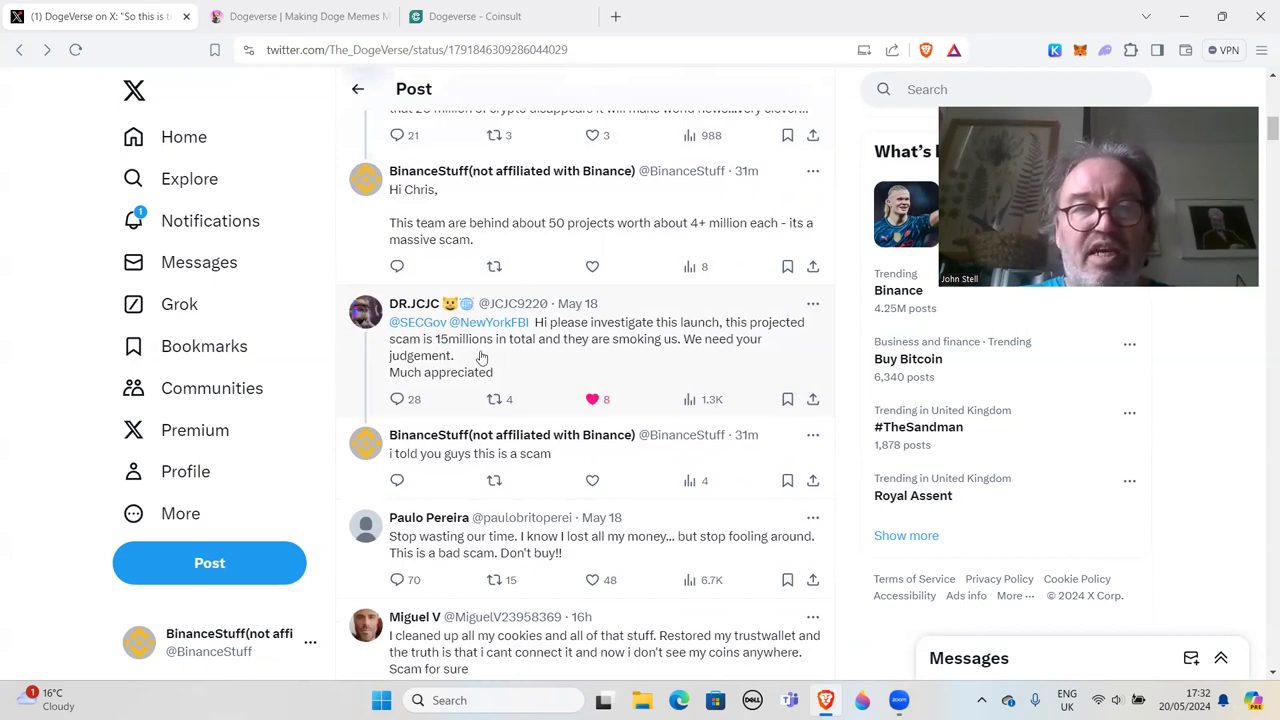
pyautogui.moveTo(697, 357)
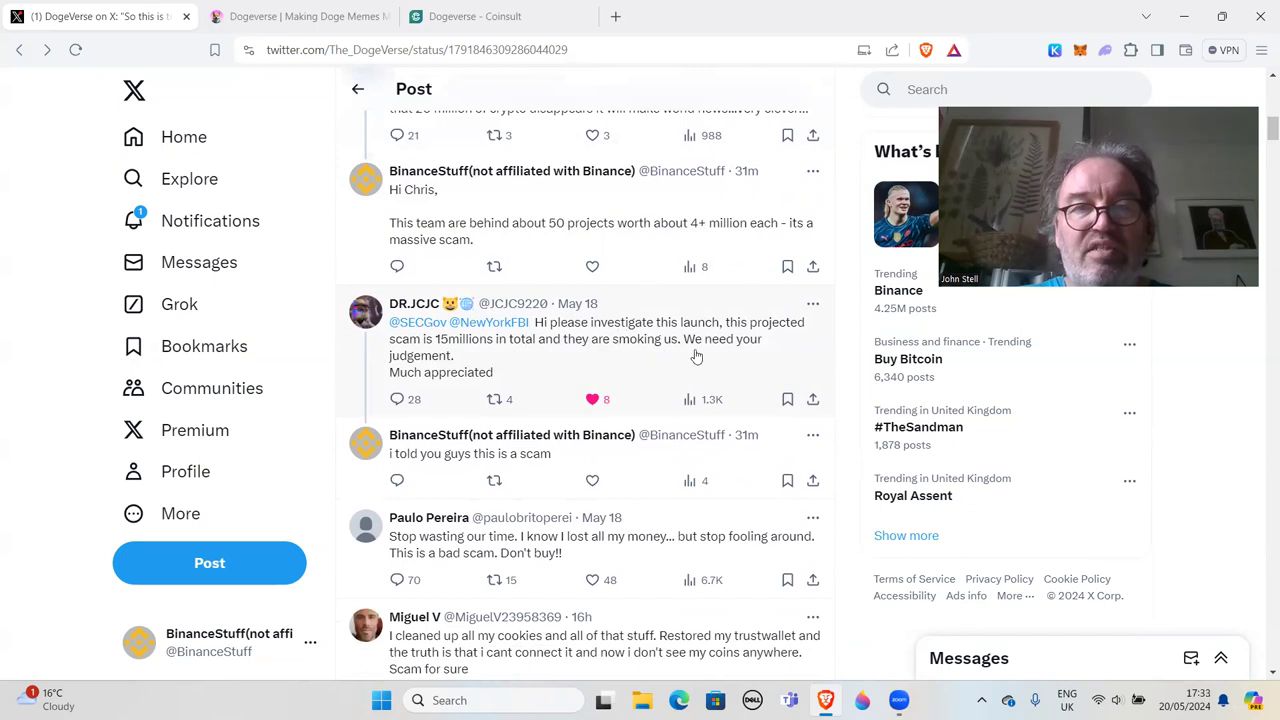
pyautogui.scroll(-3)
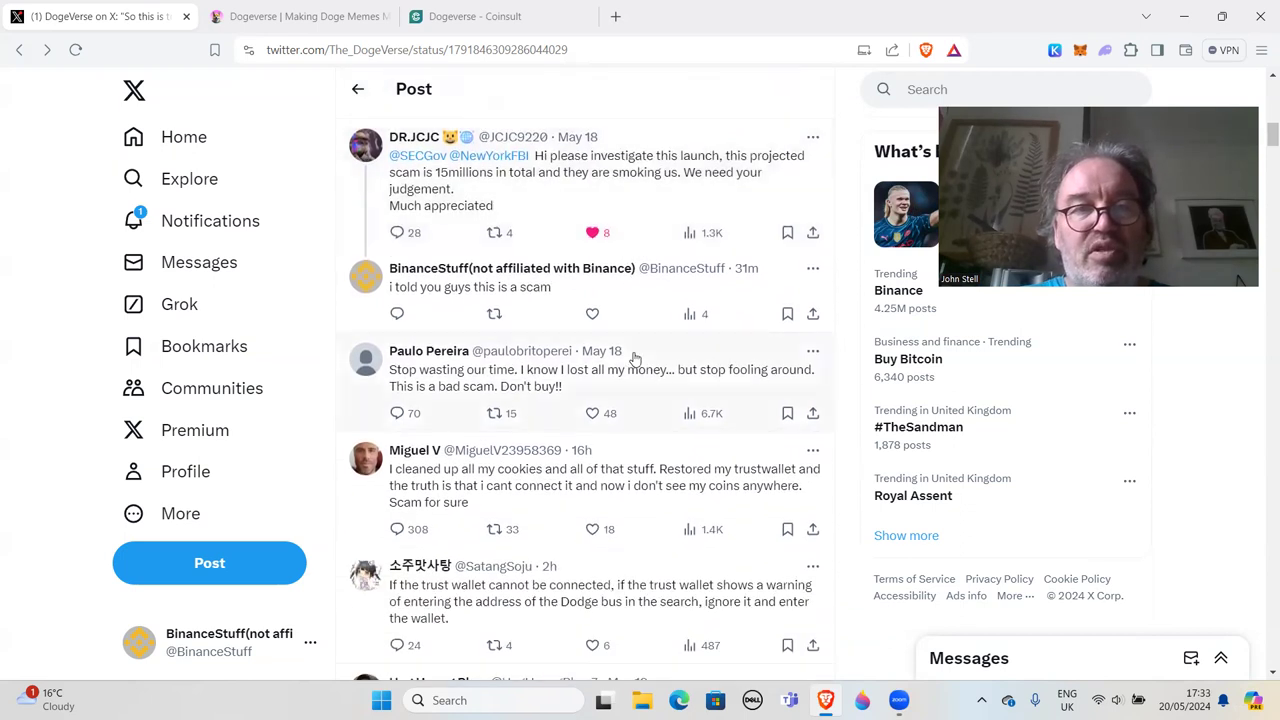
pyautogui.scroll(-3)
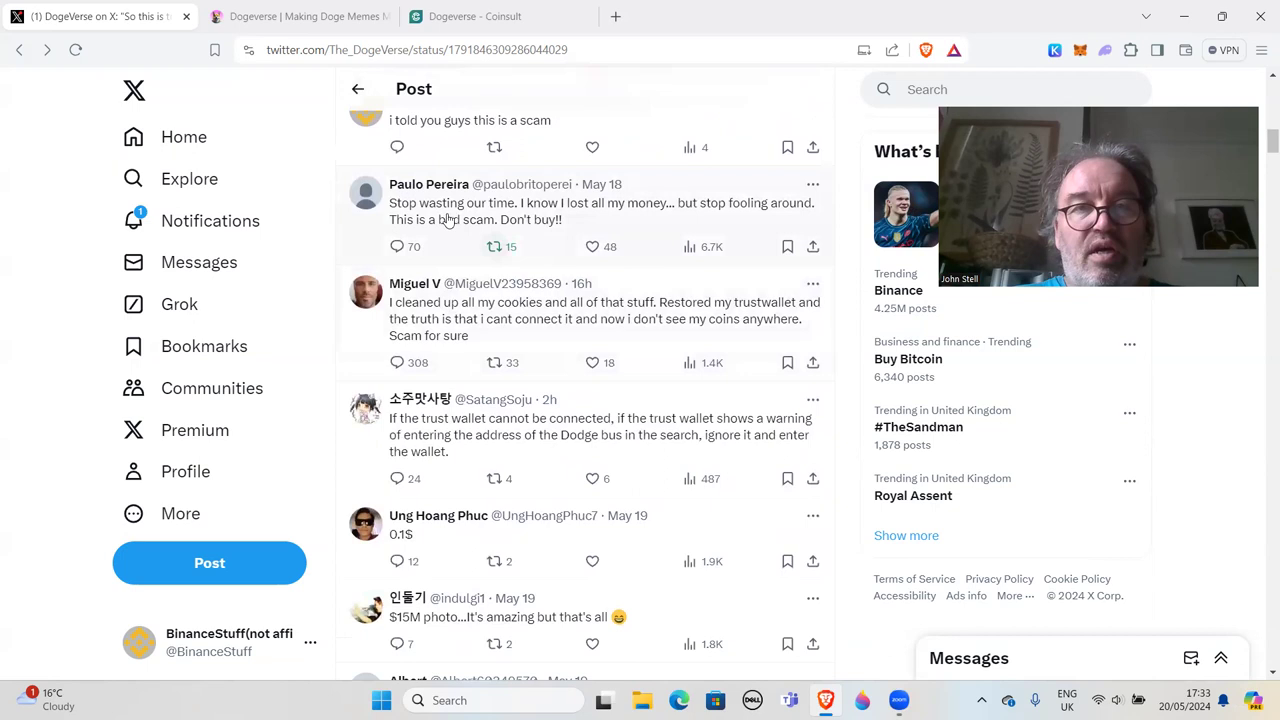
pyautogui.moveTo(637, 222)
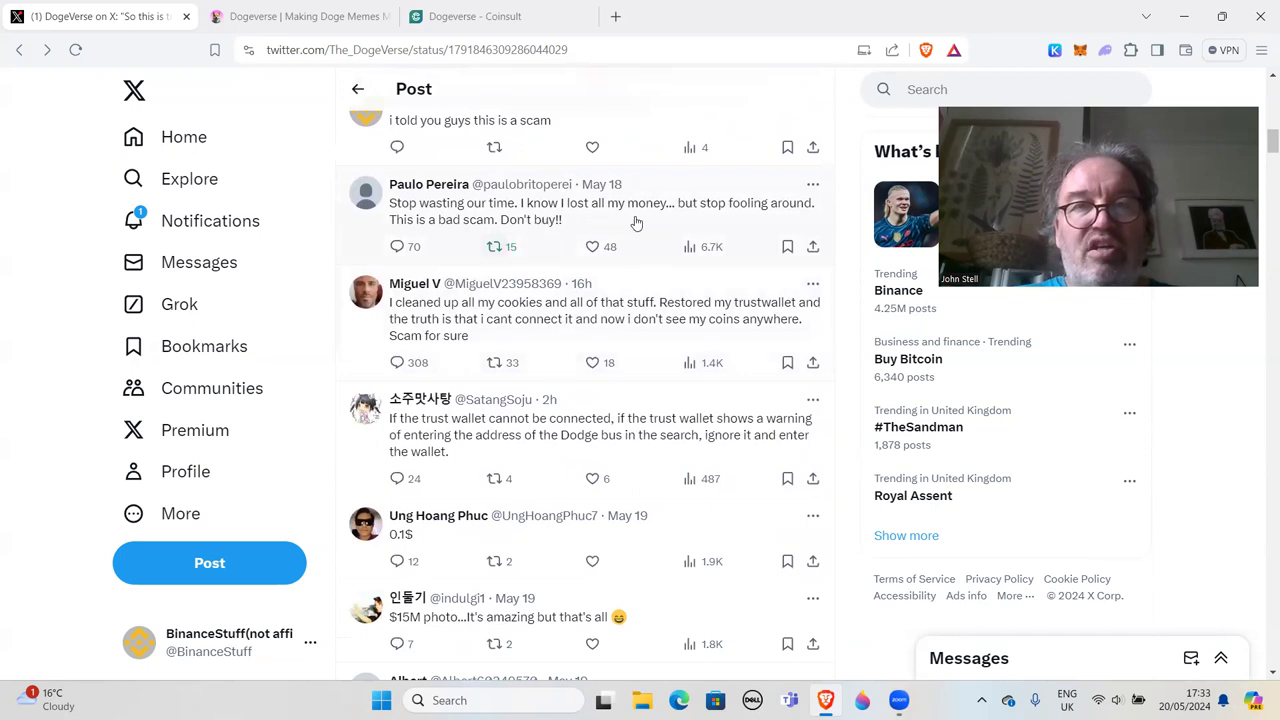
pyautogui.moveTo(510, 247)
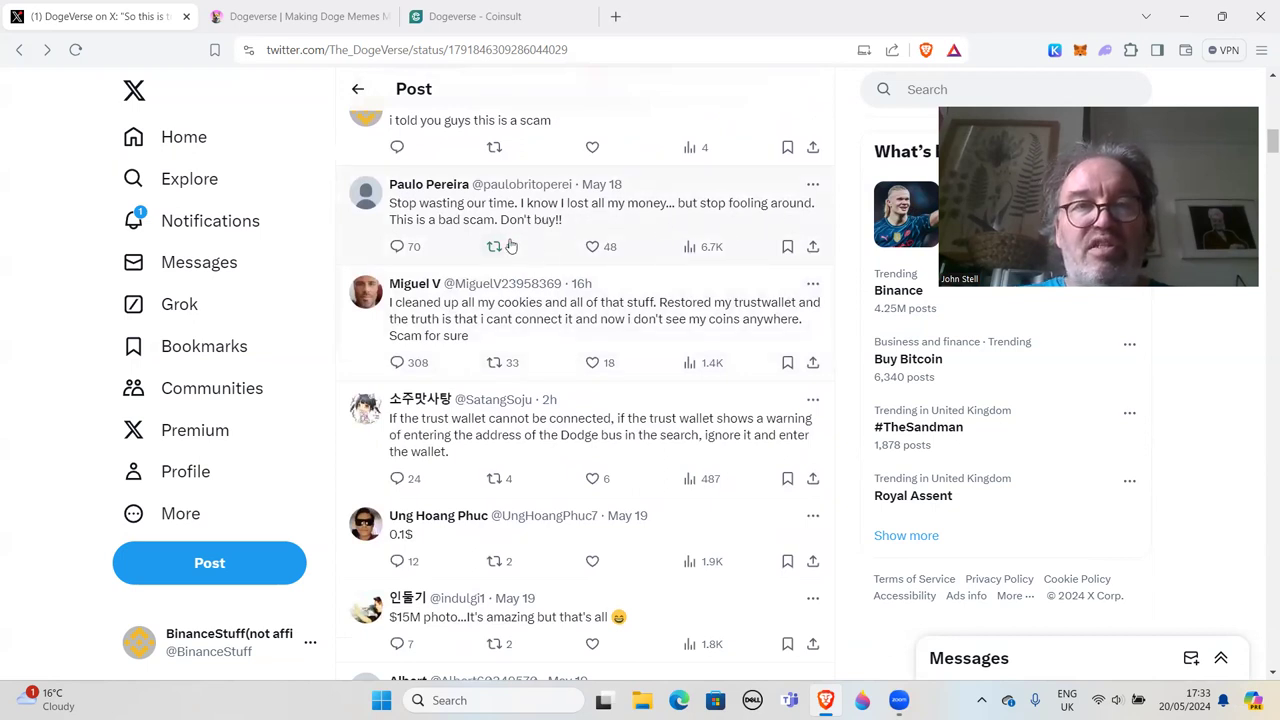
pyautogui.click(494, 246)
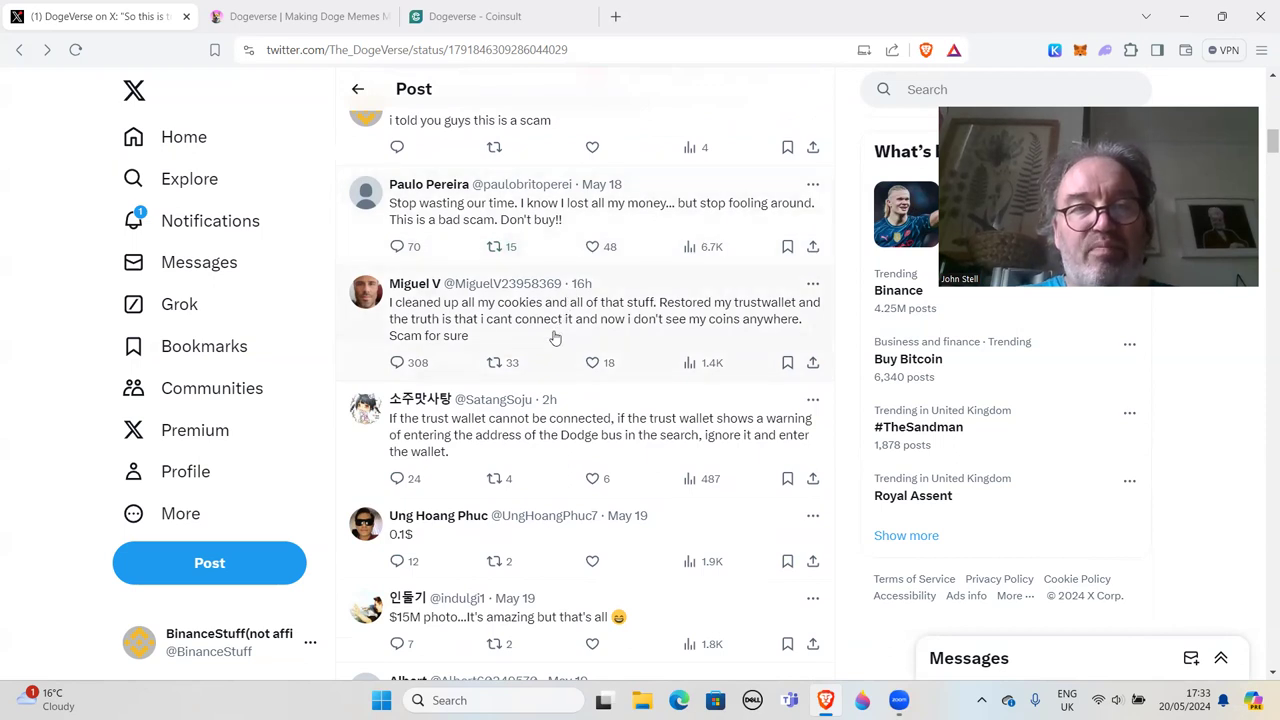
pyautogui.scroll(-3)
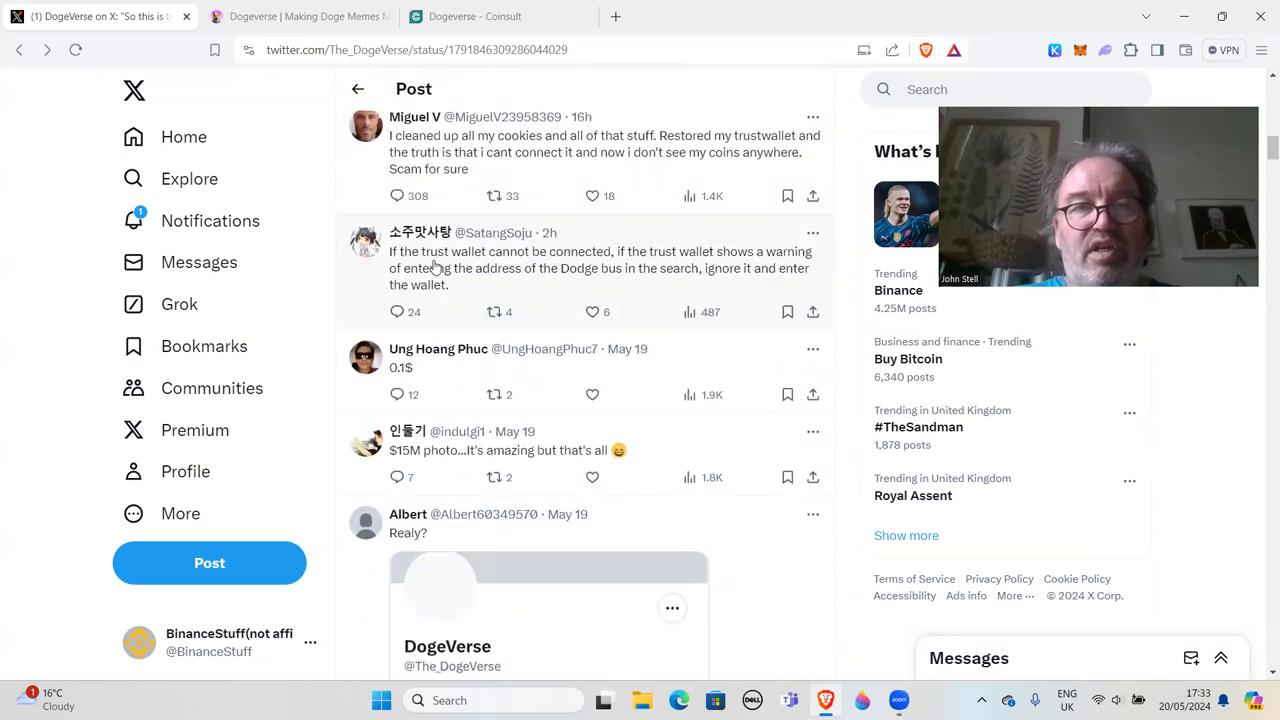
pyautogui.moveTo(648, 262)
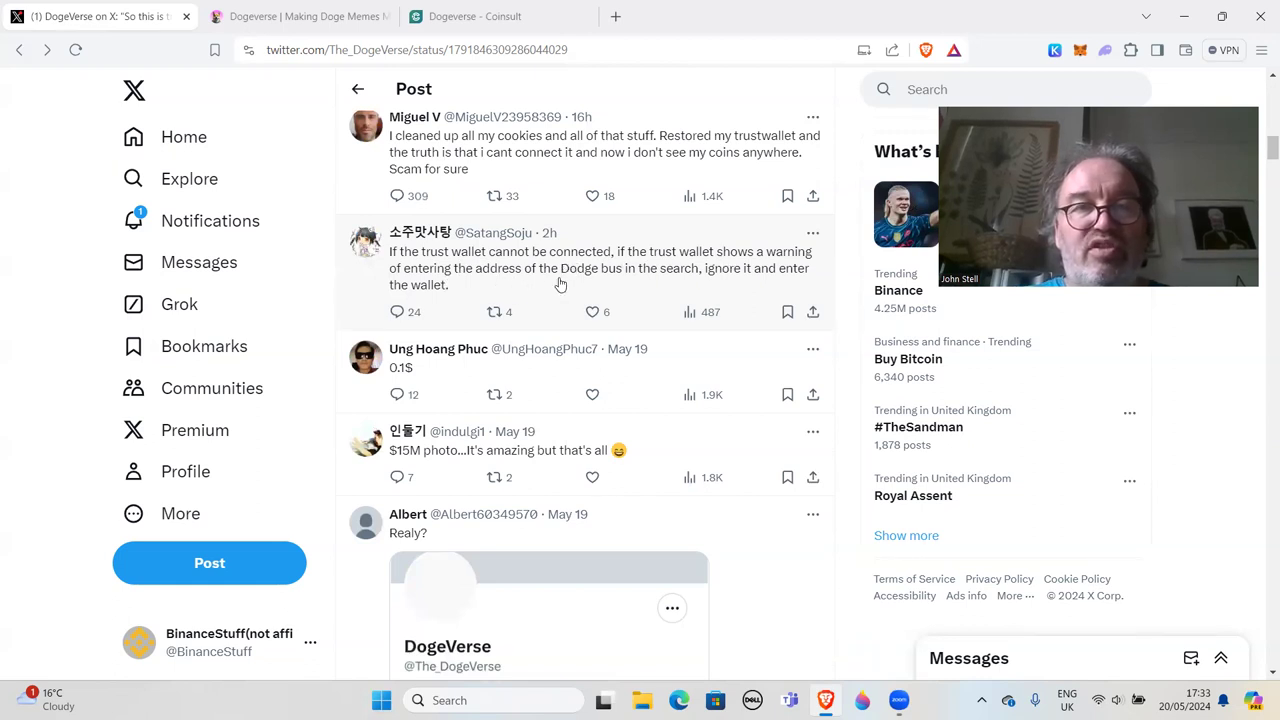
pyautogui.moveTo(690, 277)
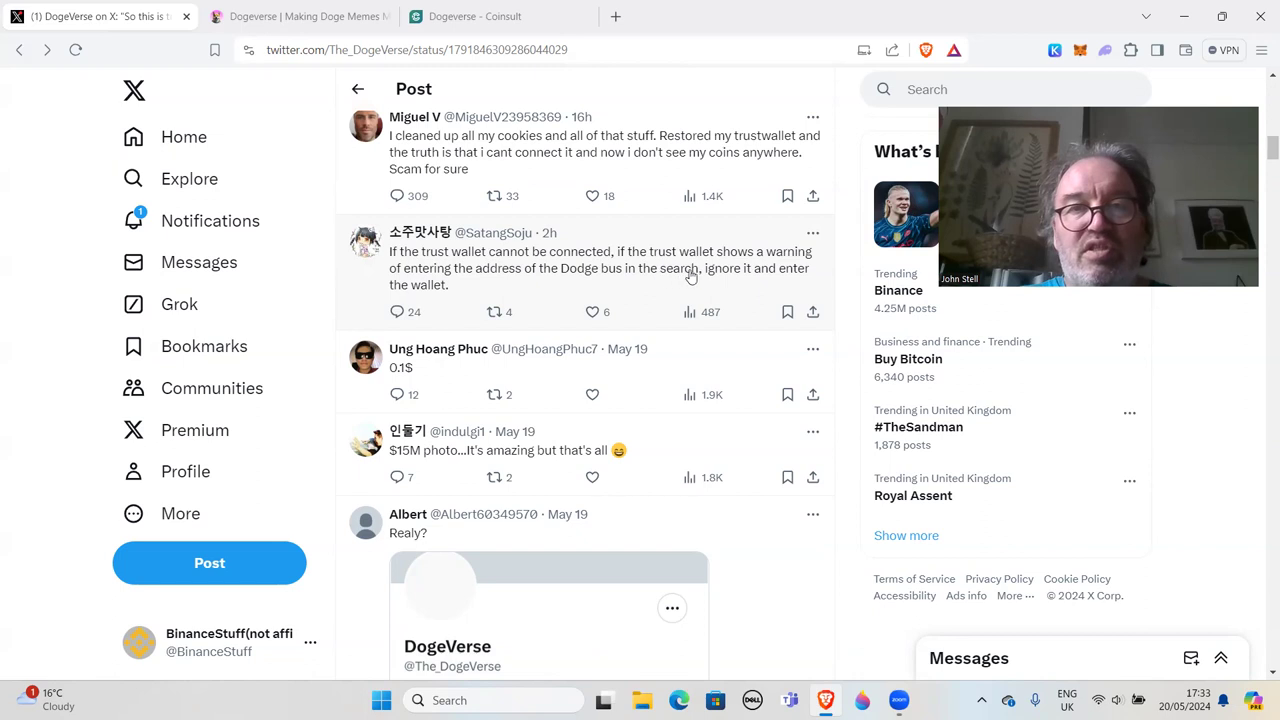
pyautogui.scroll(-3)
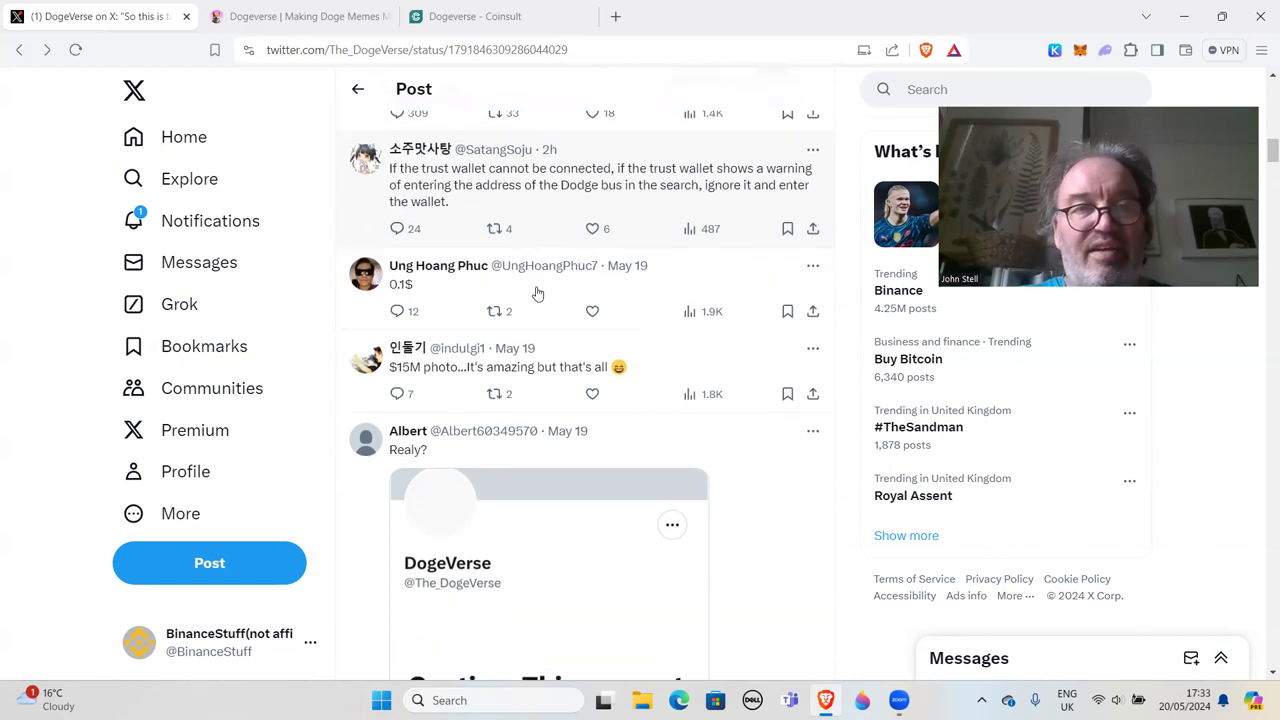
pyautogui.scroll(-3)
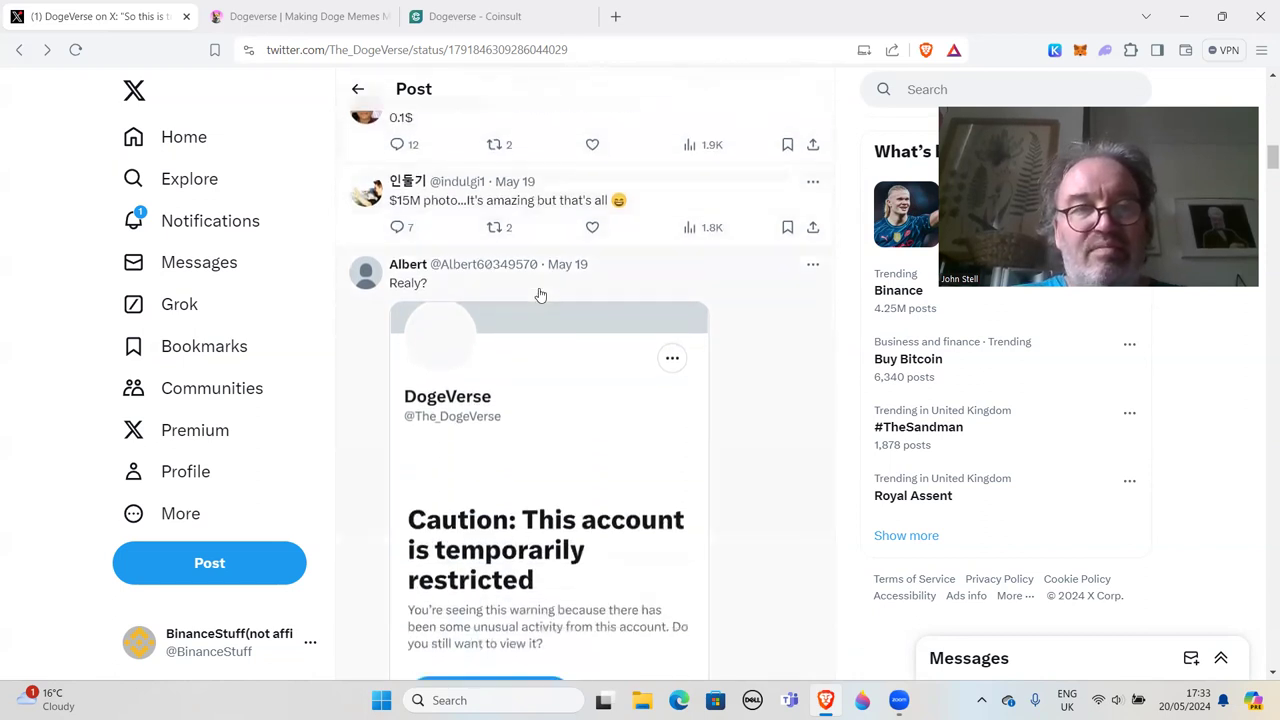
pyautogui.scroll(-3)
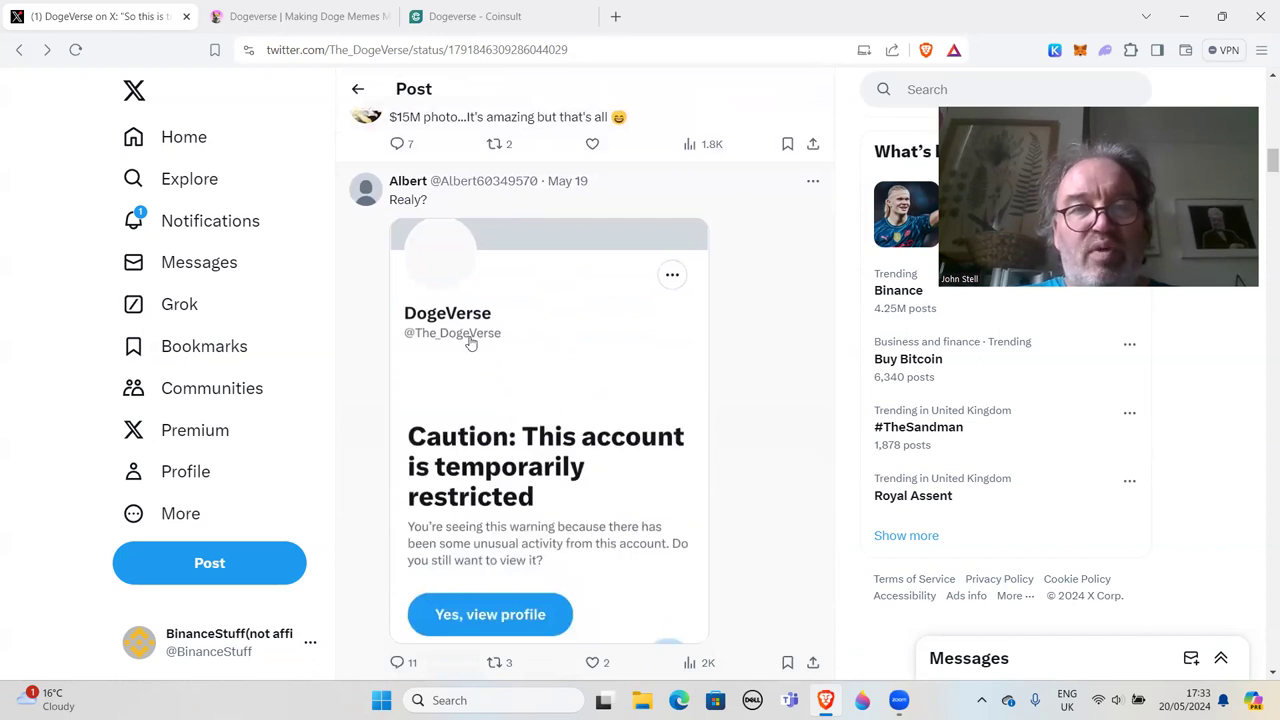
pyautogui.moveTo(537, 399)
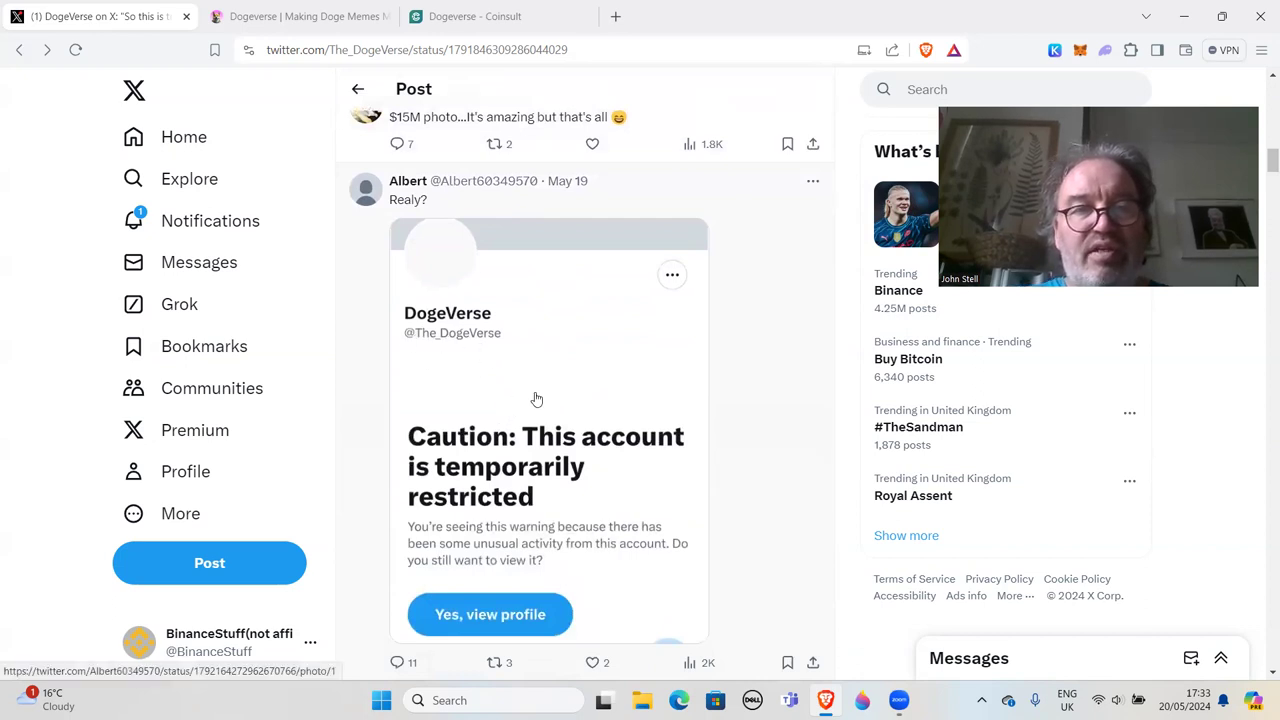
pyautogui.moveTo(527, 509)
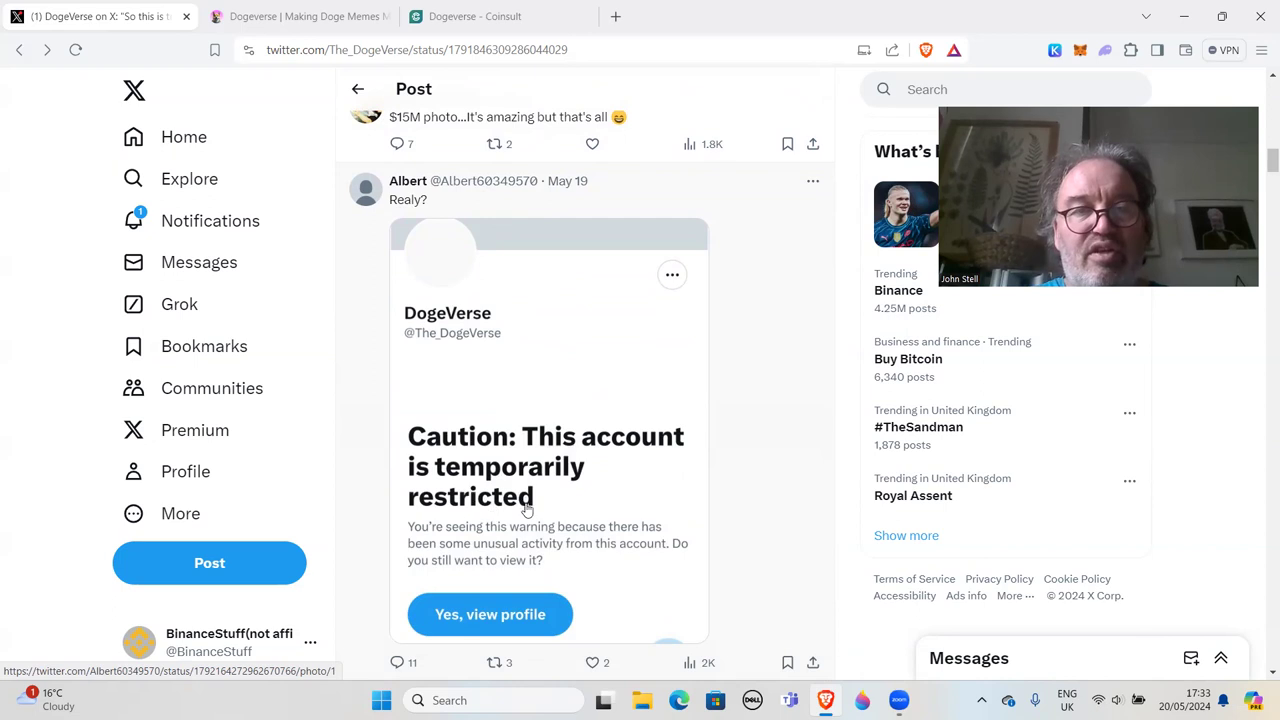
pyautogui.scroll(-3)
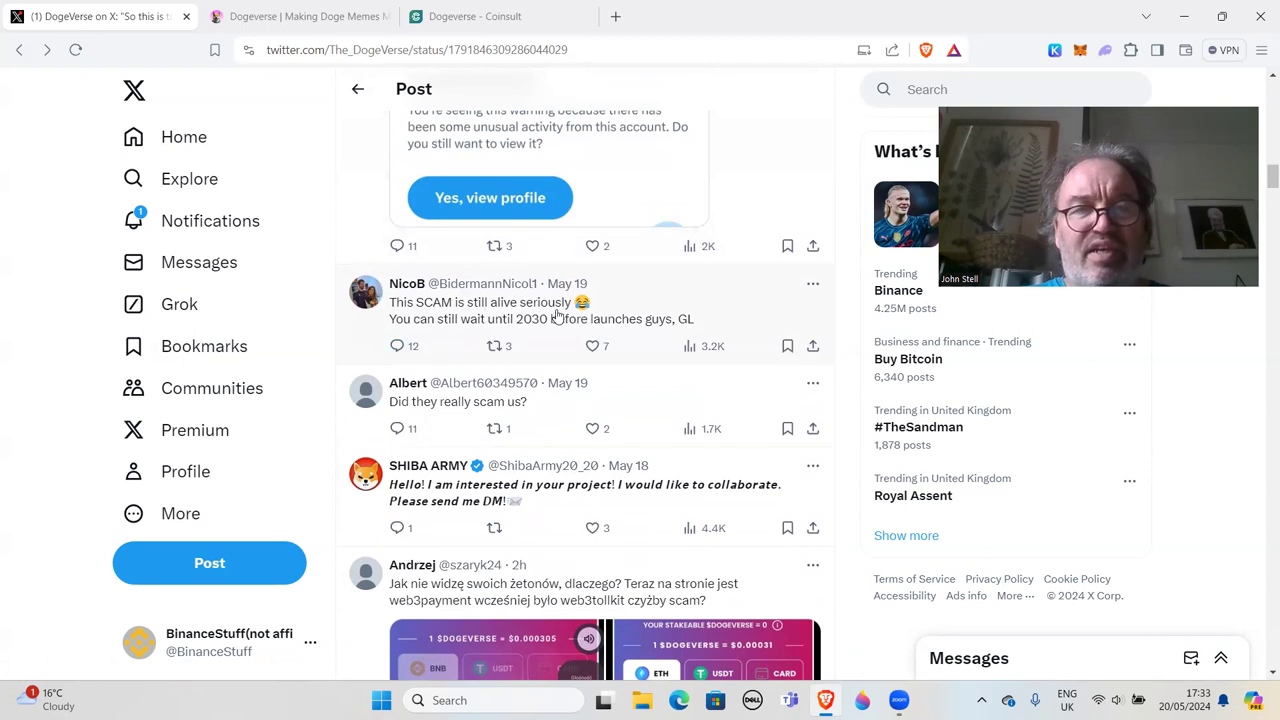
pyautogui.moveTo(625, 331)
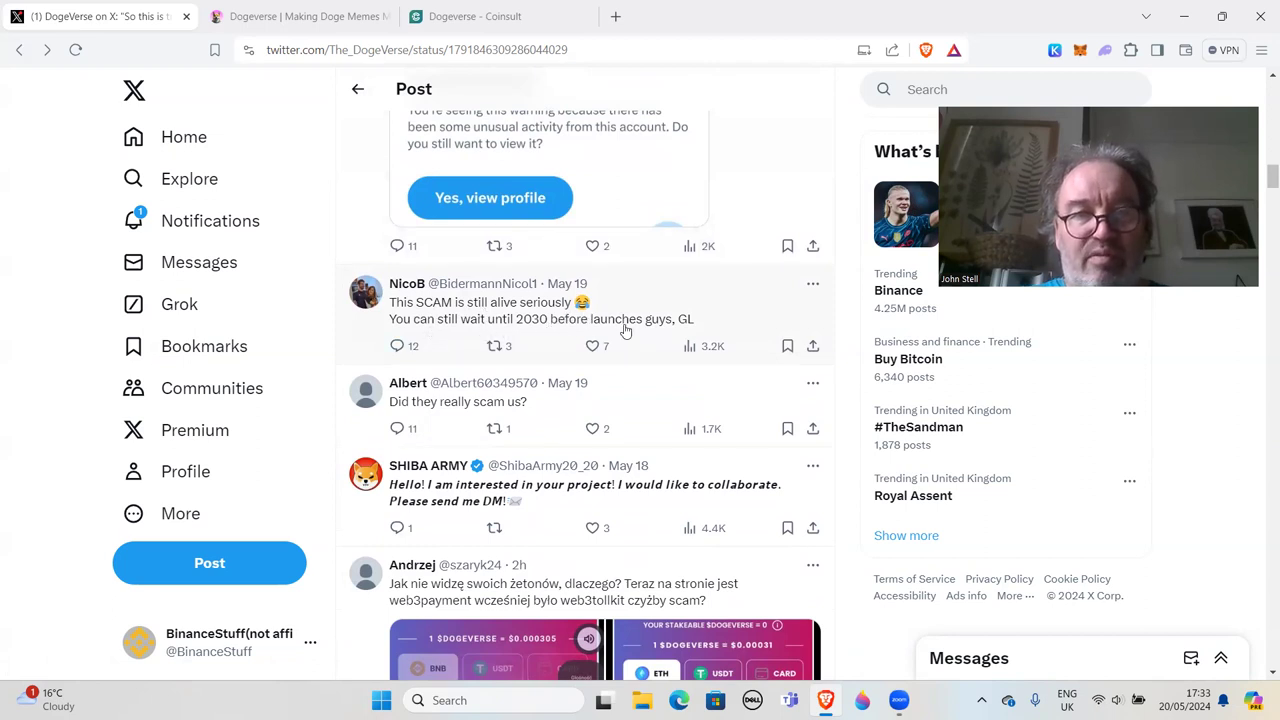
pyautogui.moveTo(678, 316)
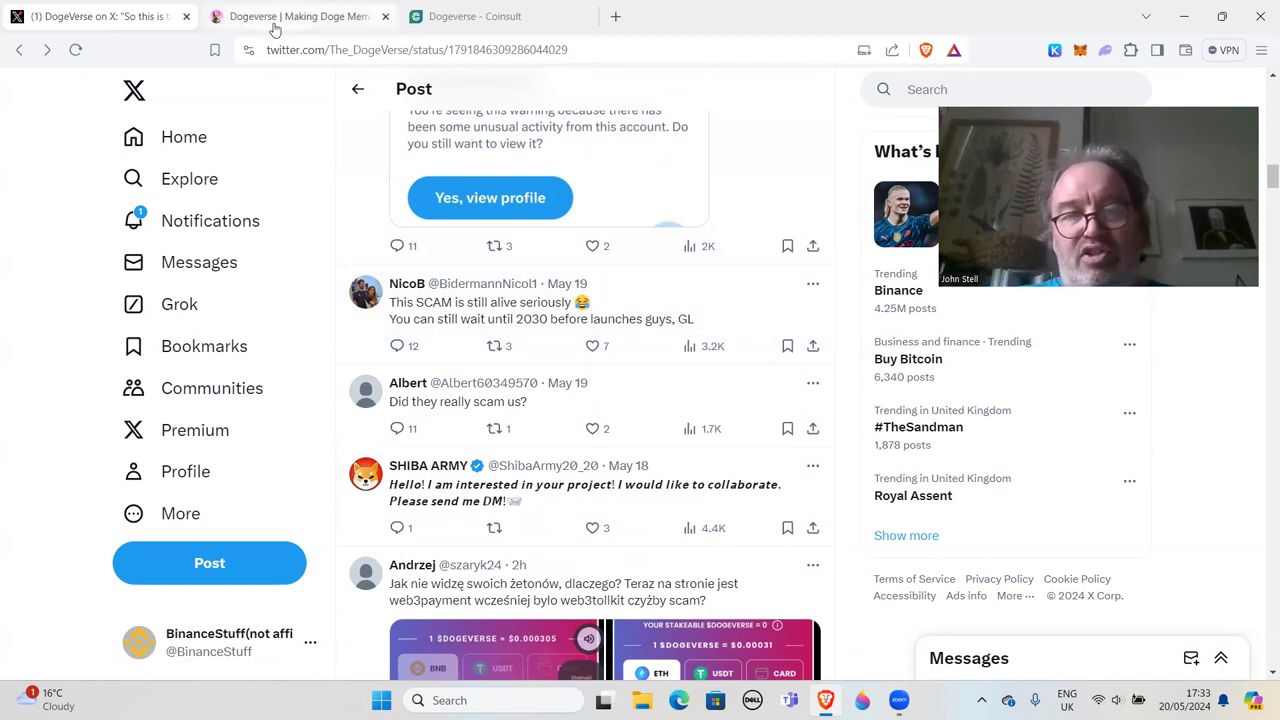
pyautogui.scroll(-3)
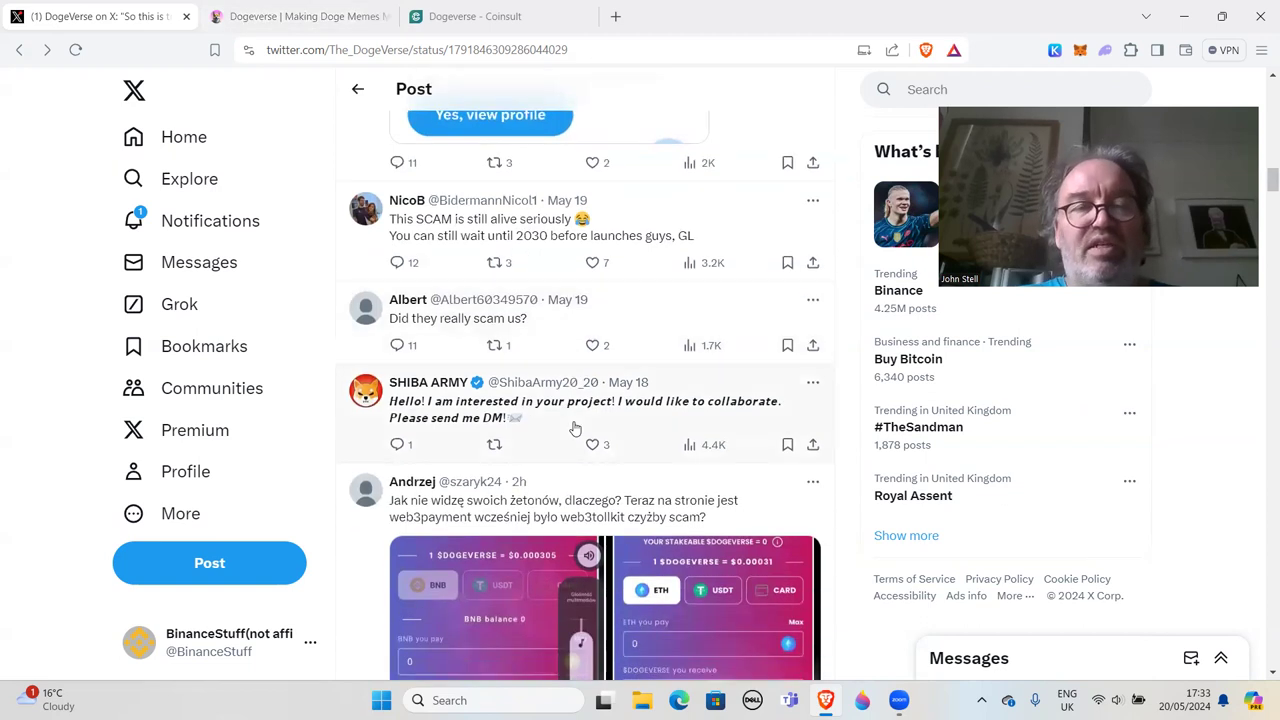
pyautogui.scroll(-3)
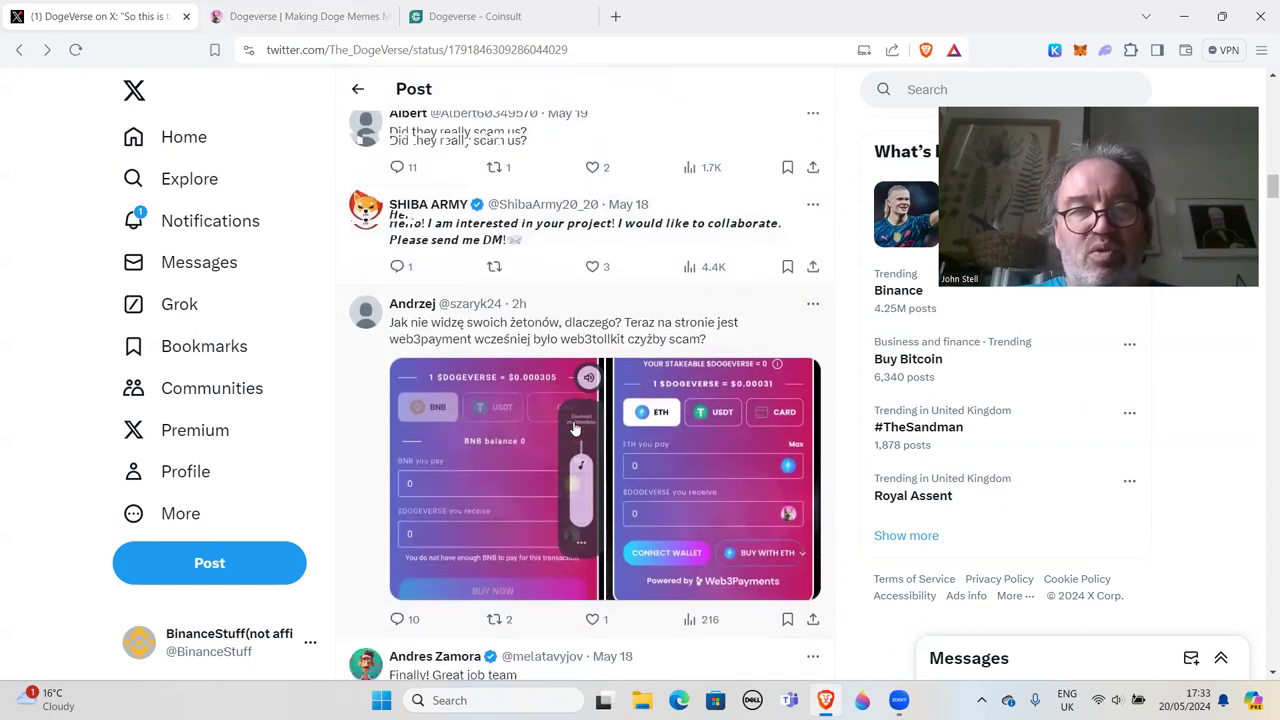
pyautogui.scroll(-3)
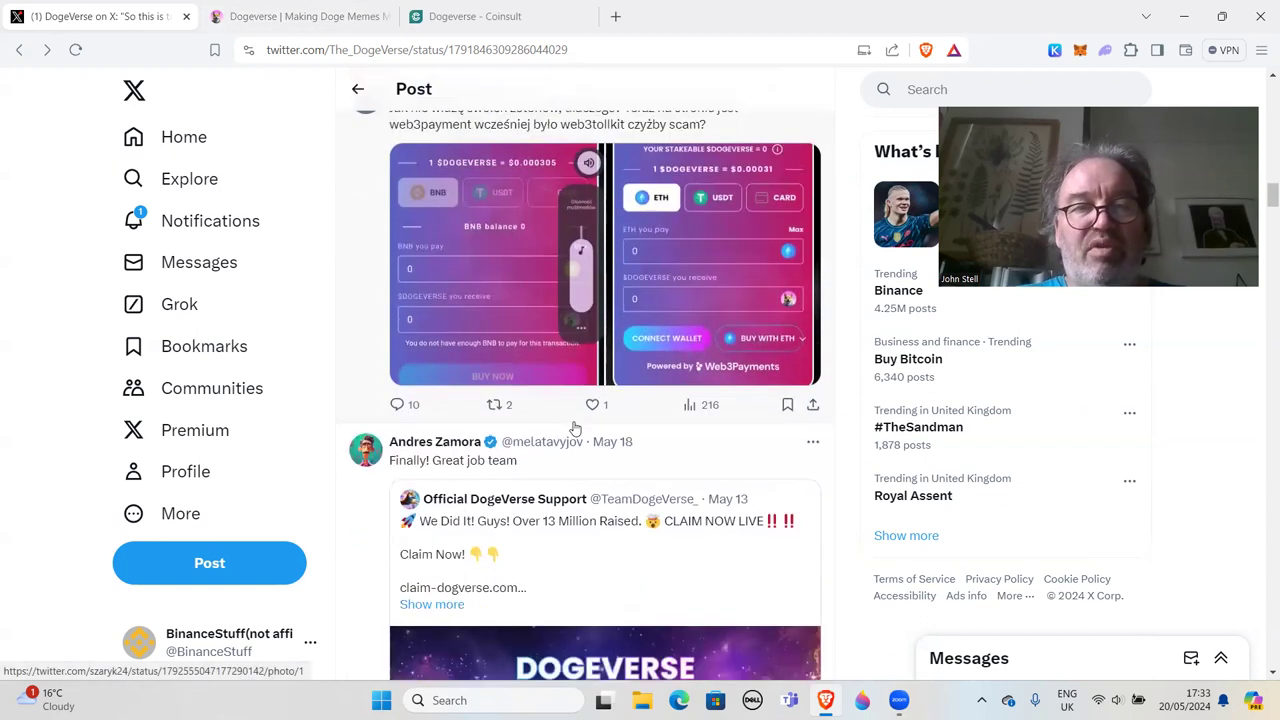
pyautogui.scroll(-3)
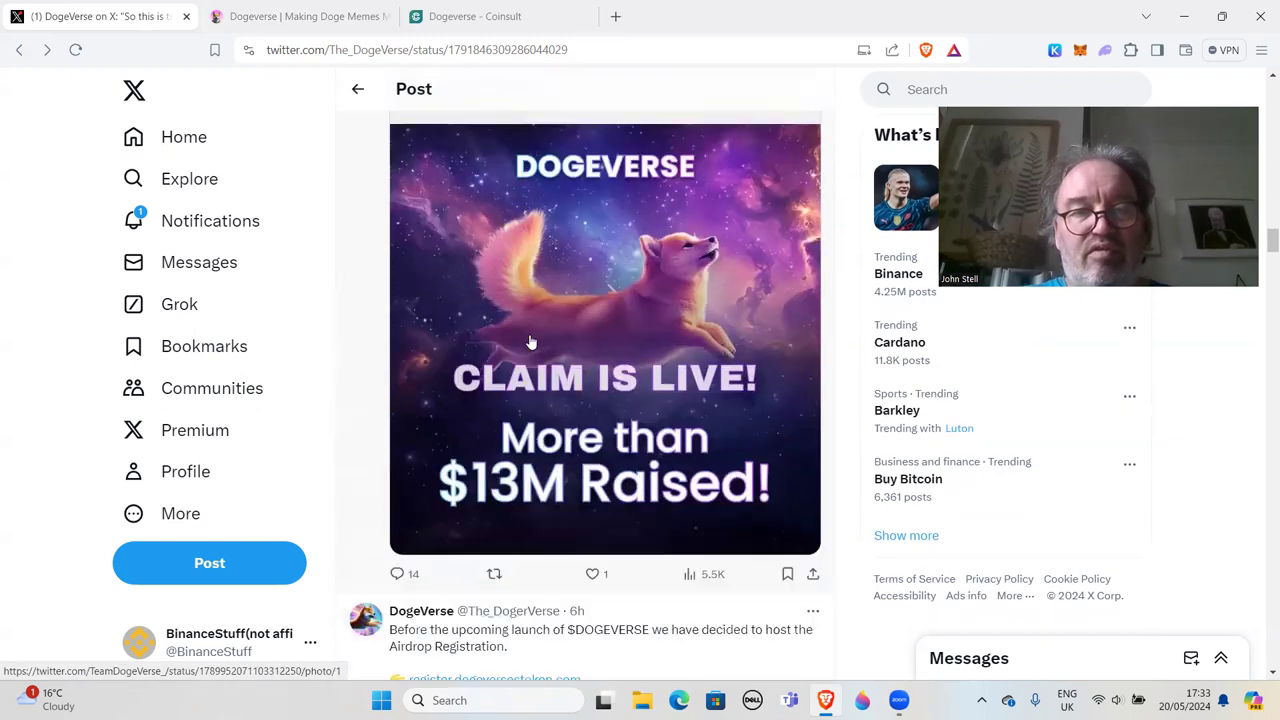
pyautogui.scroll(-3)
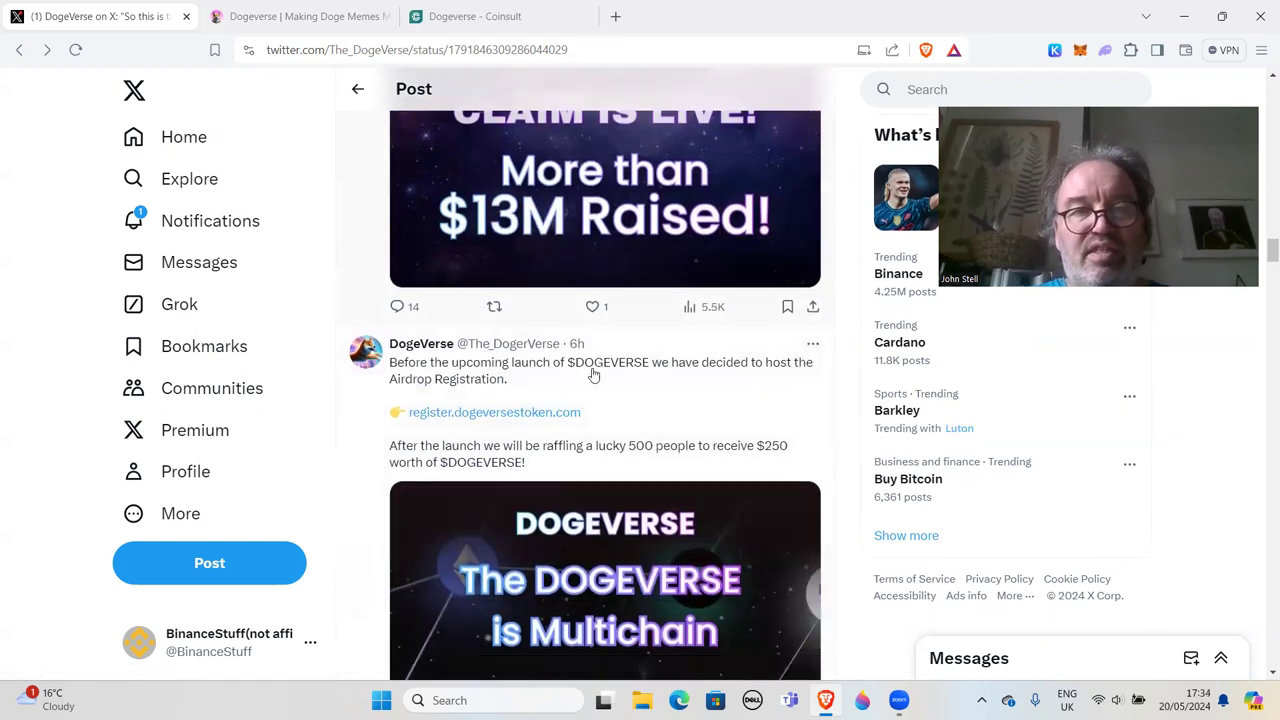
pyautogui.scroll(-3)
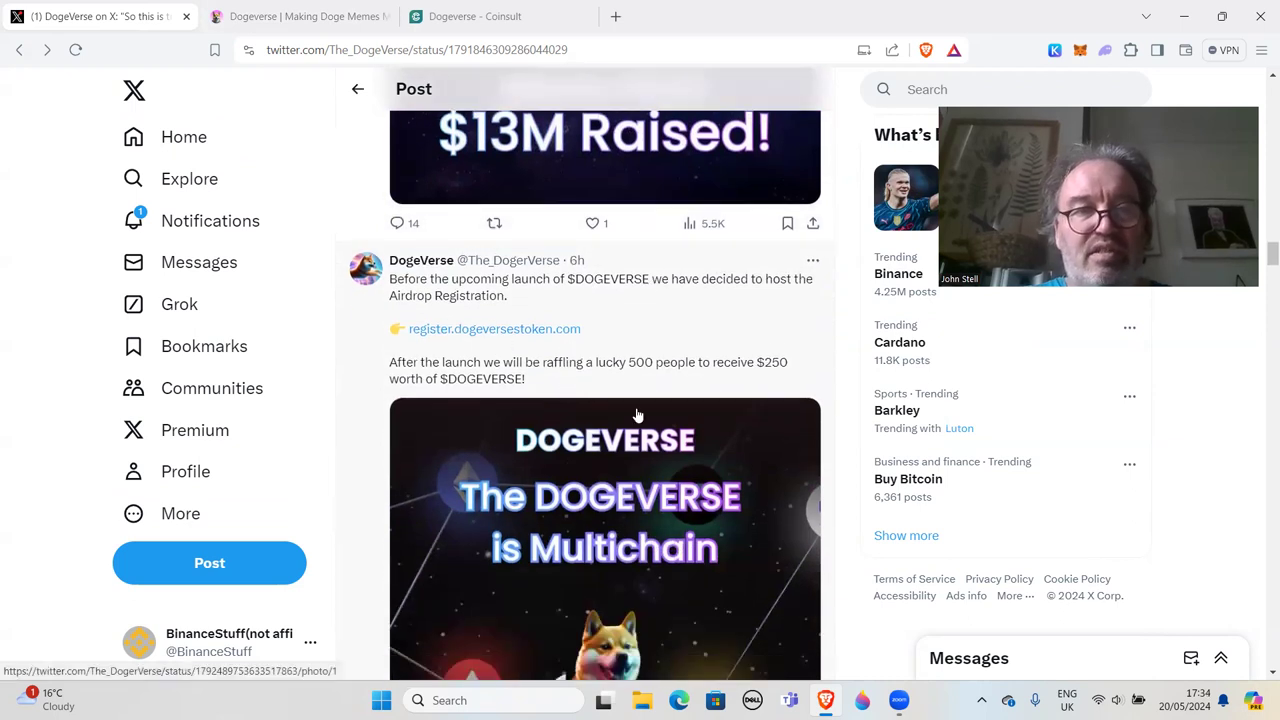
pyautogui.moveTo(600, 497)
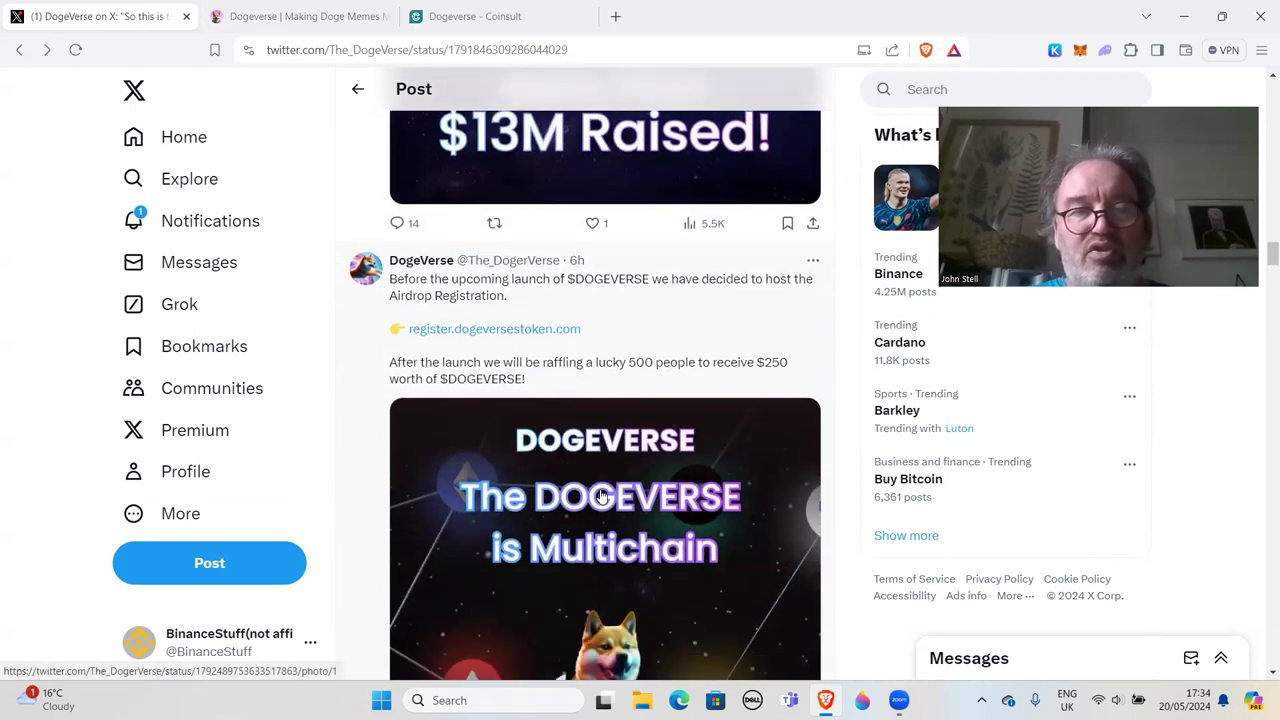
pyautogui.moveTo(571, 335)
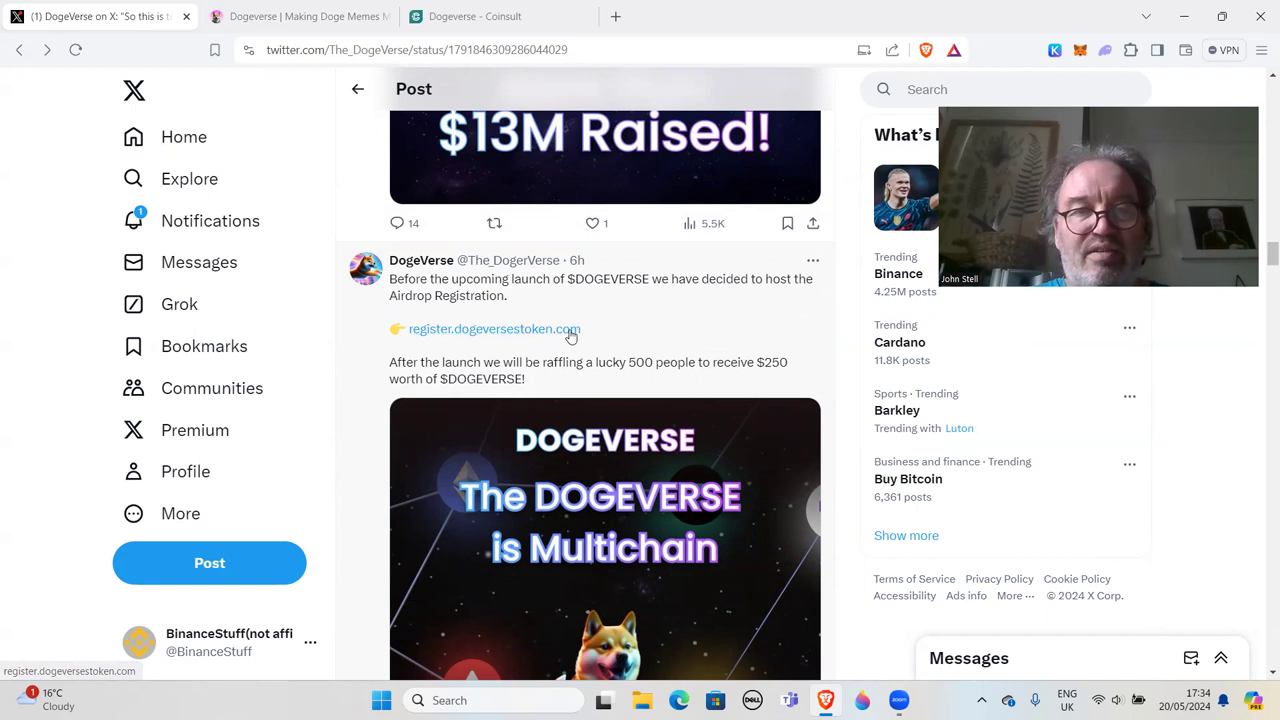
pyautogui.scroll(-3)
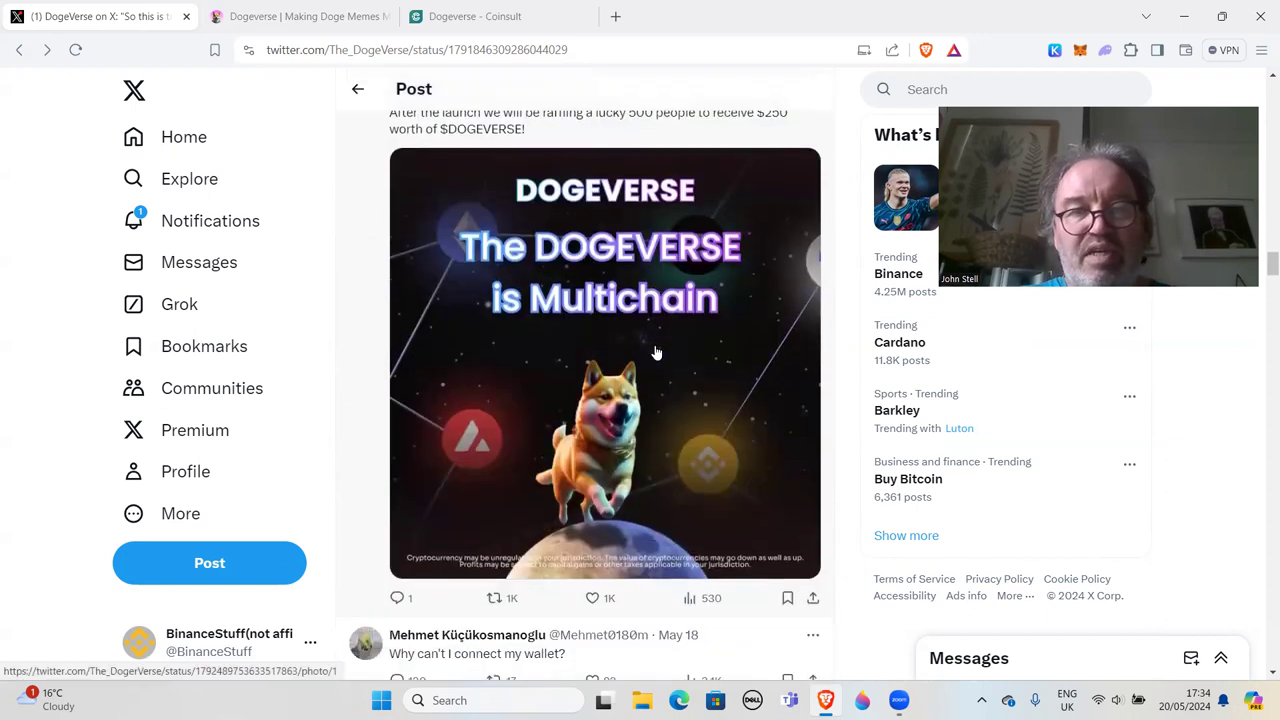
pyautogui.scroll(-3)
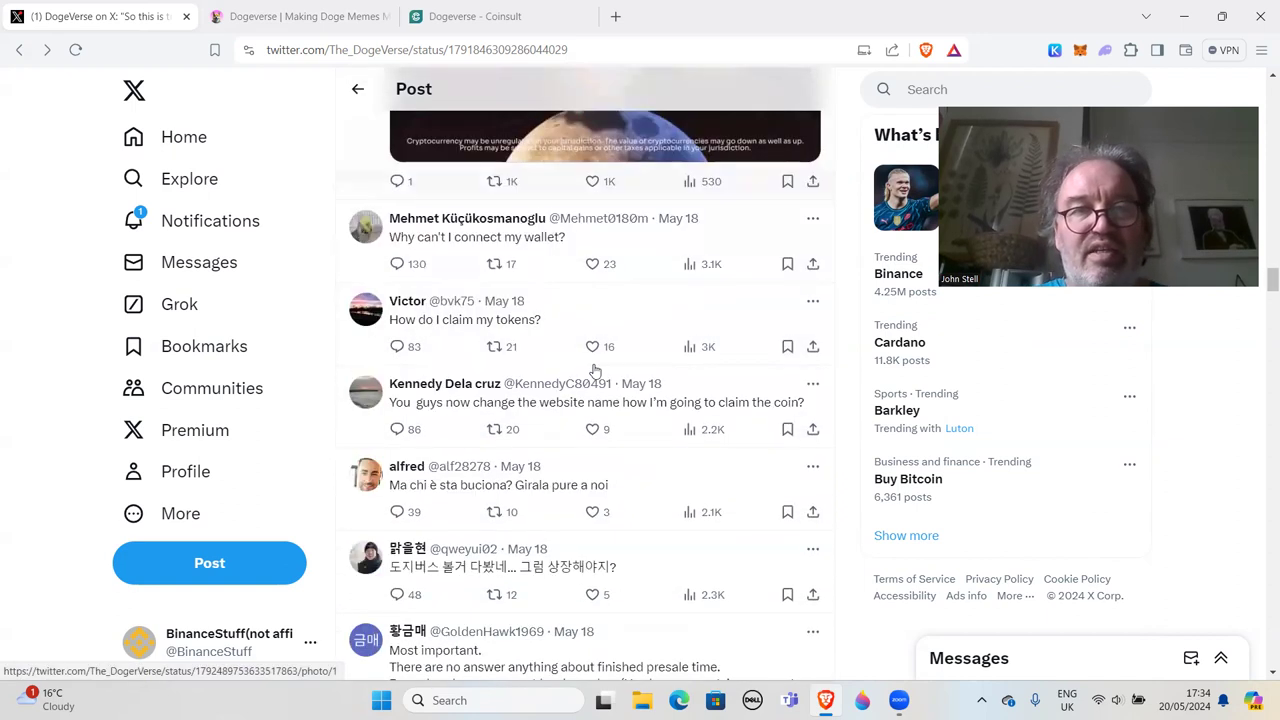
pyautogui.click(591, 263)
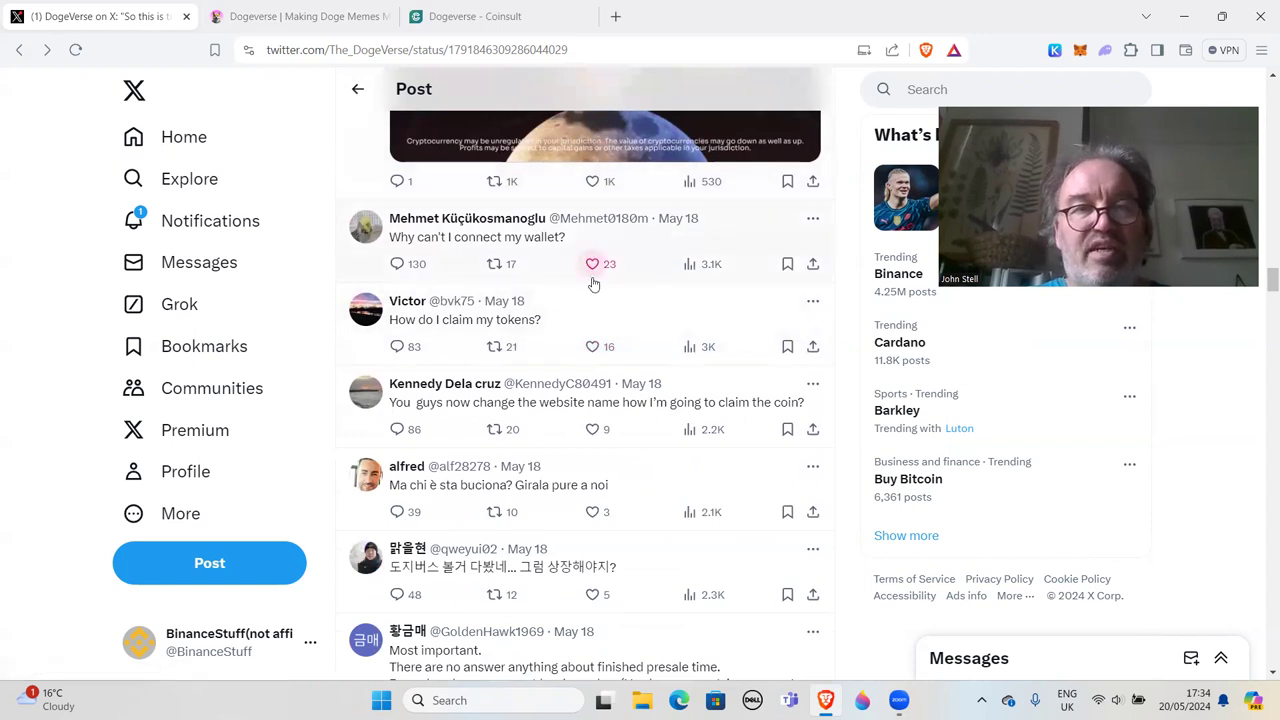
pyautogui.scroll(-3)
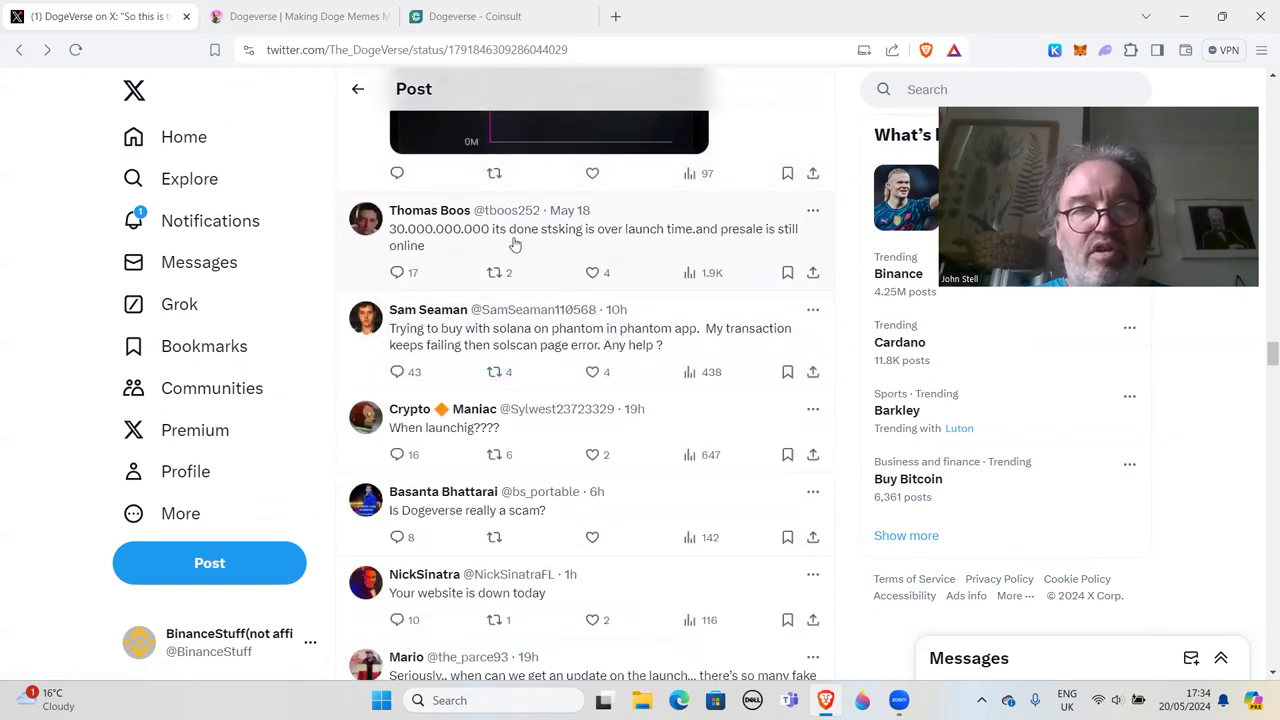
pyautogui.moveTo(769, 246)
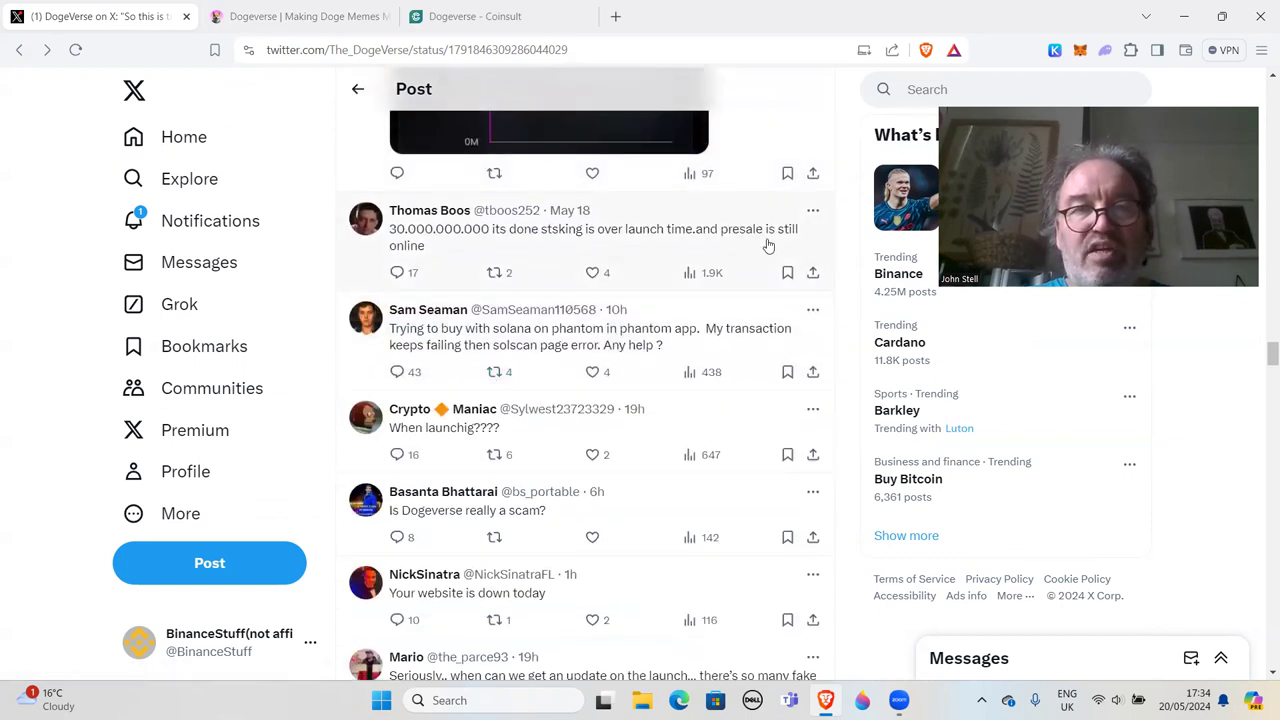
pyautogui.scroll(-3)
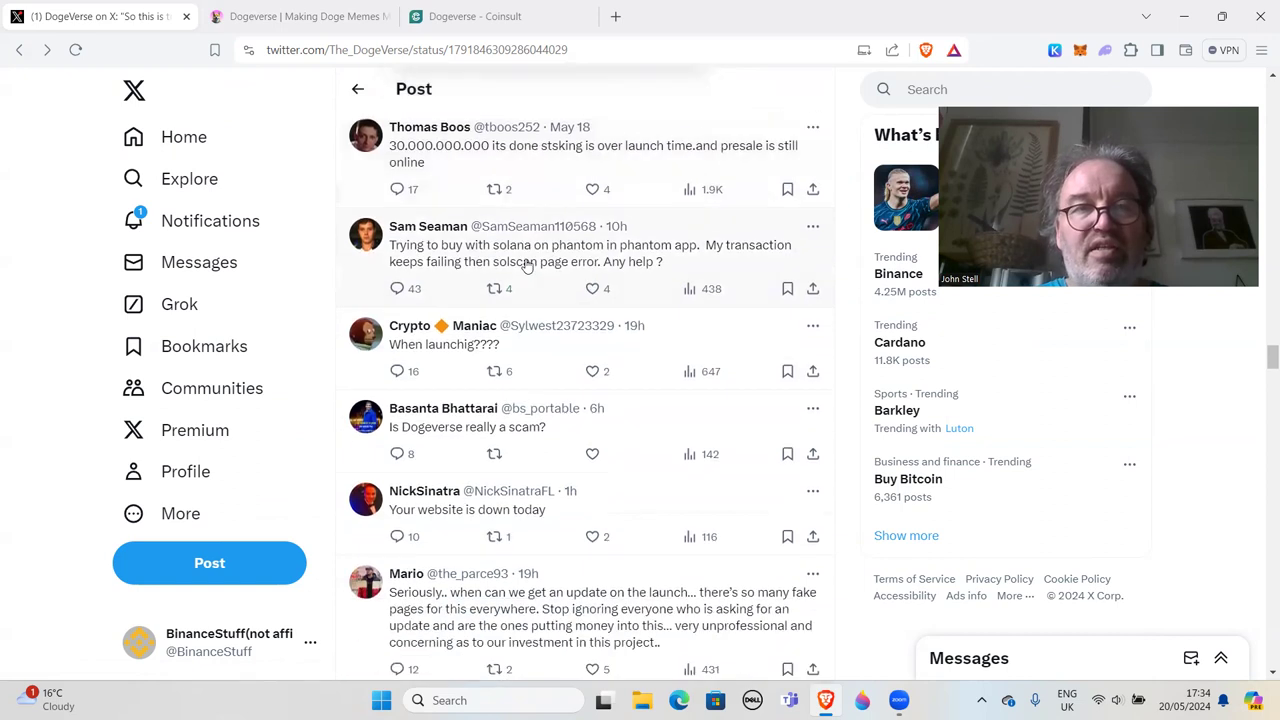
pyautogui.scroll(-3)
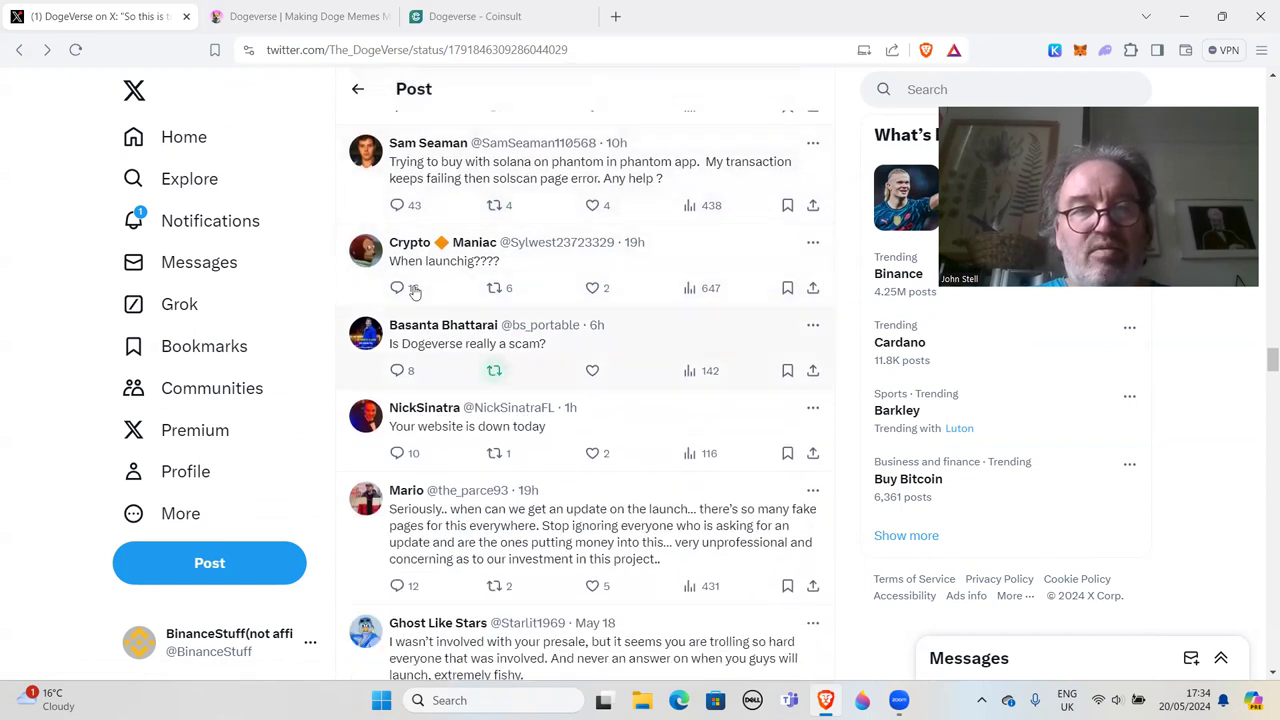
pyautogui.scroll(-3)
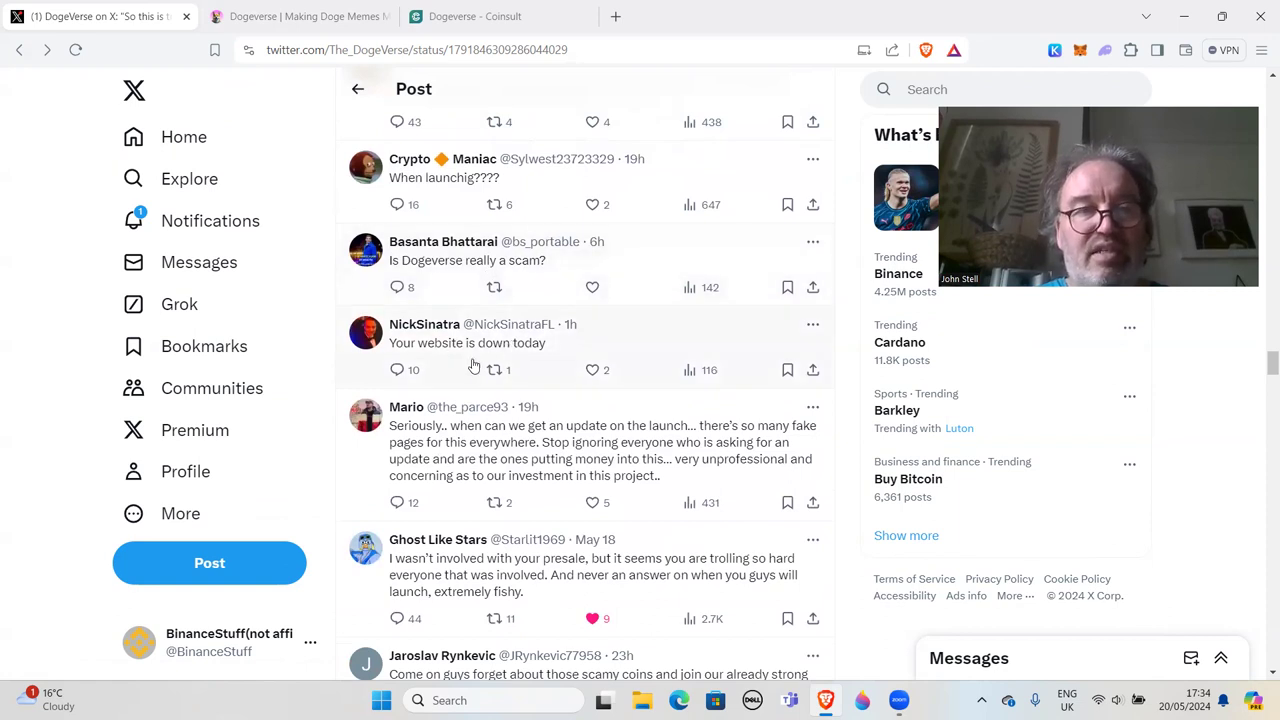
pyautogui.scroll(-3)
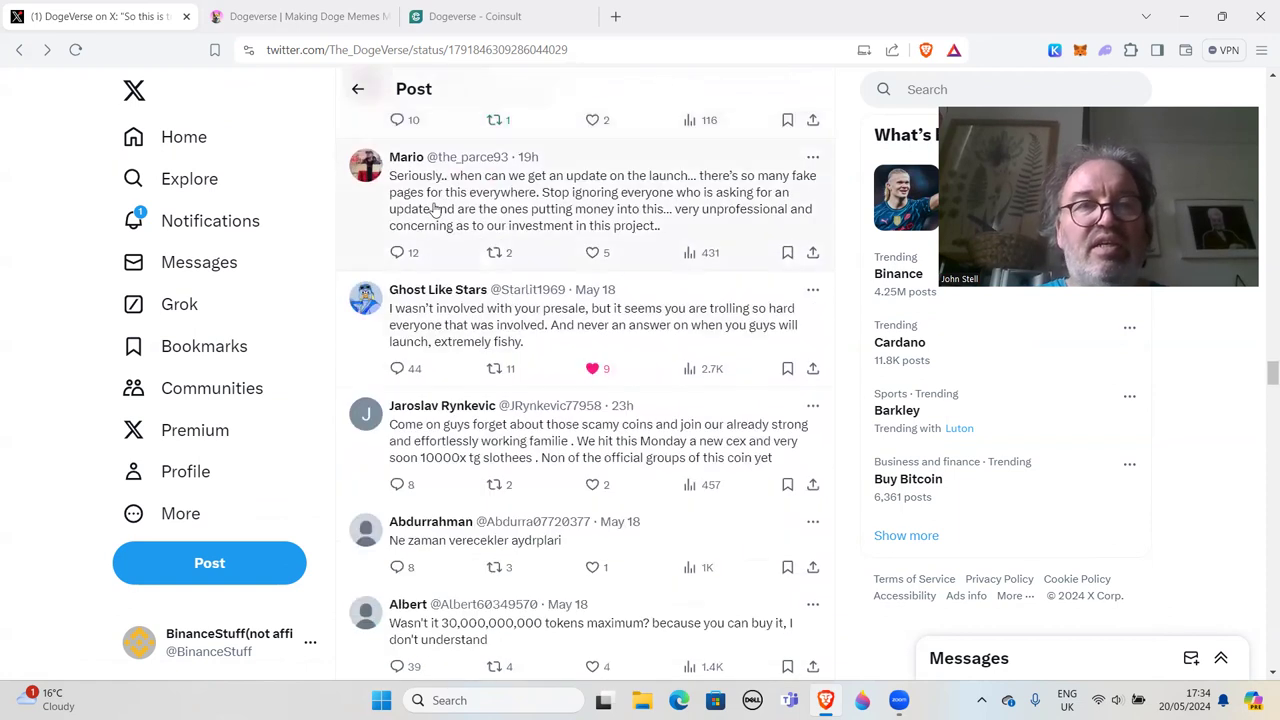
pyautogui.moveTo(562, 192)
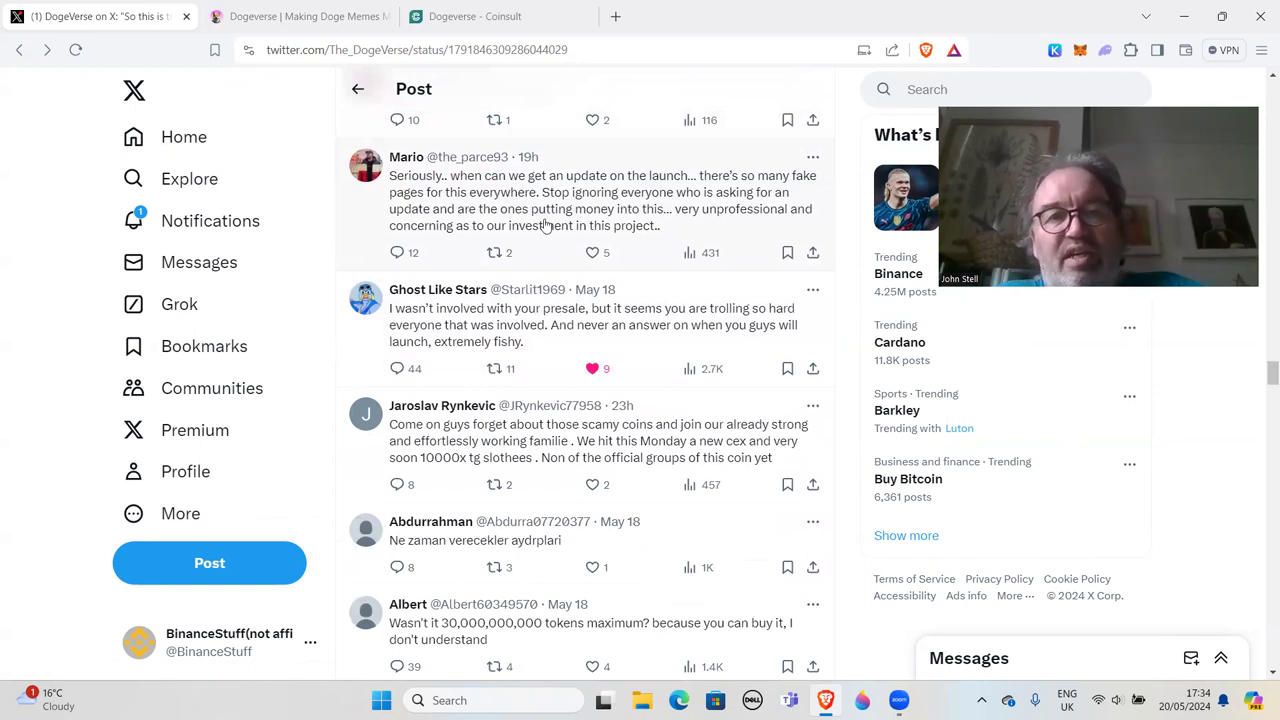
pyautogui.moveTo(679, 222)
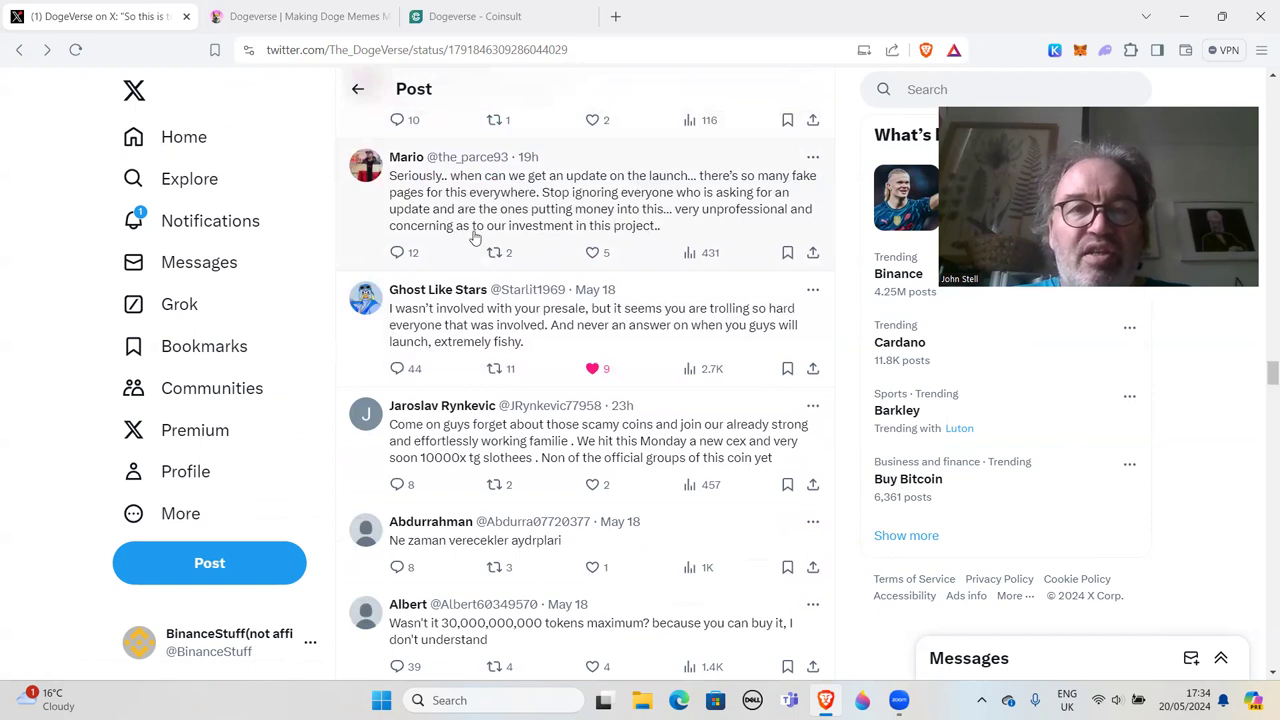
pyautogui.moveTo(640, 239)
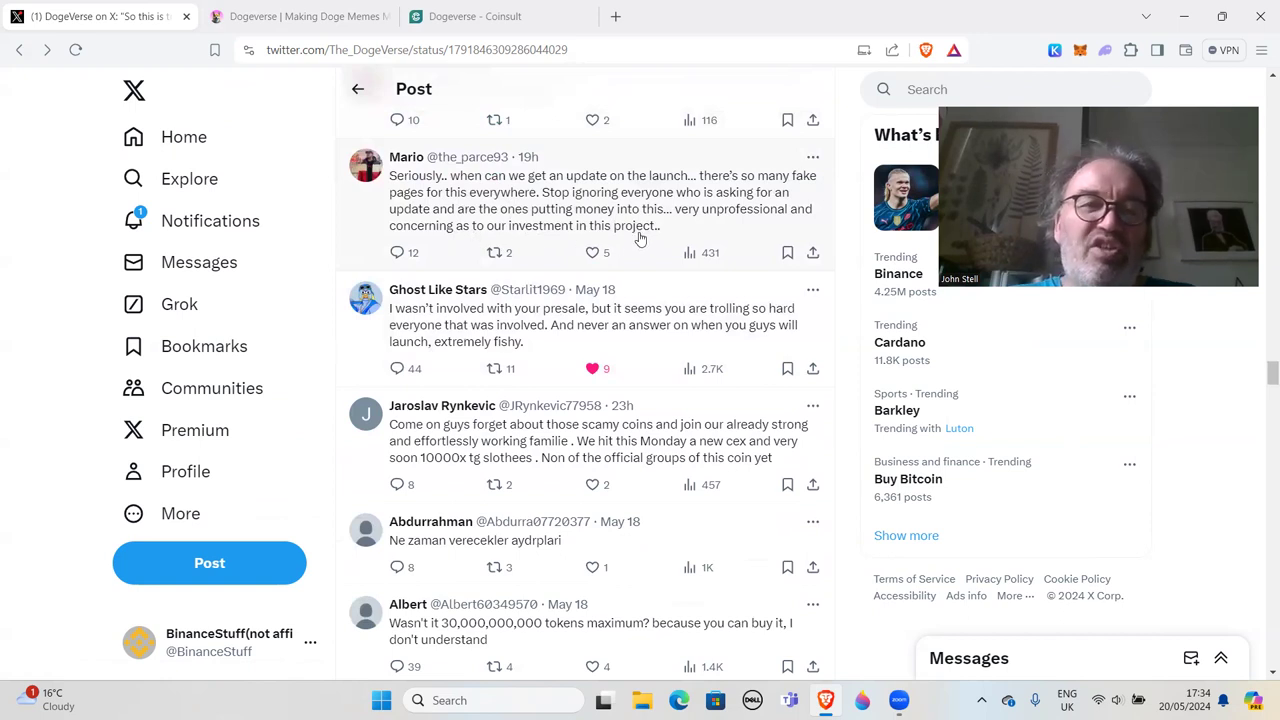
pyautogui.moveTo(663, 247)
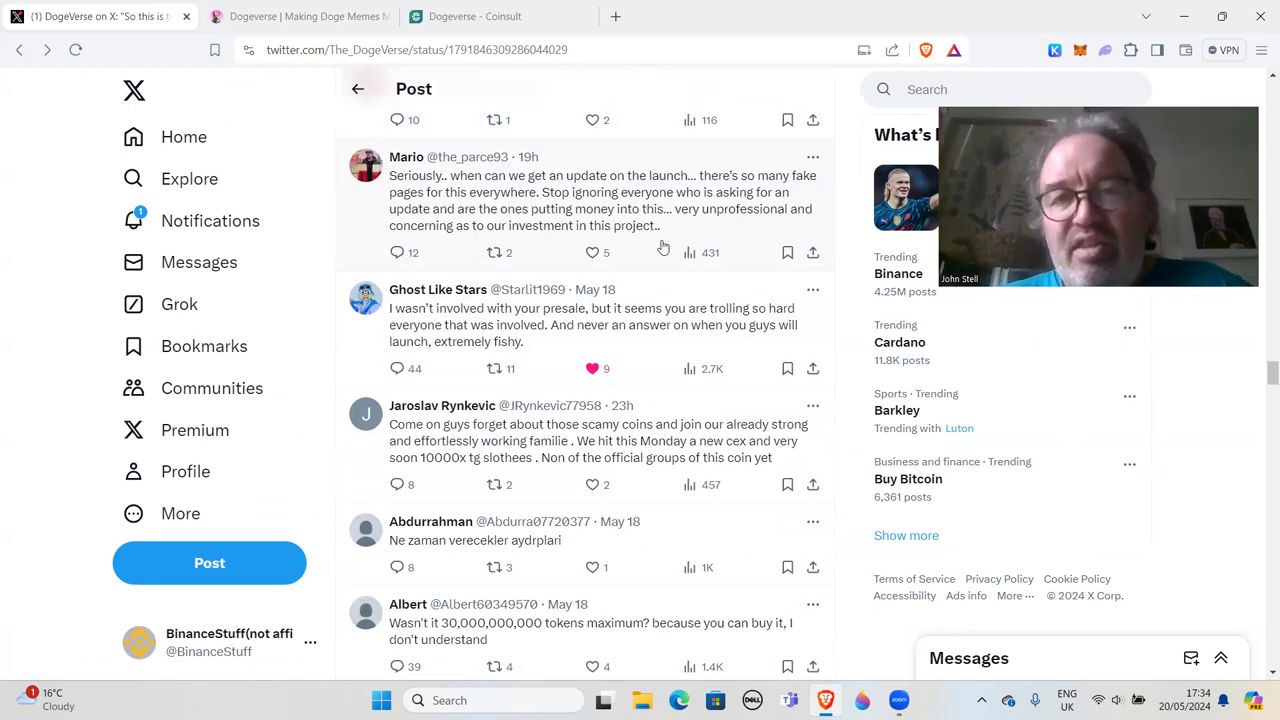
pyautogui.moveTo(668, 232)
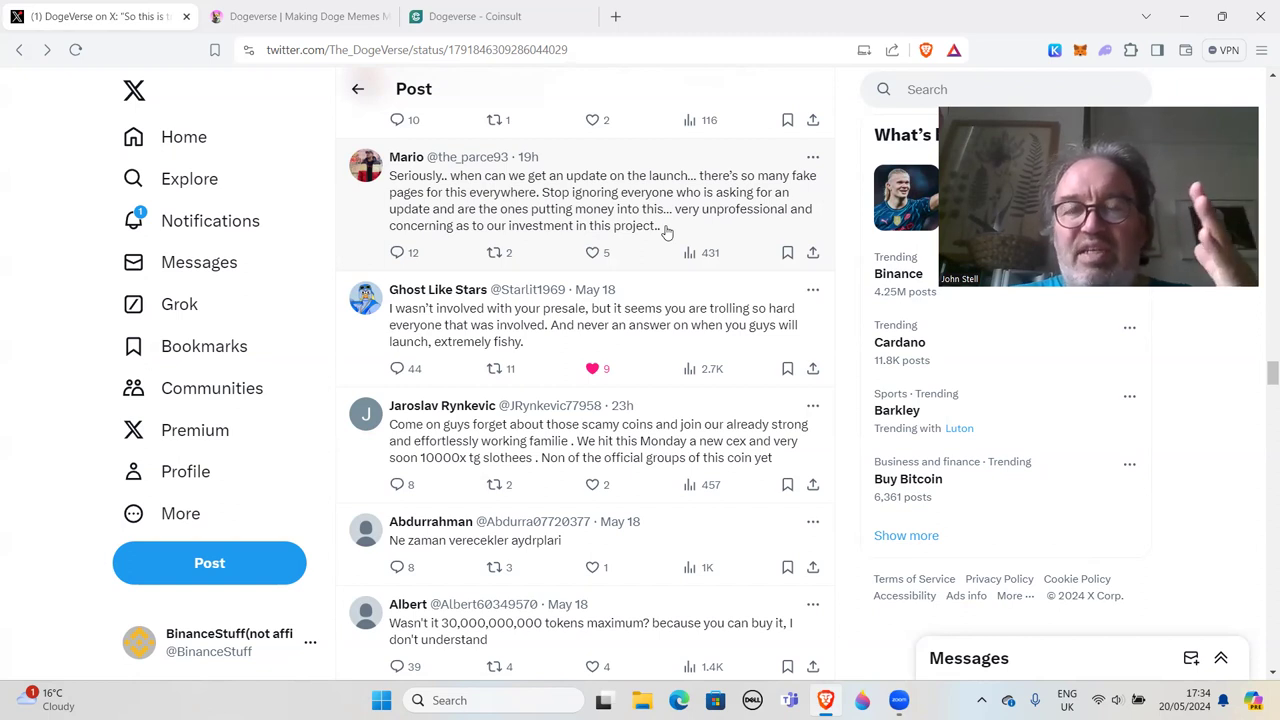
pyautogui.moveTo(465, 347)
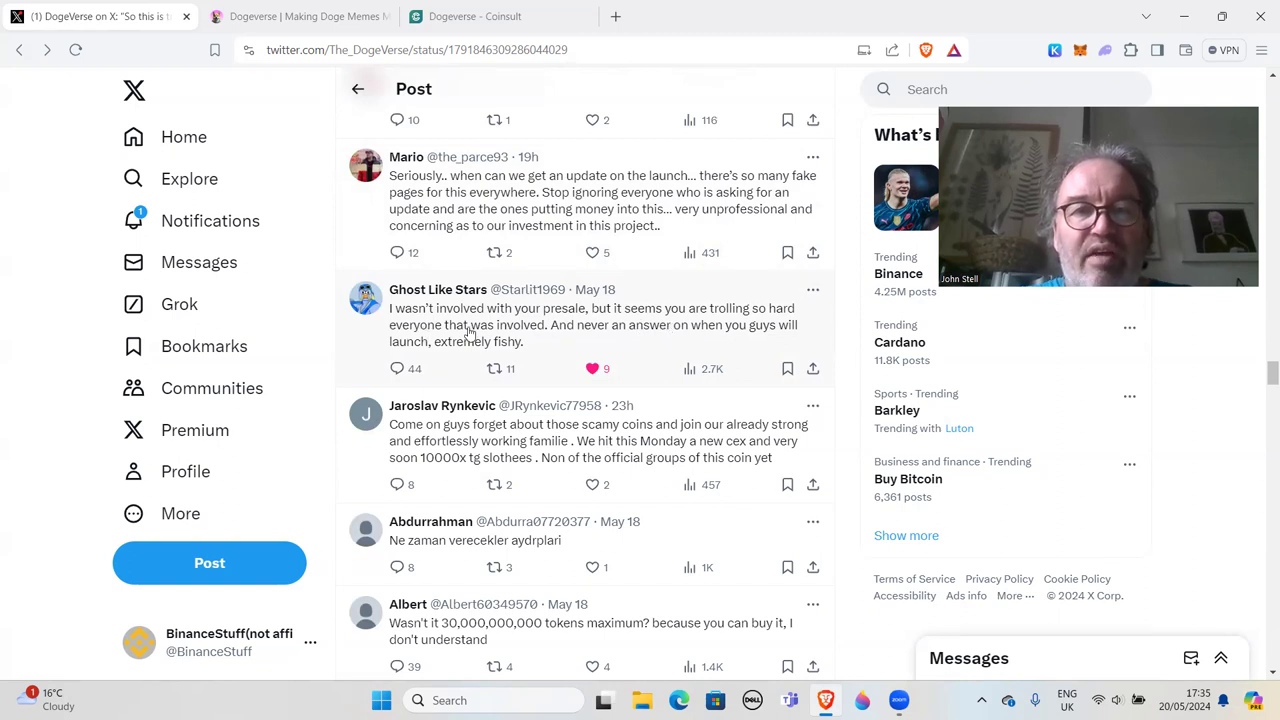
pyautogui.moveTo(711, 337)
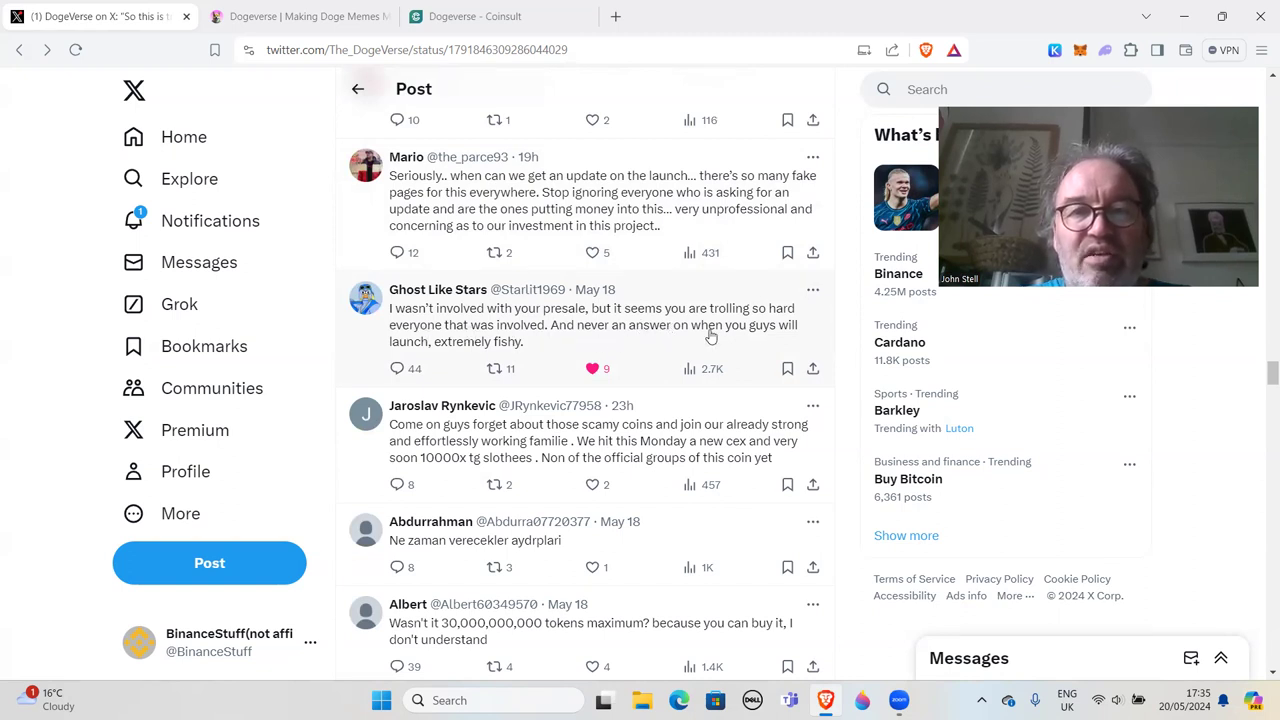
pyautogui.moveTo(562, 351)
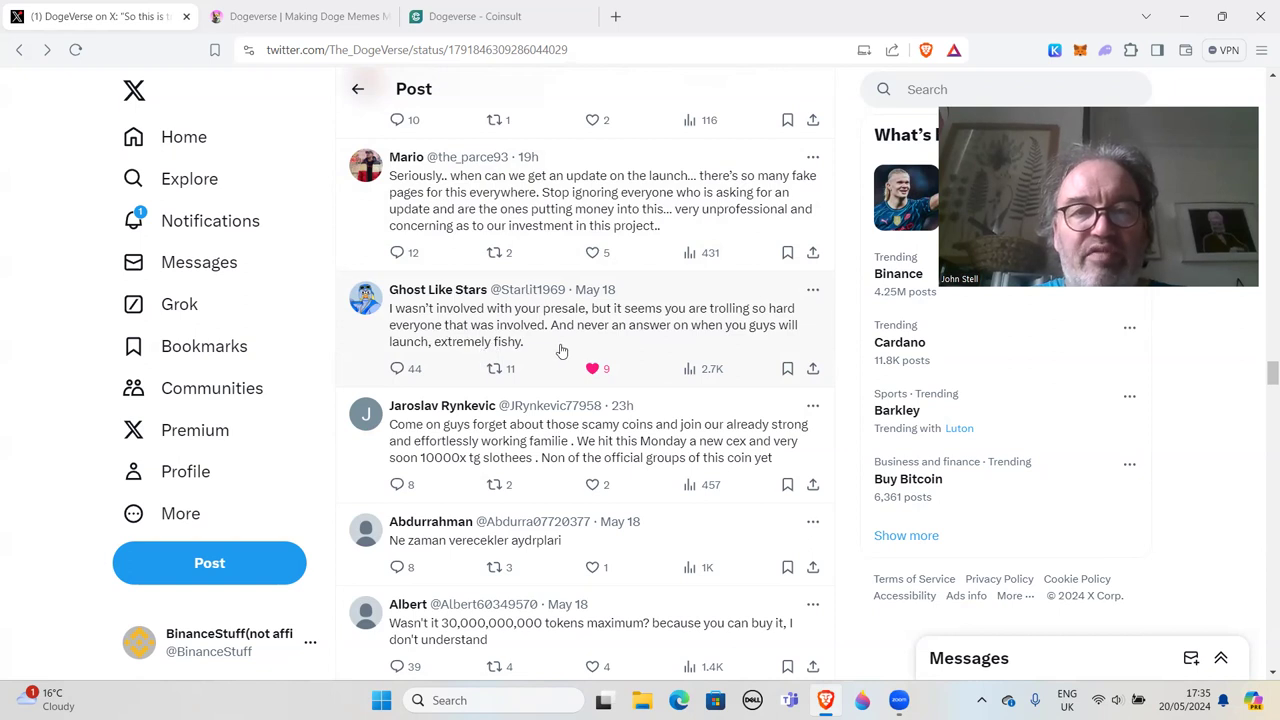
pyautogui.scroll(-3)
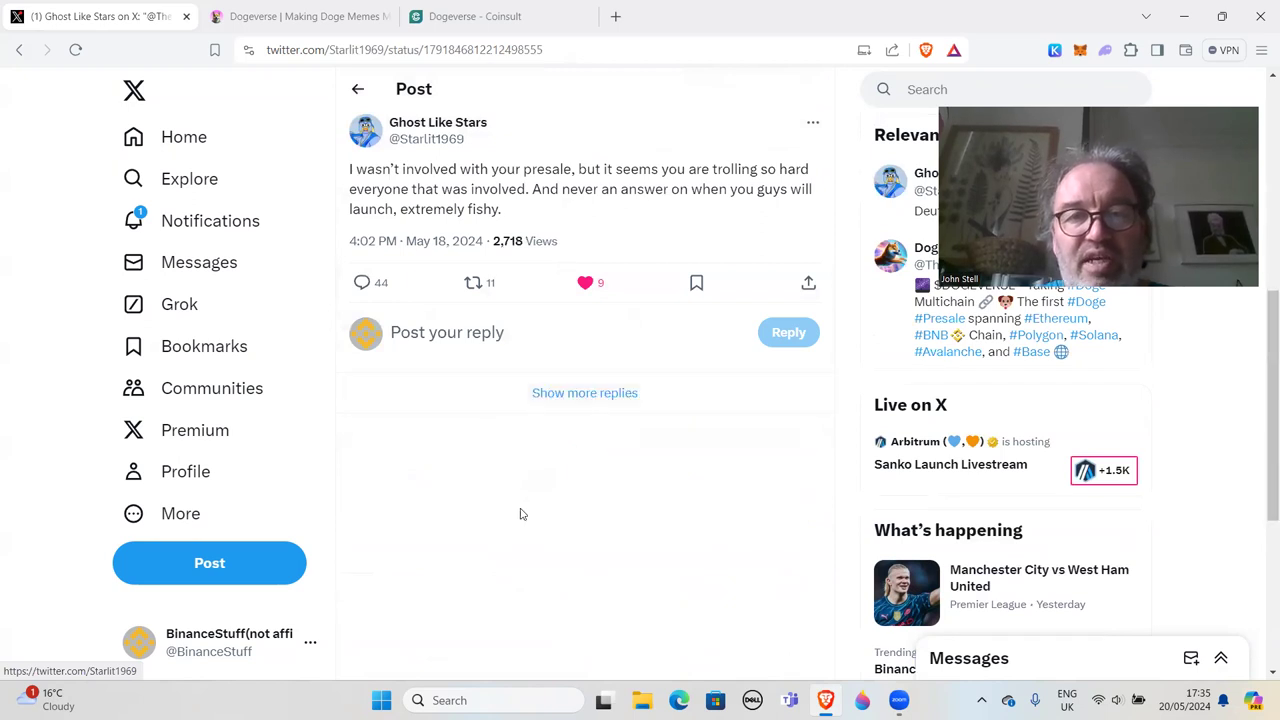
# Step: View the parent DogeVerse post above the 'extremely fishy' reply, then return to the reply list
pyautogui.scroll(3)
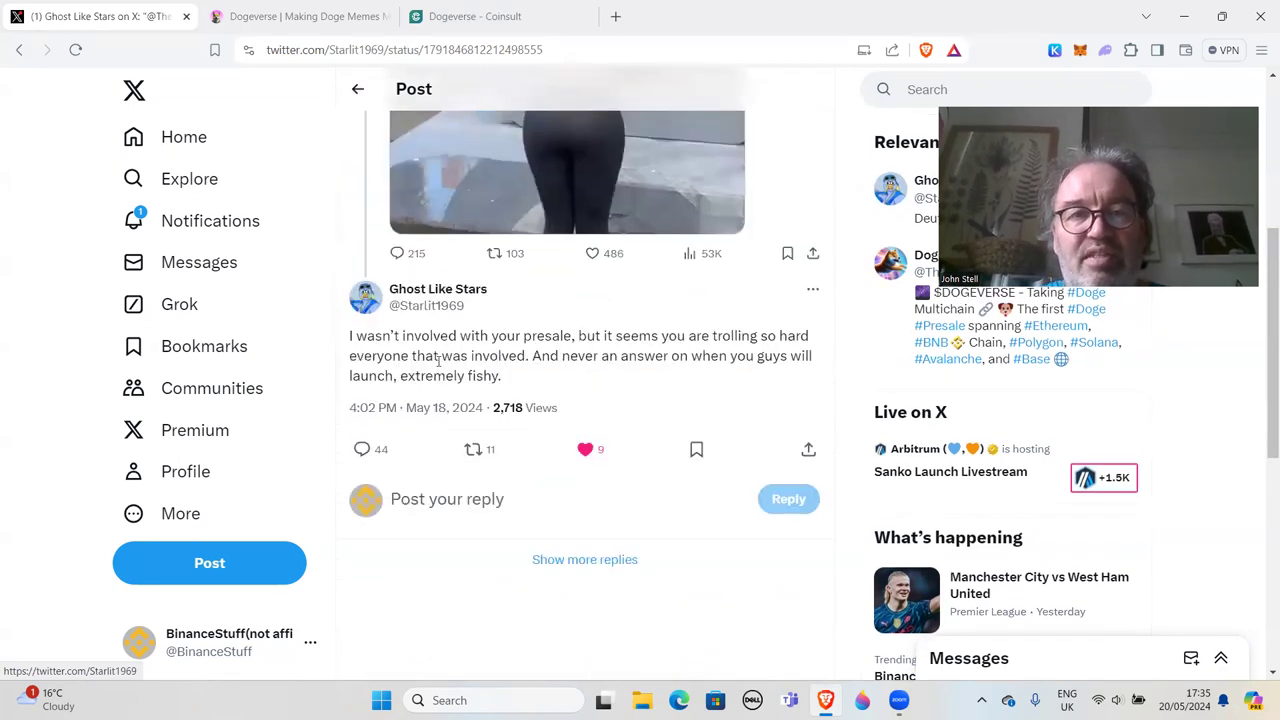
pyautogui.scroll(3)
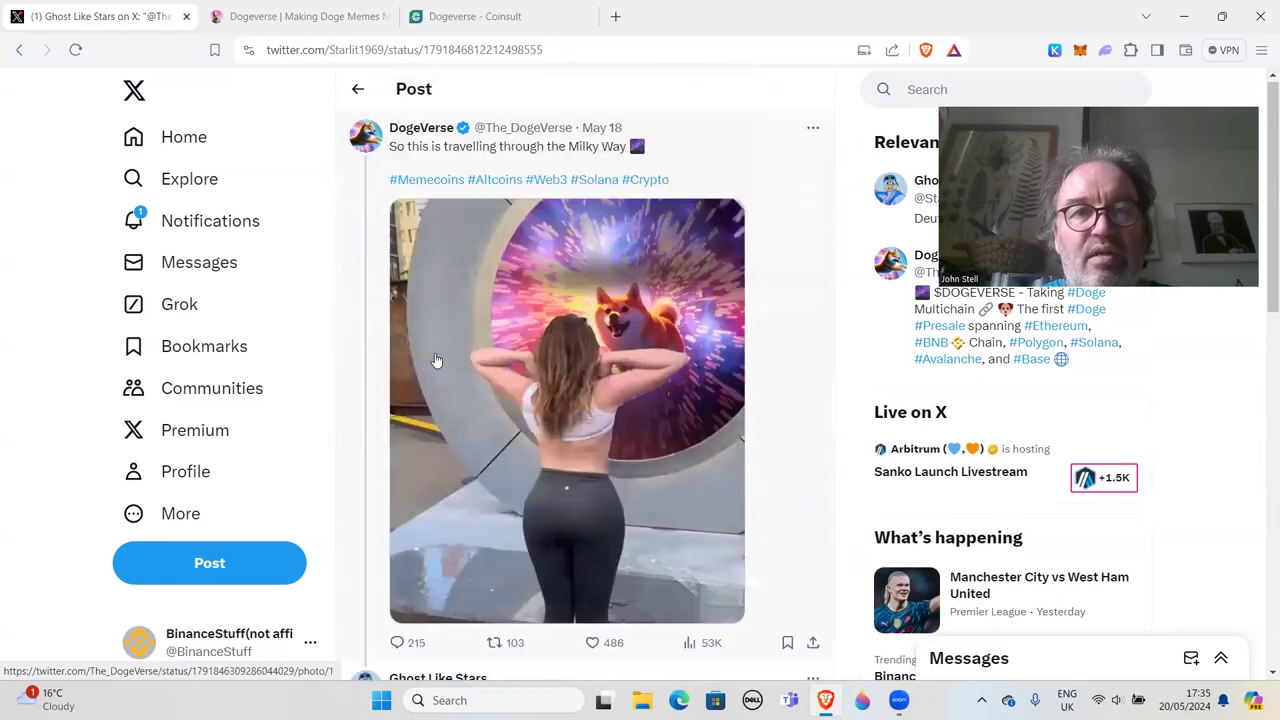
pyautogui.scroll(-3)
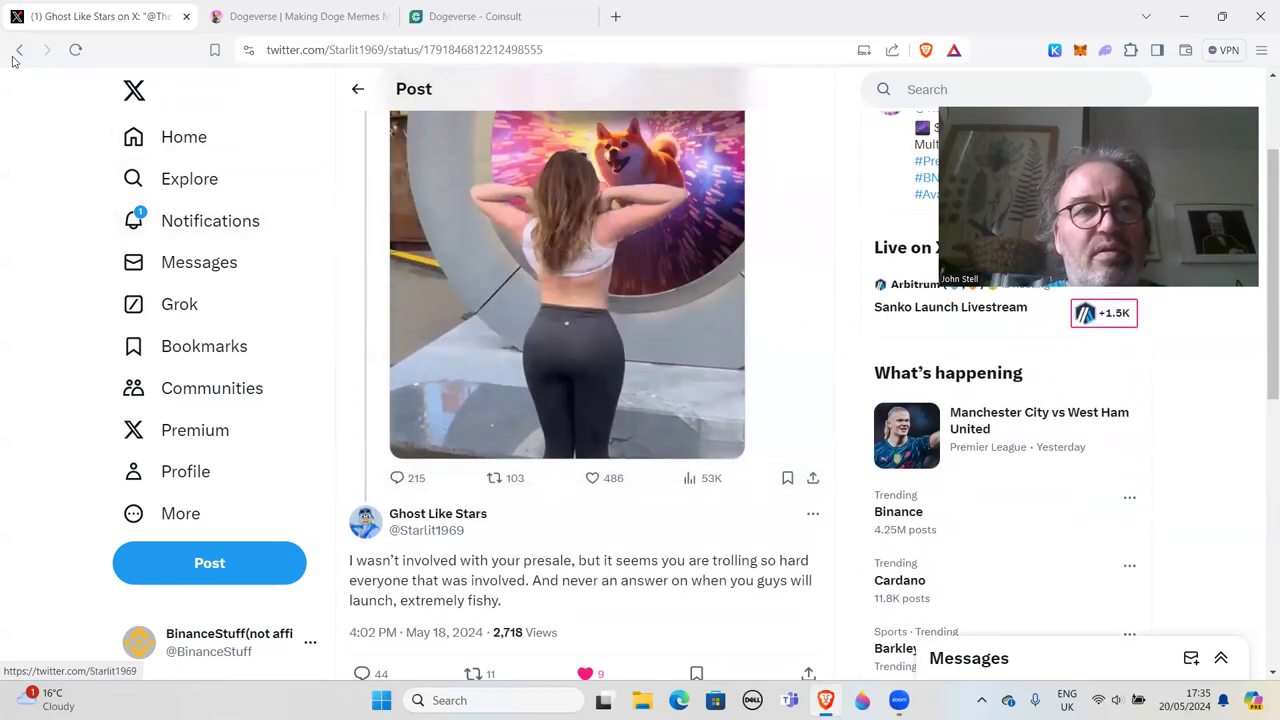
pyautogui.click(18, 50)
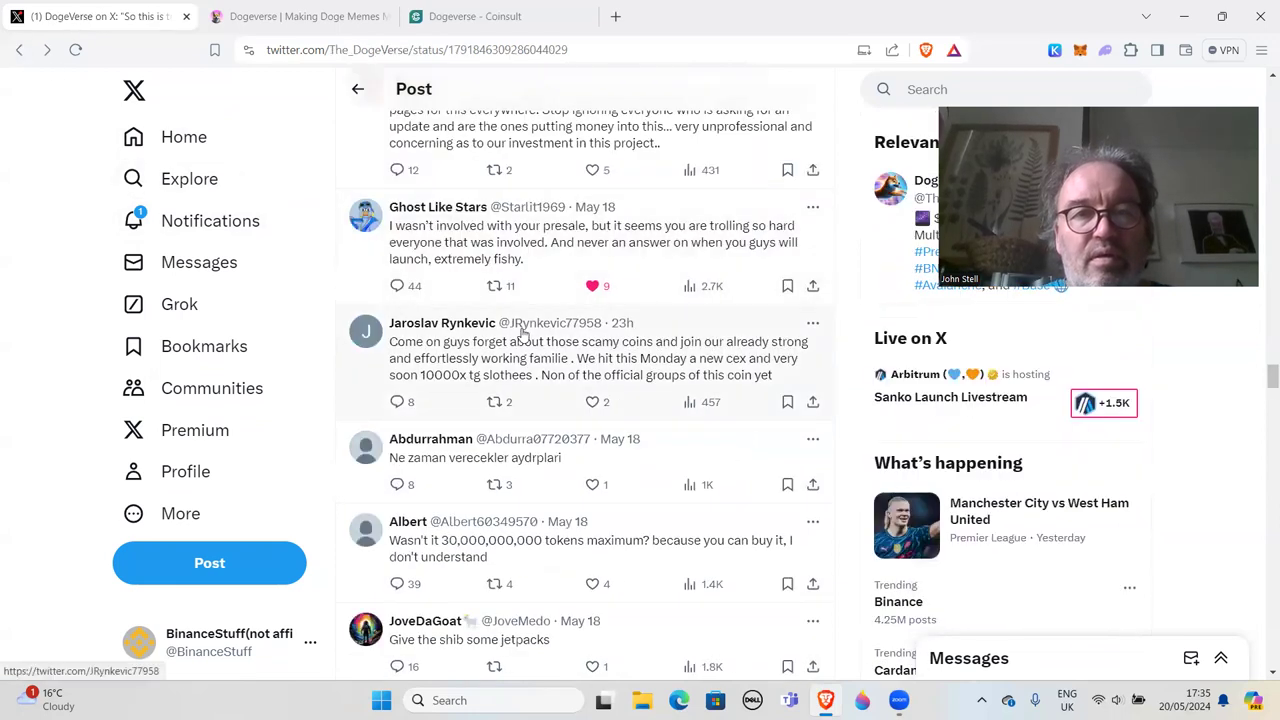
pyautogui.scroll(-3)
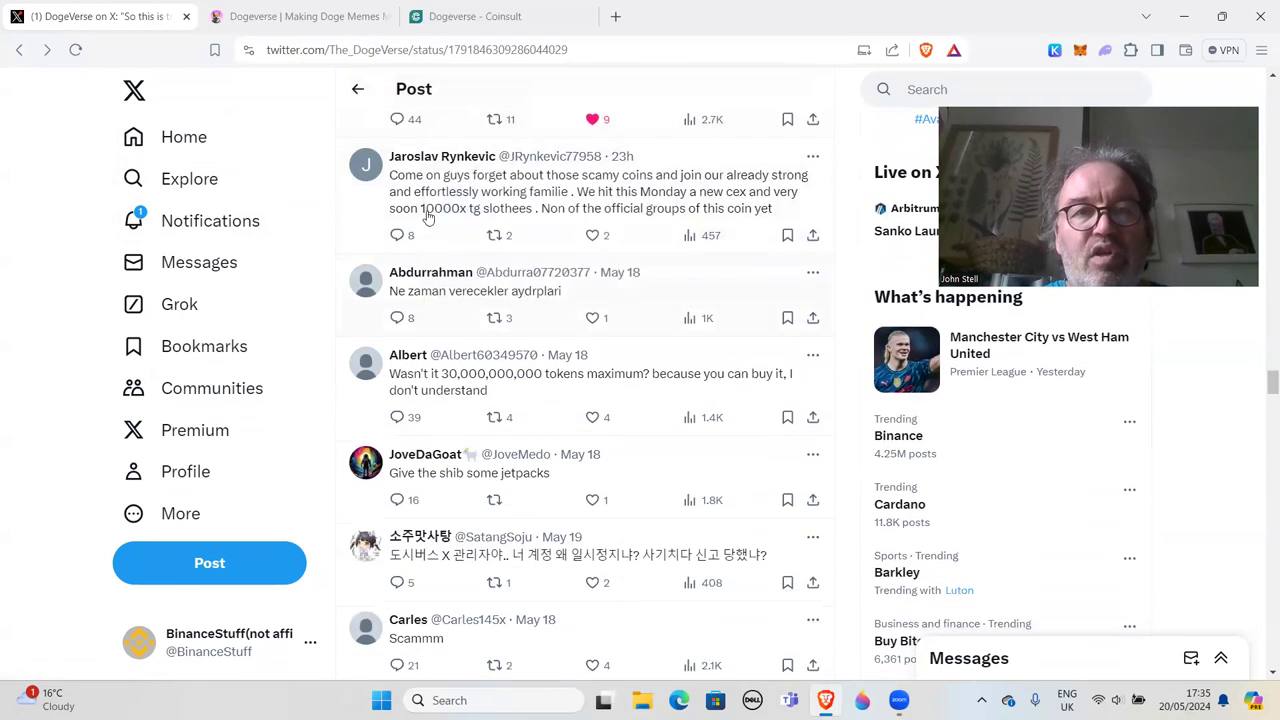
pyautogui.moveTo(660, 195)
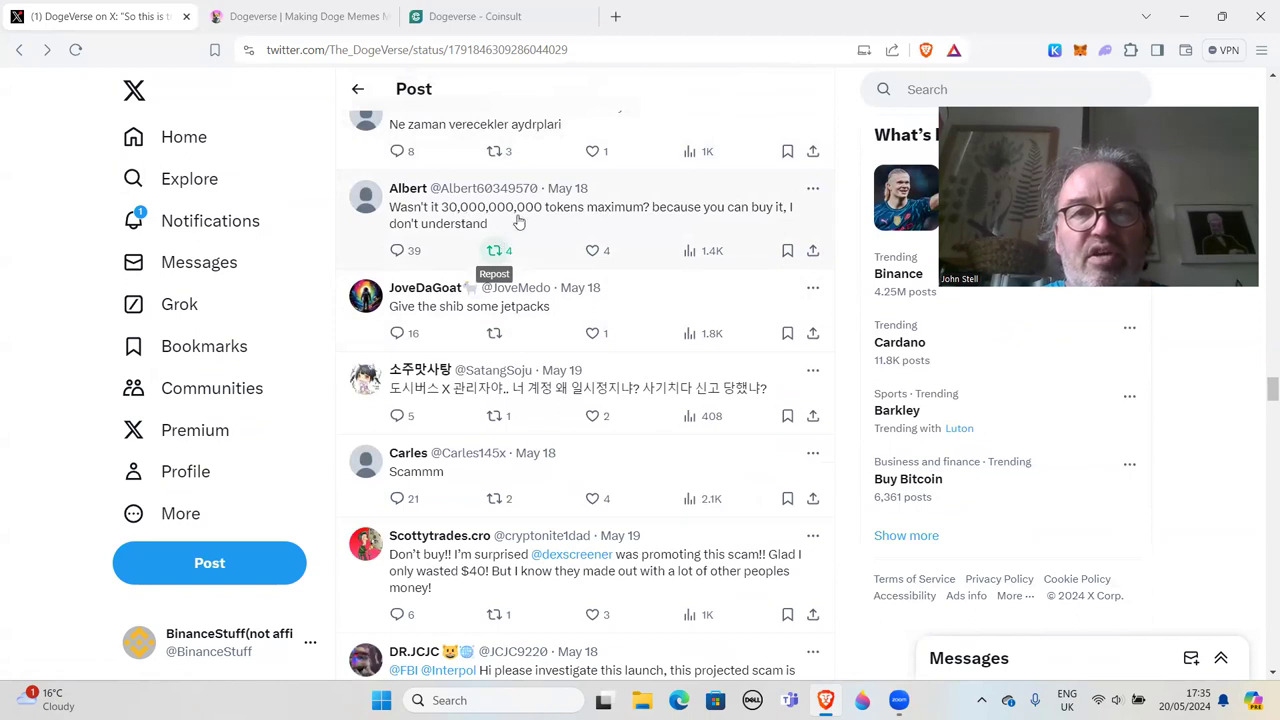
pyautogui.moveTo(571, 245)
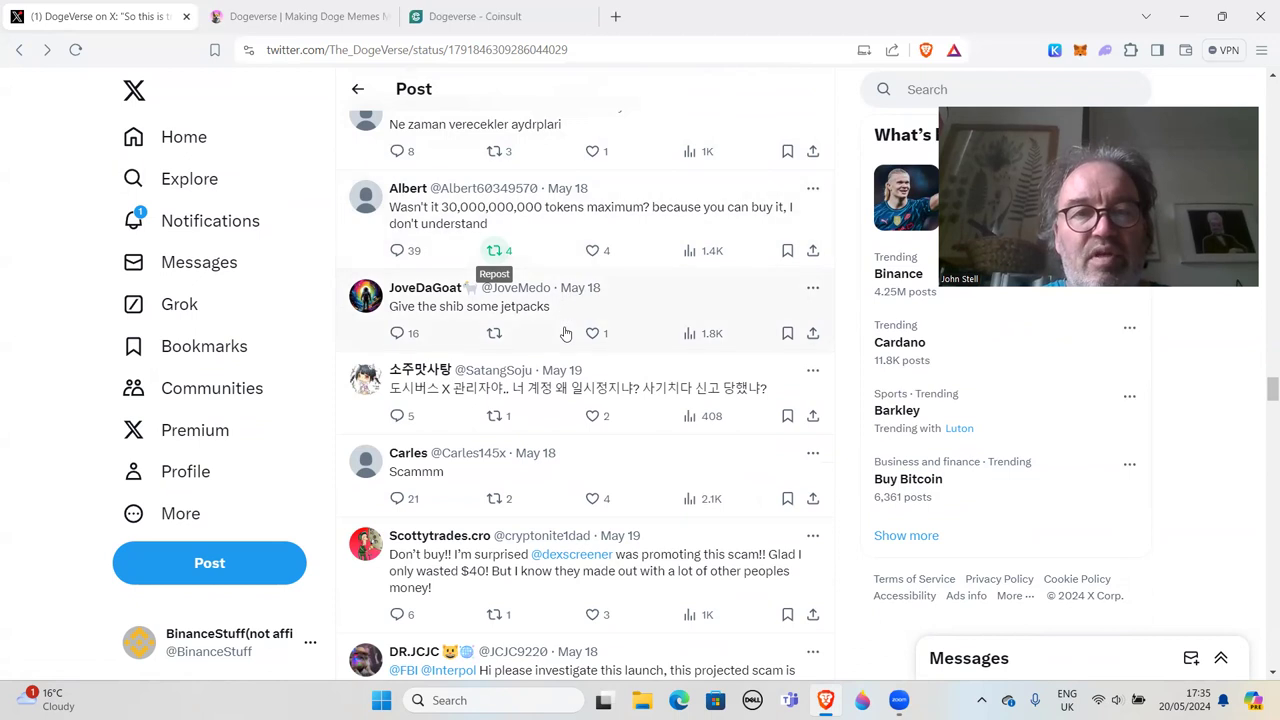
pyautogui.scroll(-3)
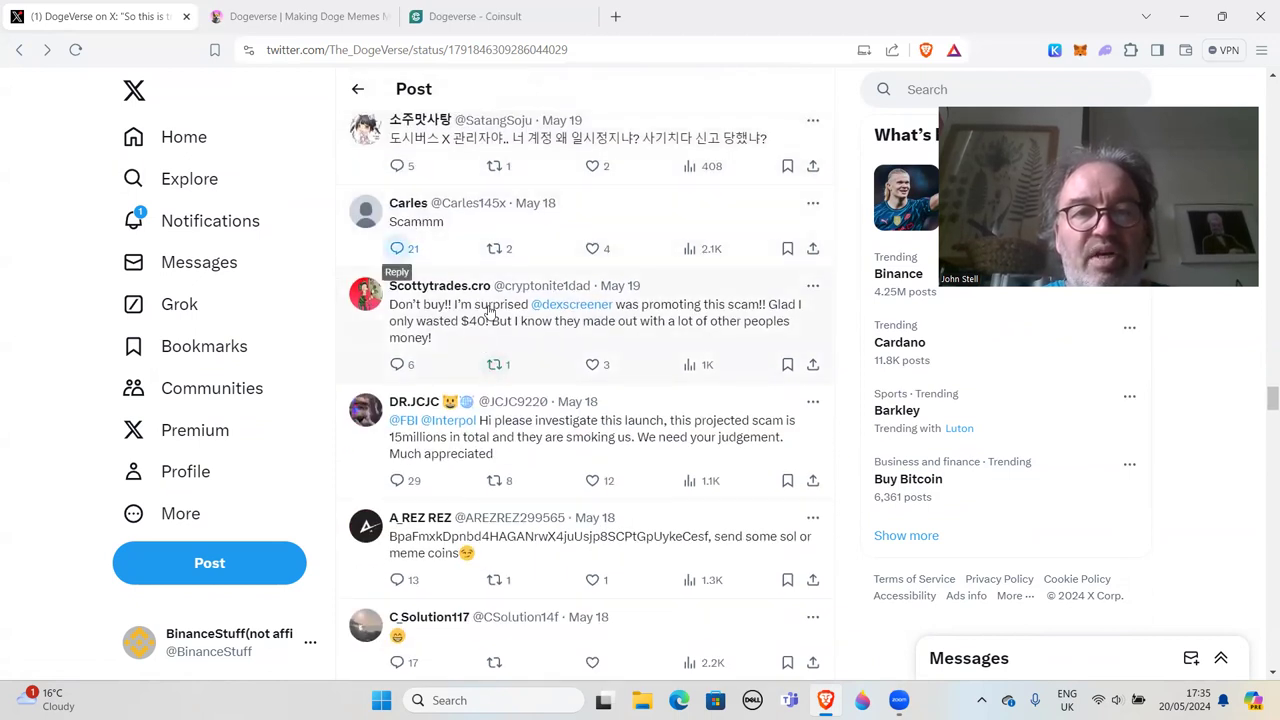
pyautogui.moveTo(700, 322)
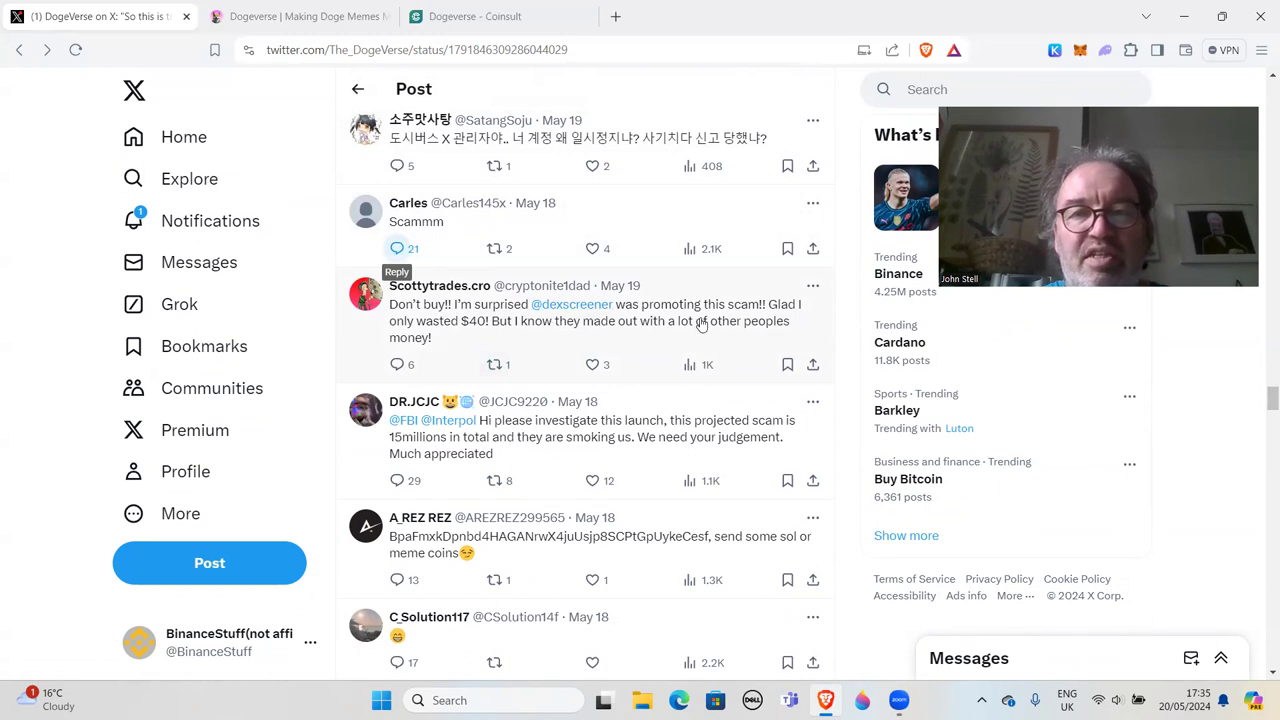
pyautogui.moveTo(493, 337)
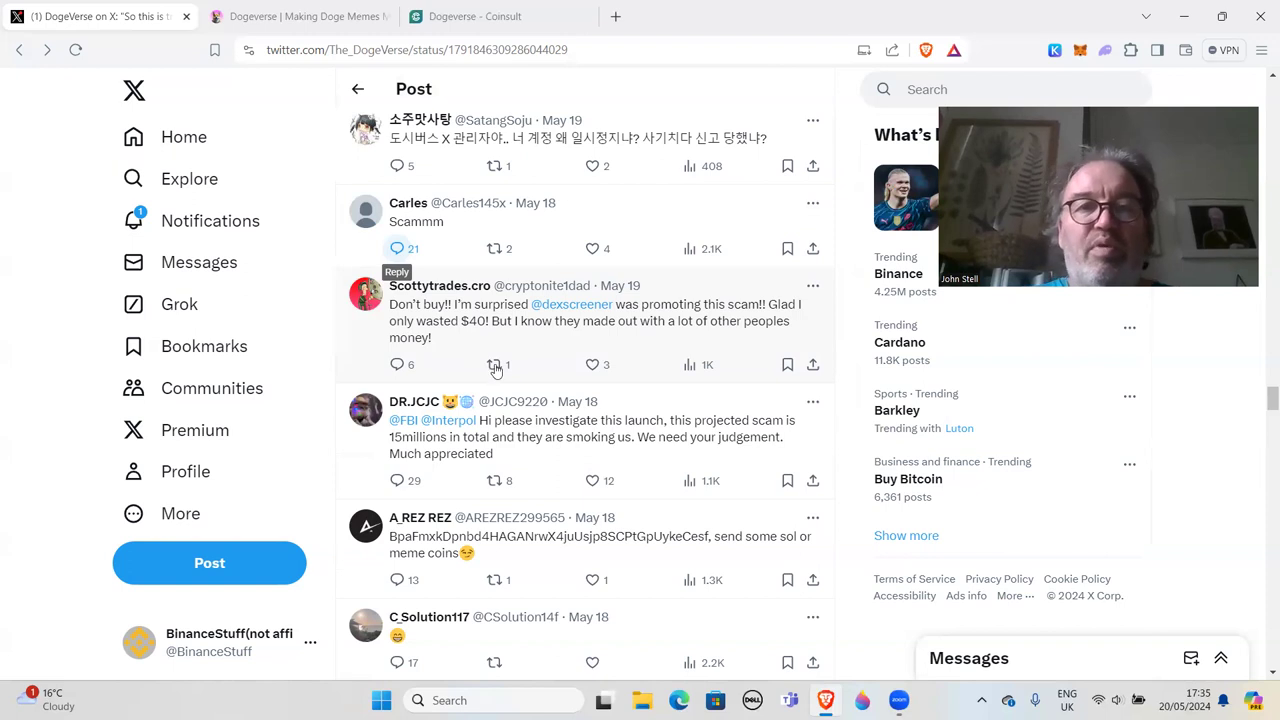
pyautogui.moveTo(539, 339)
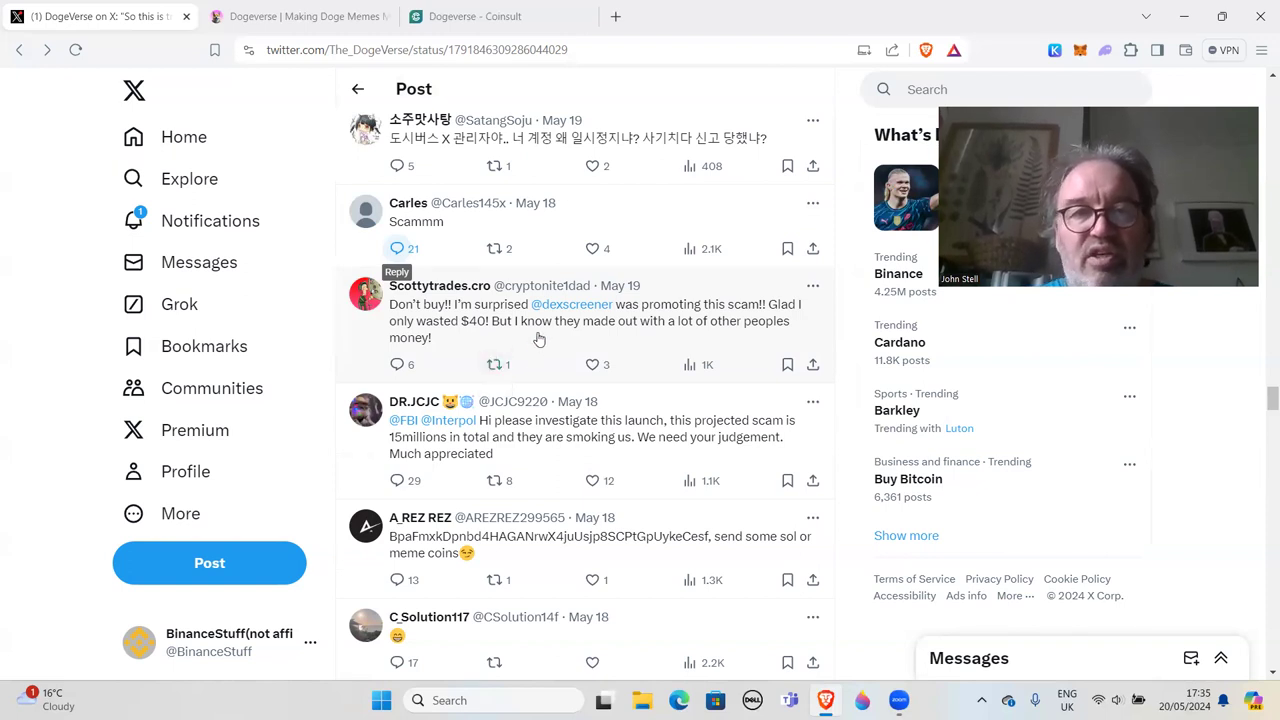
pyautogui.moveTo(518, 343)
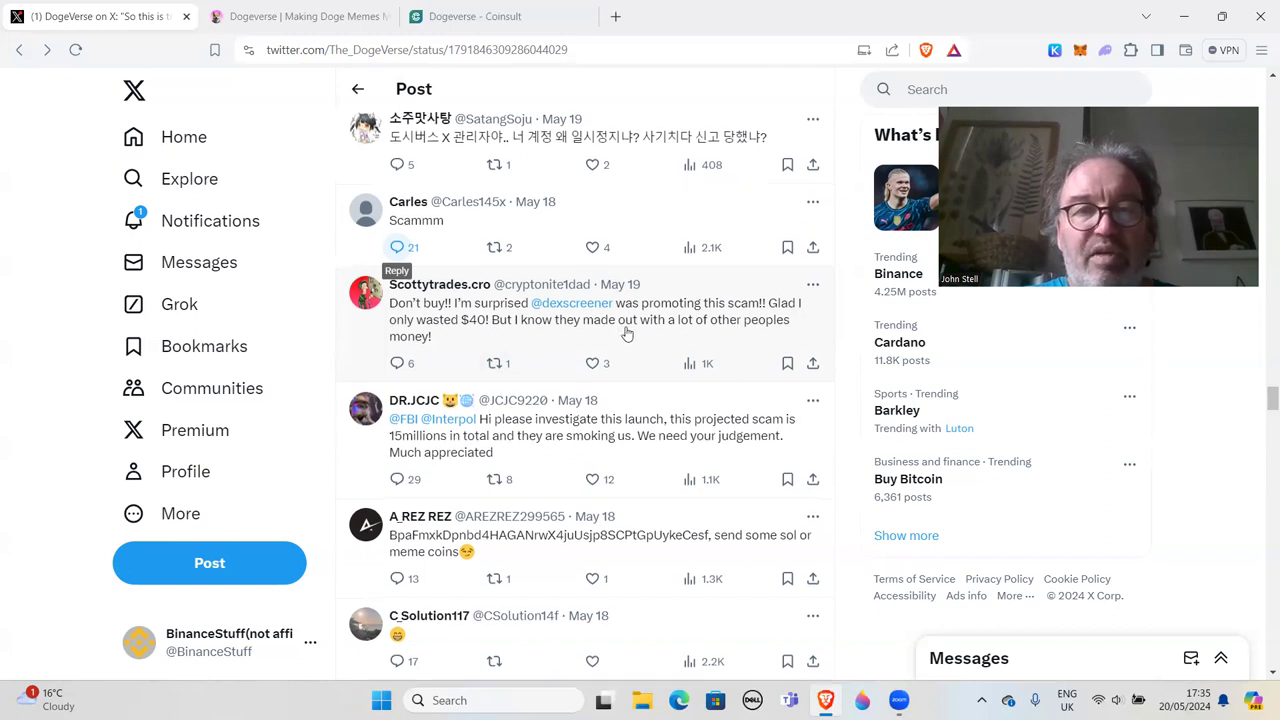
pyautogui.scroll(-3)
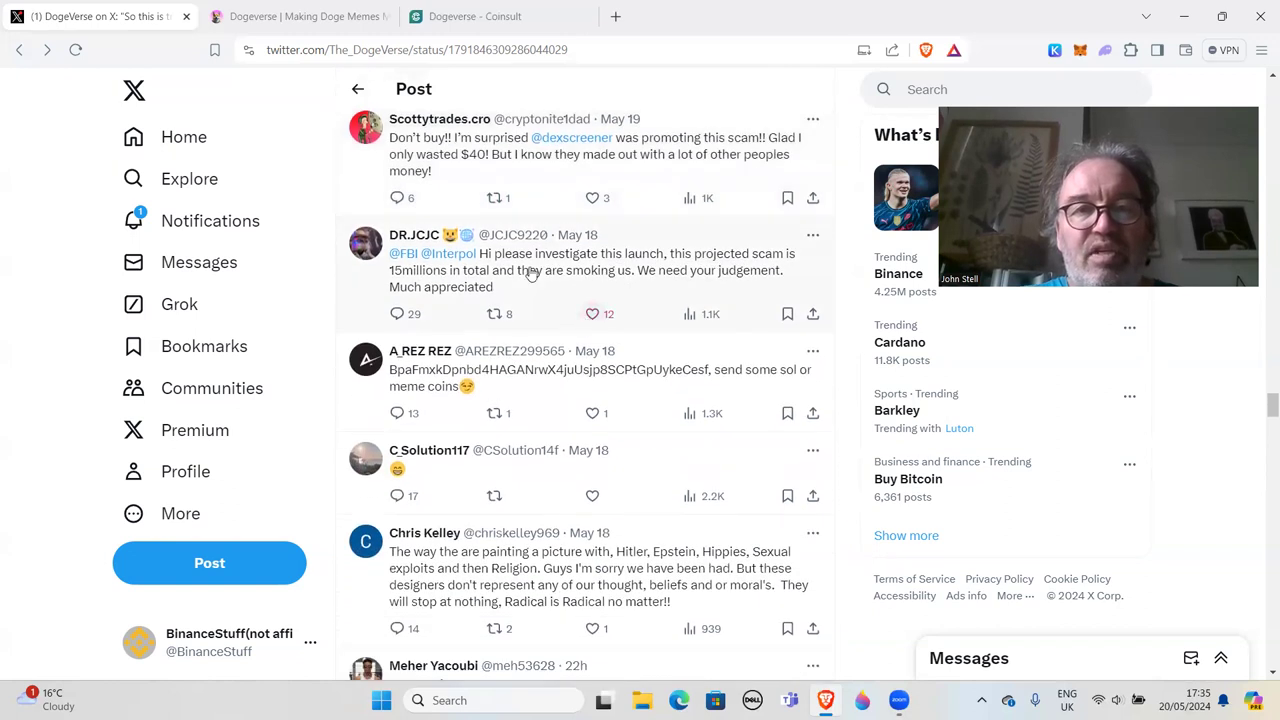
pyautogui.scroll(-3)
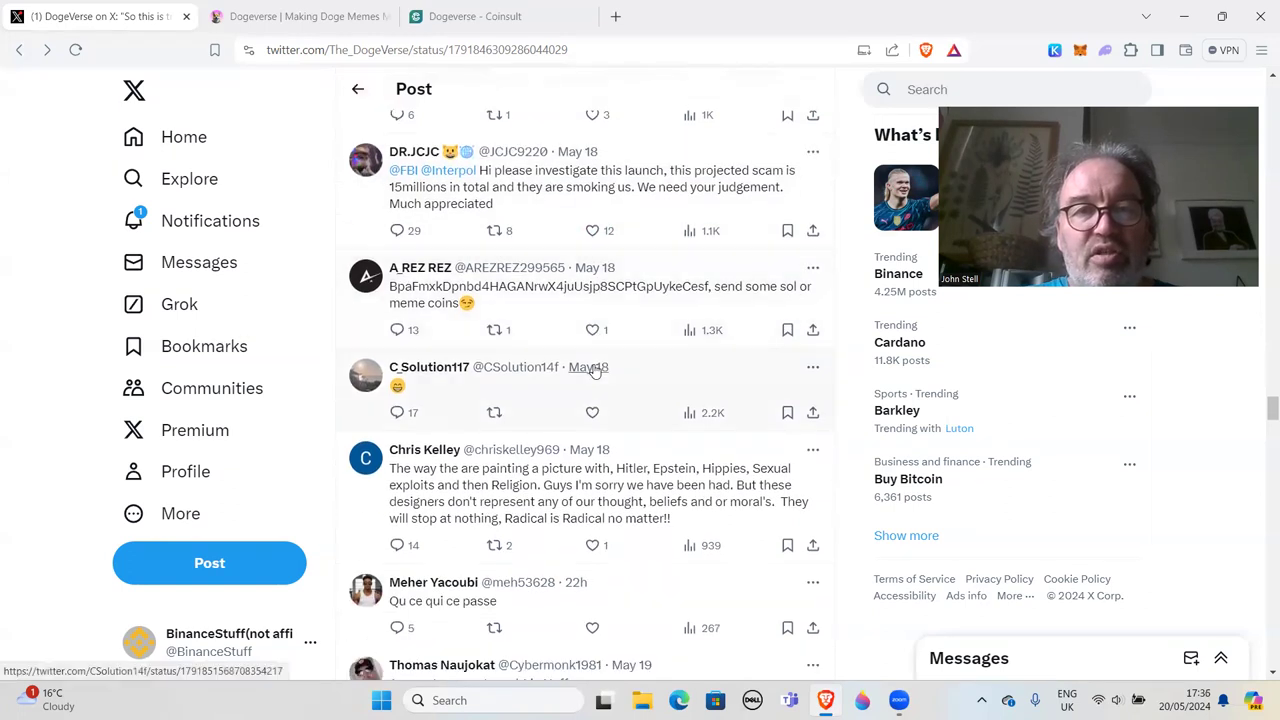
pyautogui.scroll(-3)
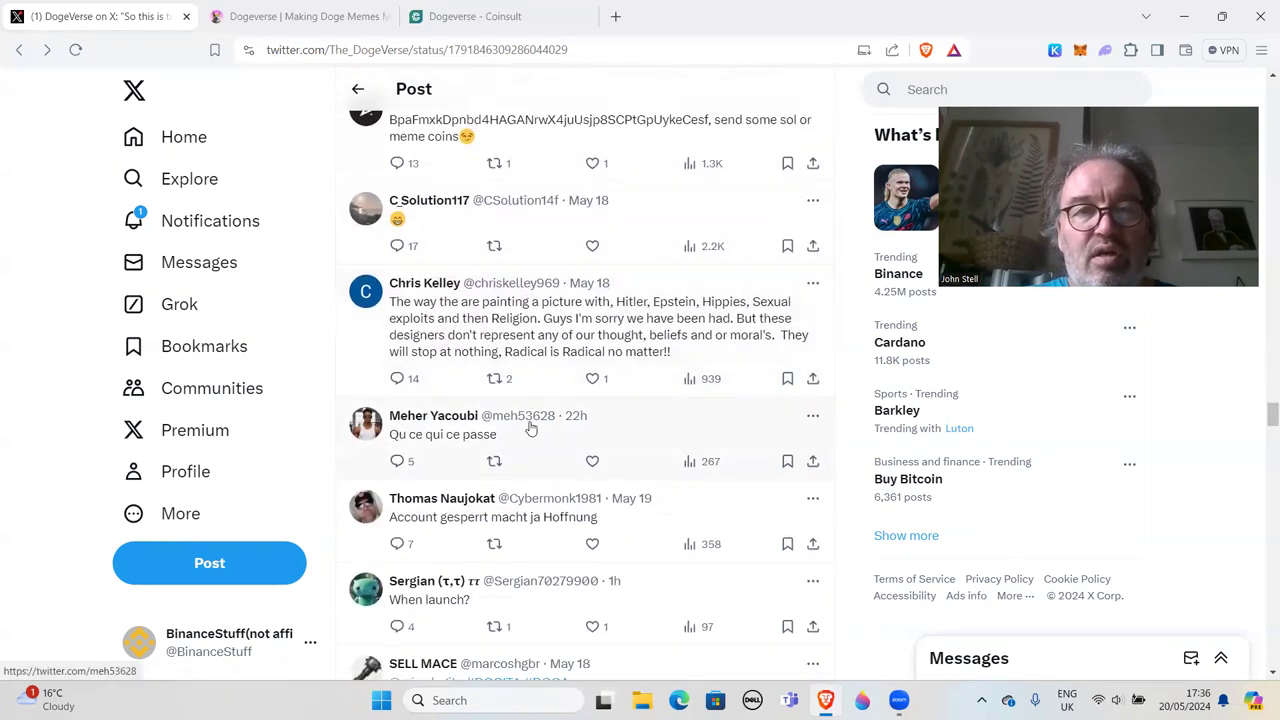
pyautogui.scroll(-3)
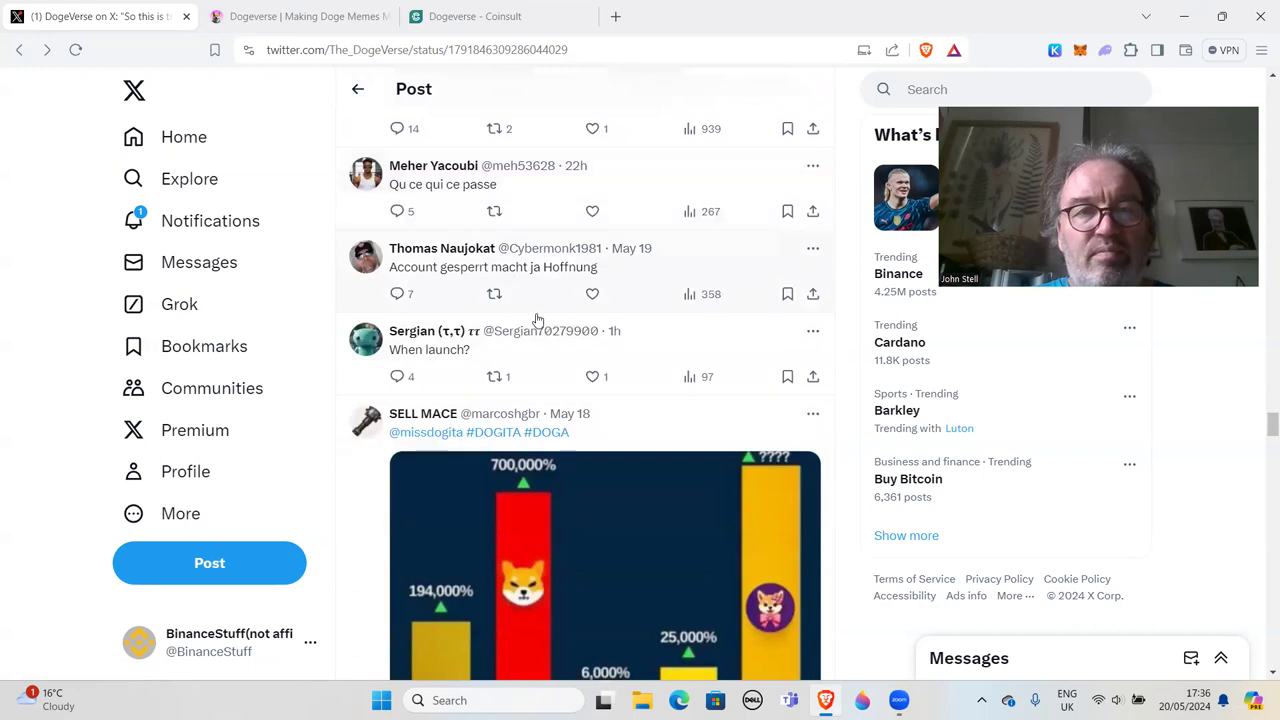
pyautogui.scroll(-3)
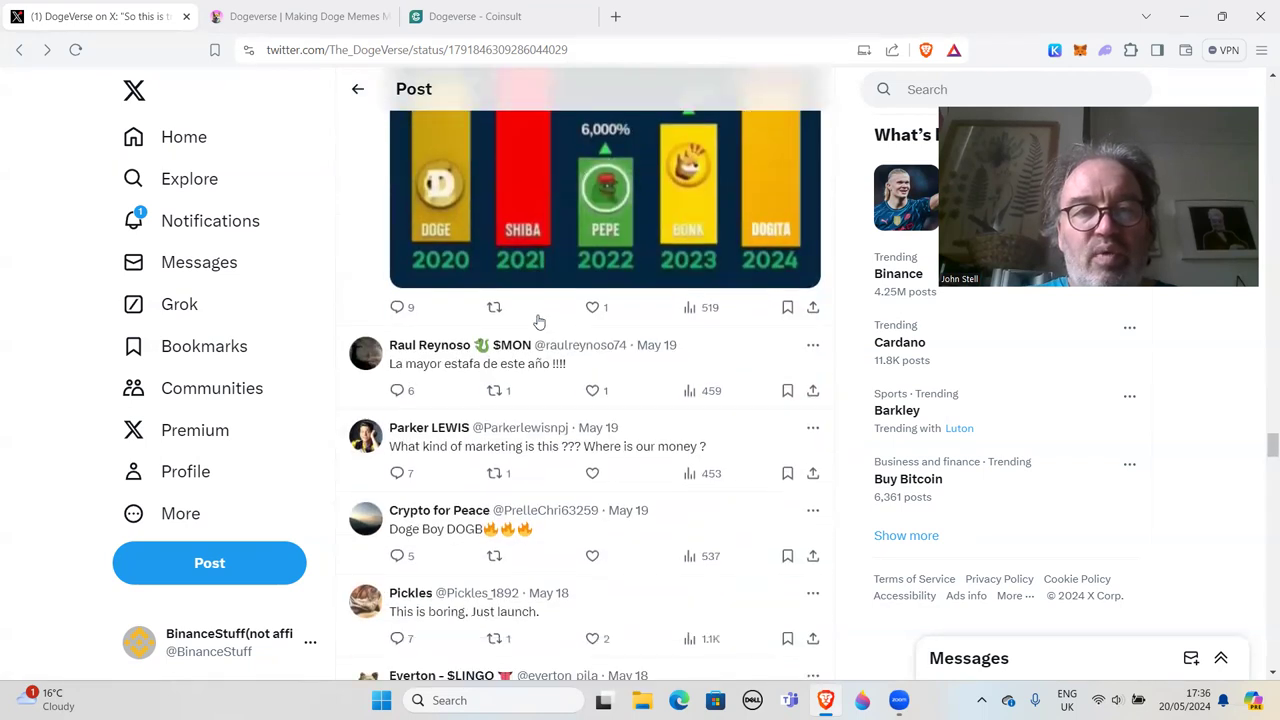
pyautogui.scroll(-3)
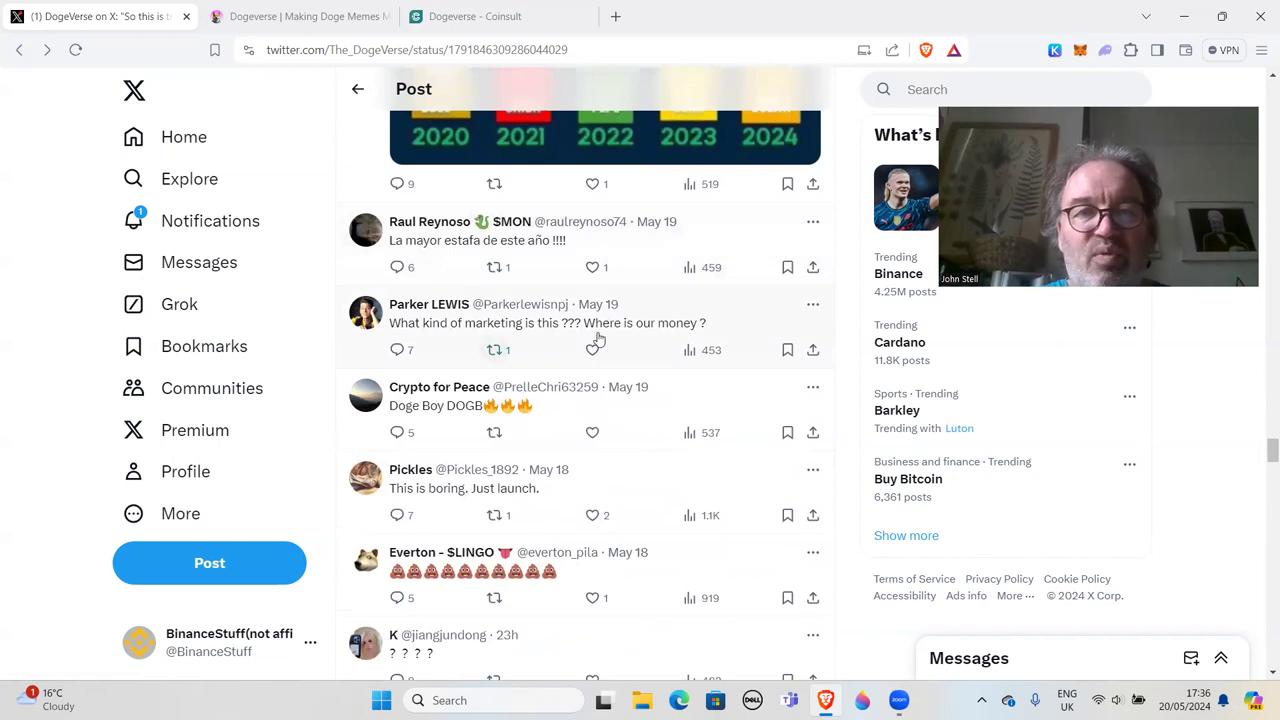
pyautogui.scroll(-3)
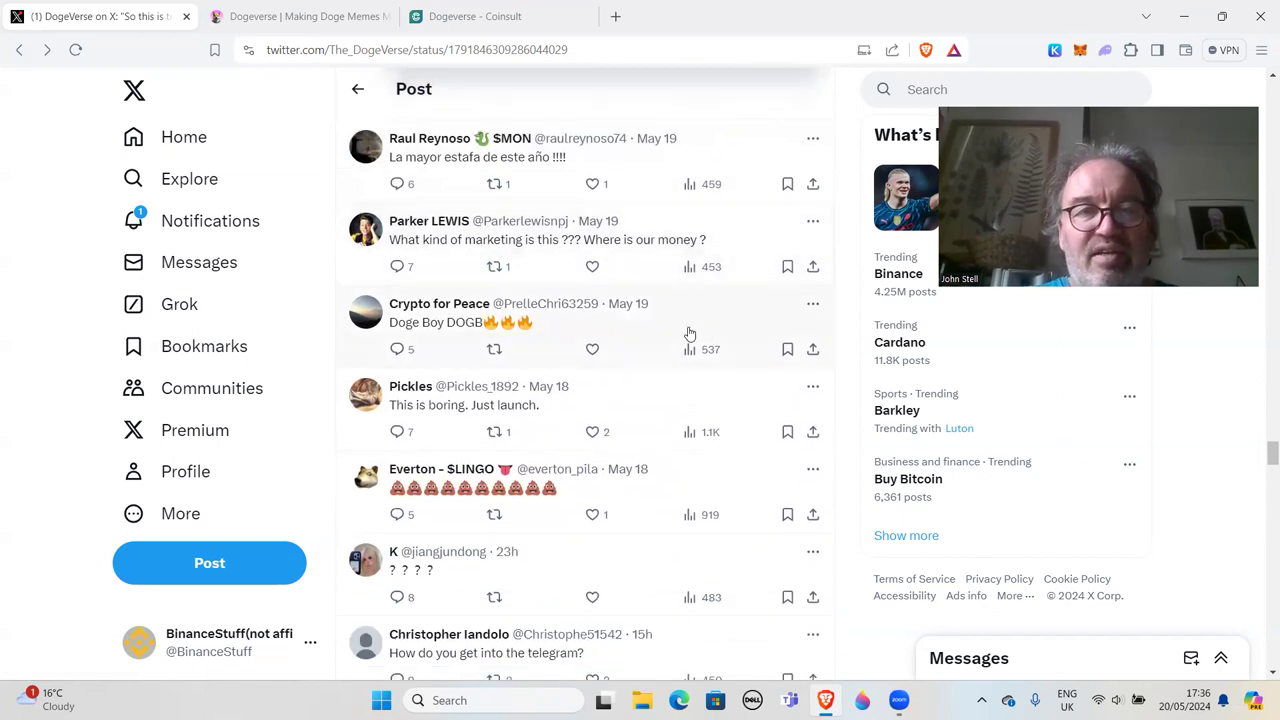
pyautogui.scroll(-3)
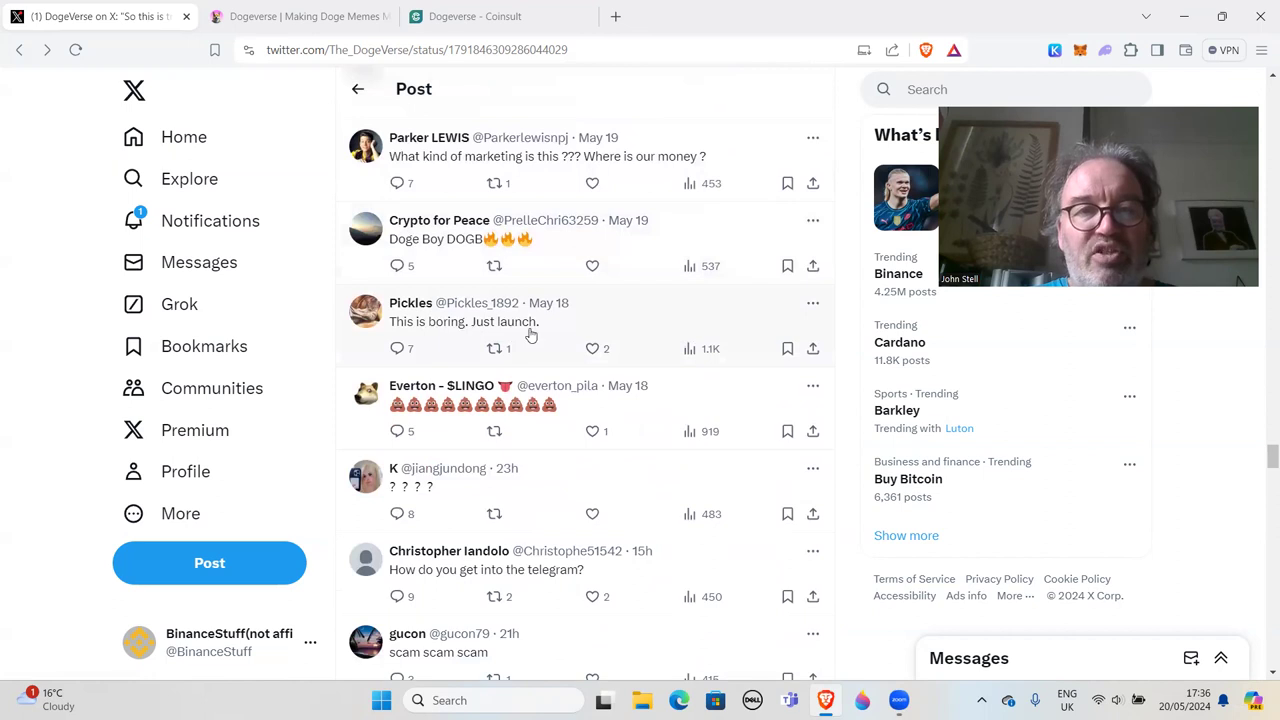
pyautogui.scroll(-3)
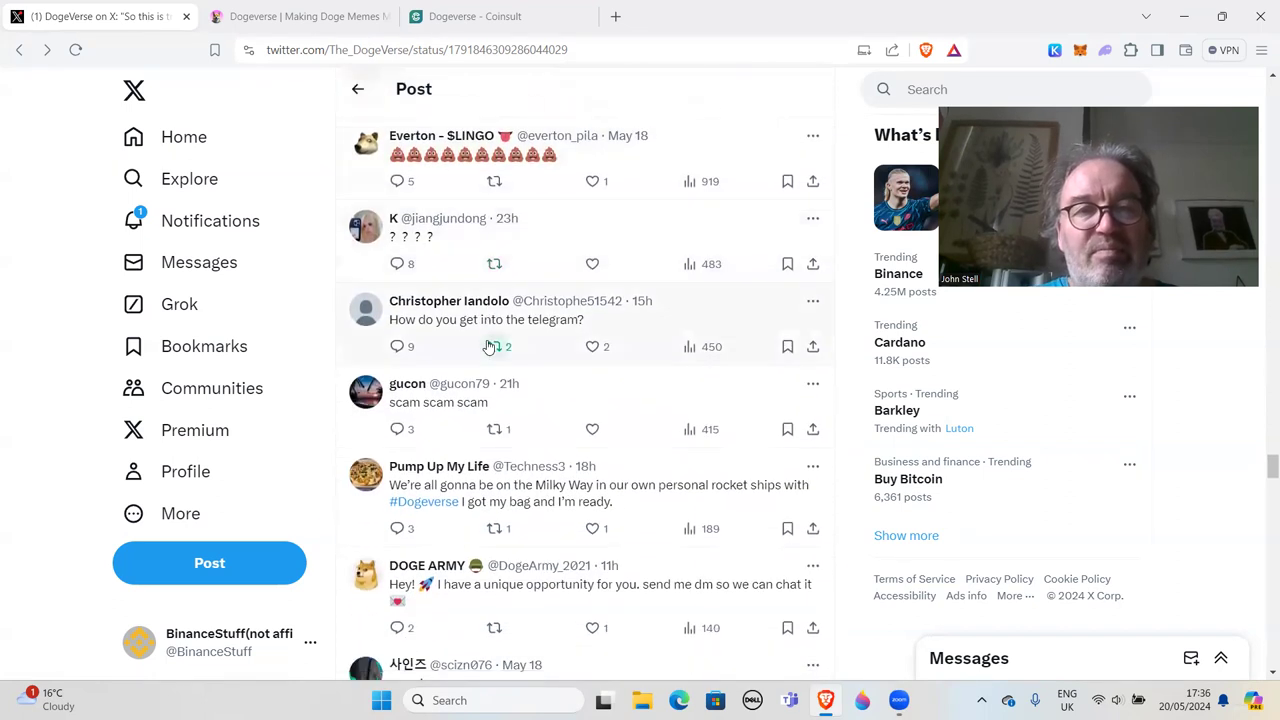
pyautogui.scroll(-3)
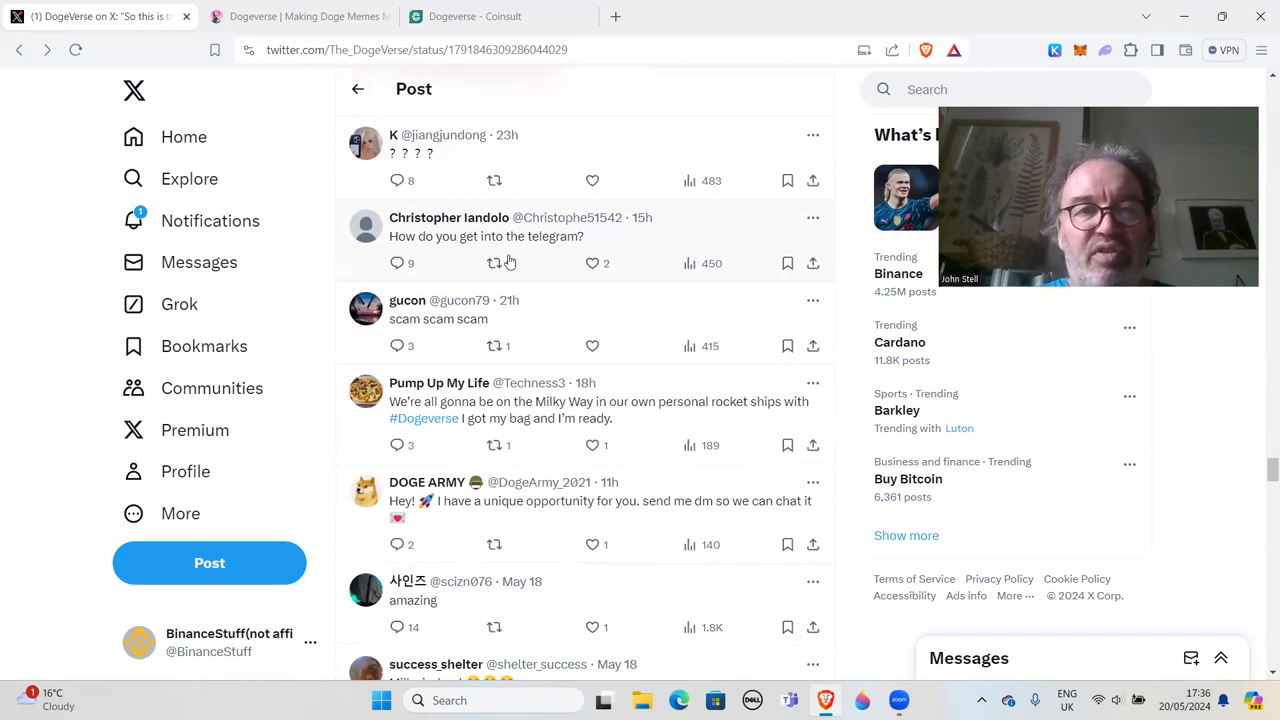
pyautogui.scroll(-3)
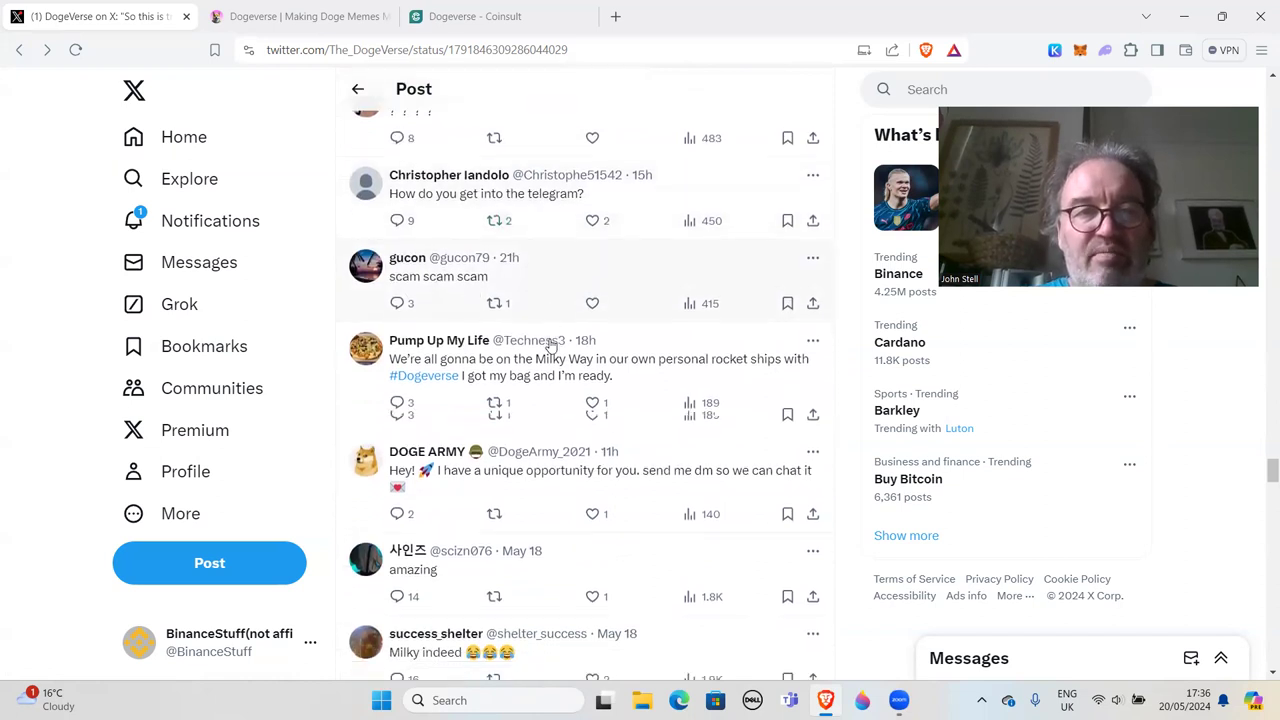
pyautogui.scroll(3)
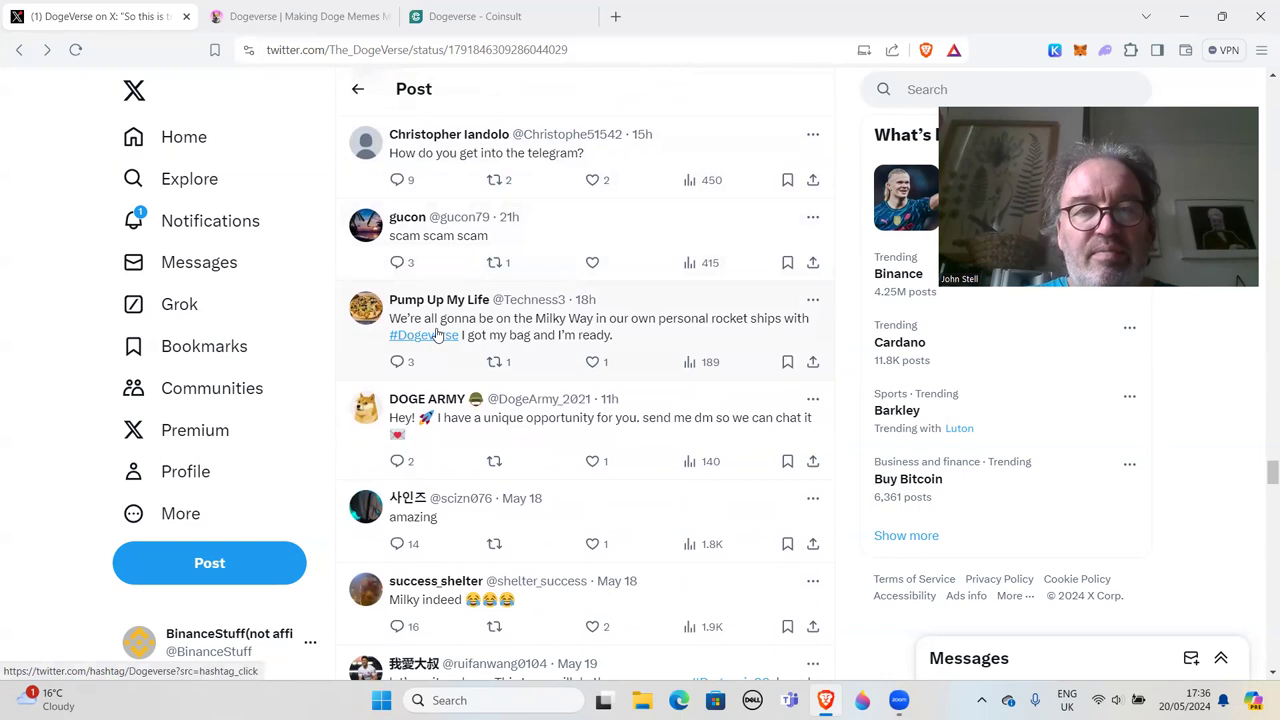
pyautogui.scroll(-3)
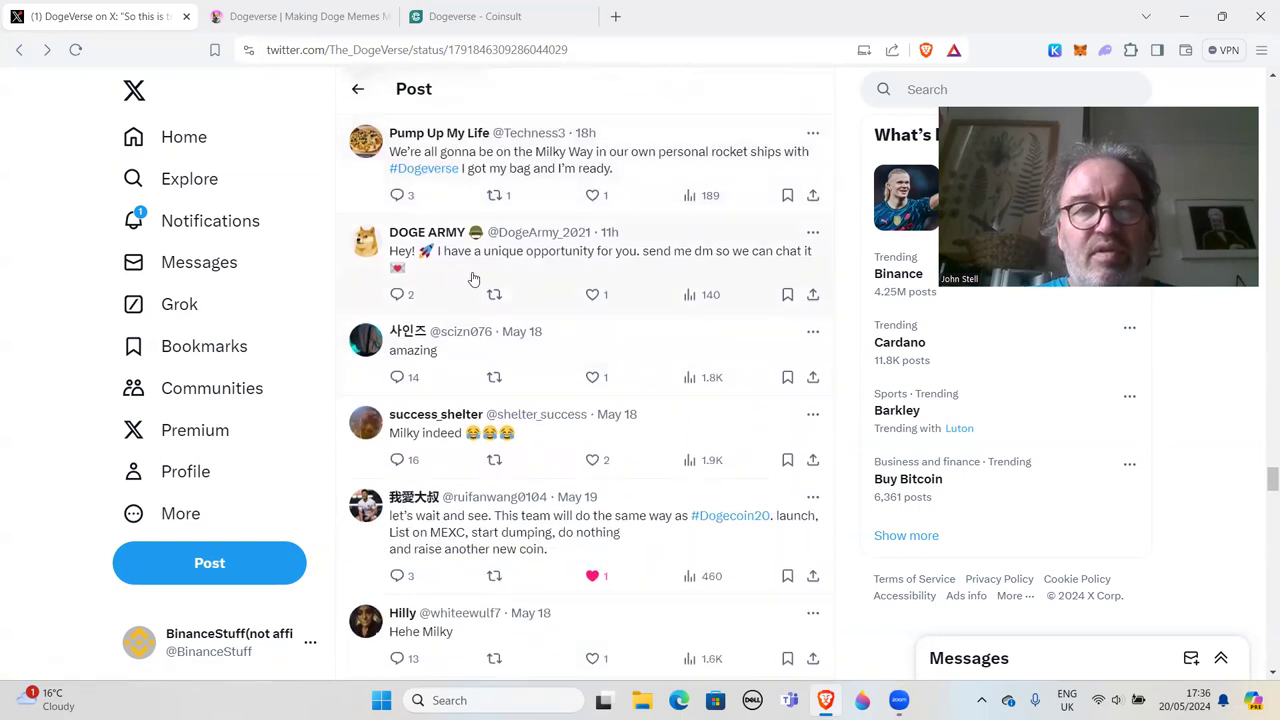
pyautogui.scroll(-3)
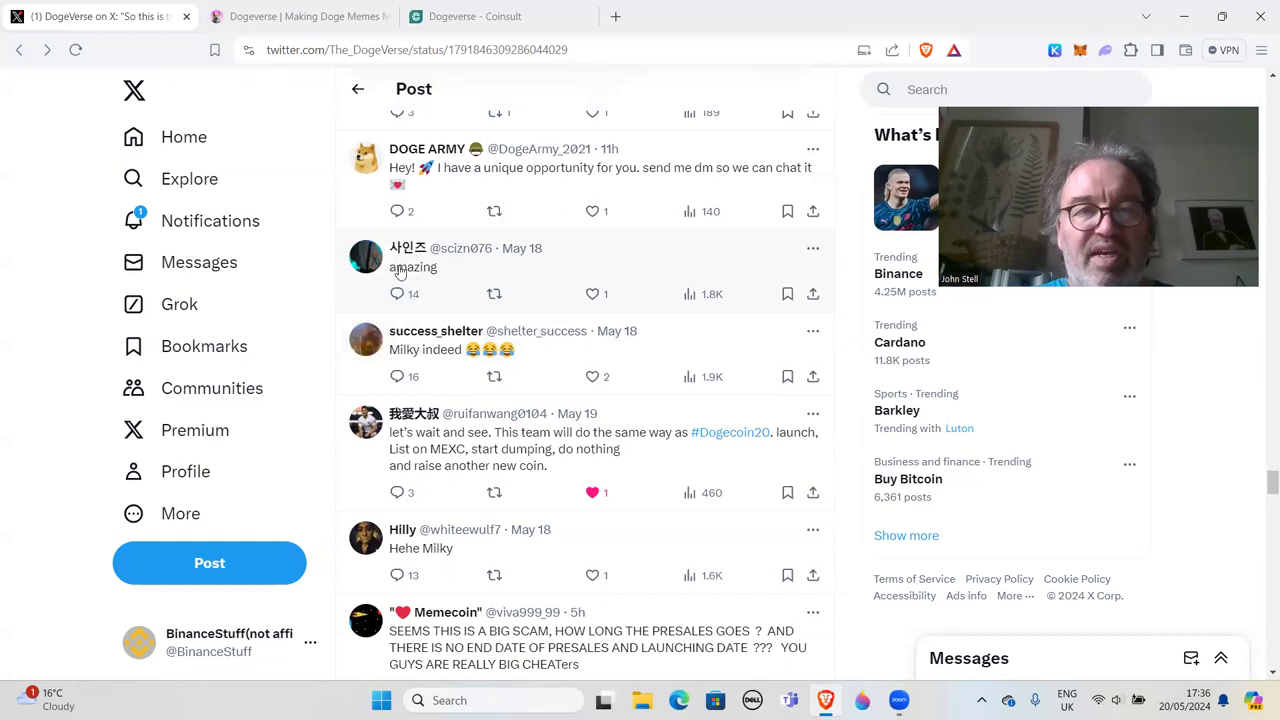
pyautogui.scroll(-3)
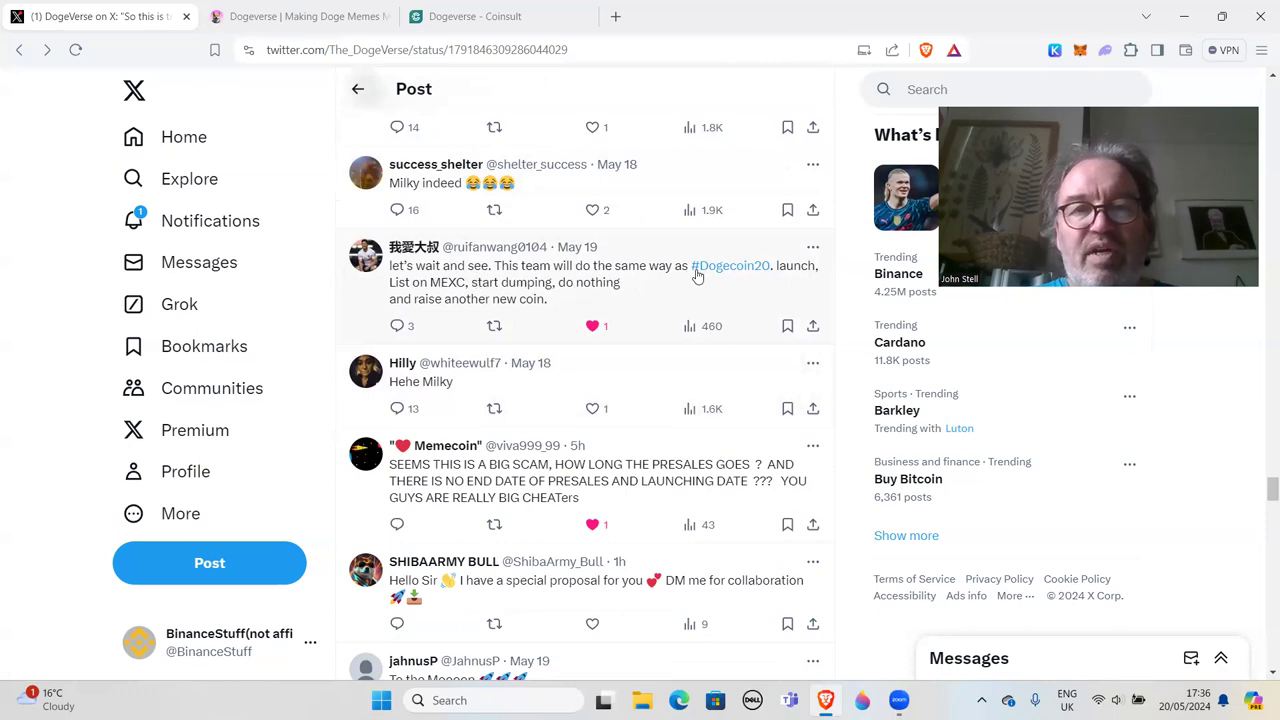
pyautogui.moveTo(745, 275)
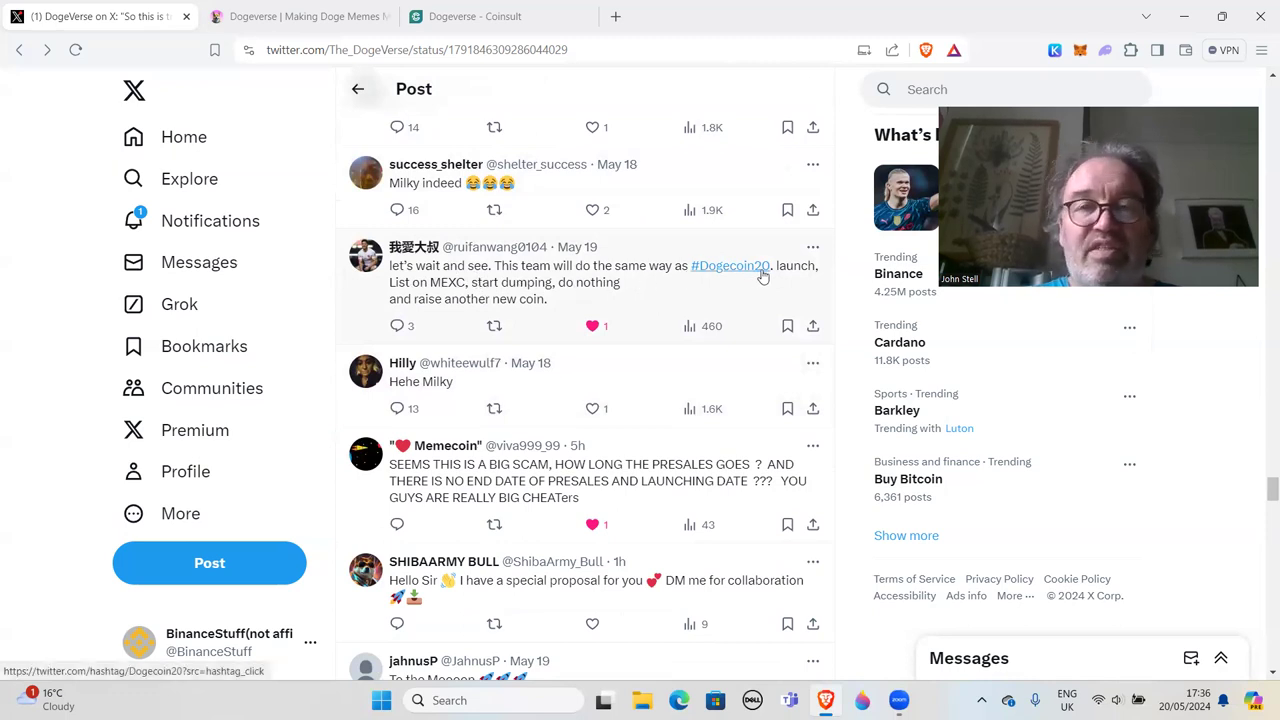
pyautogui.moveTo(763, 277)
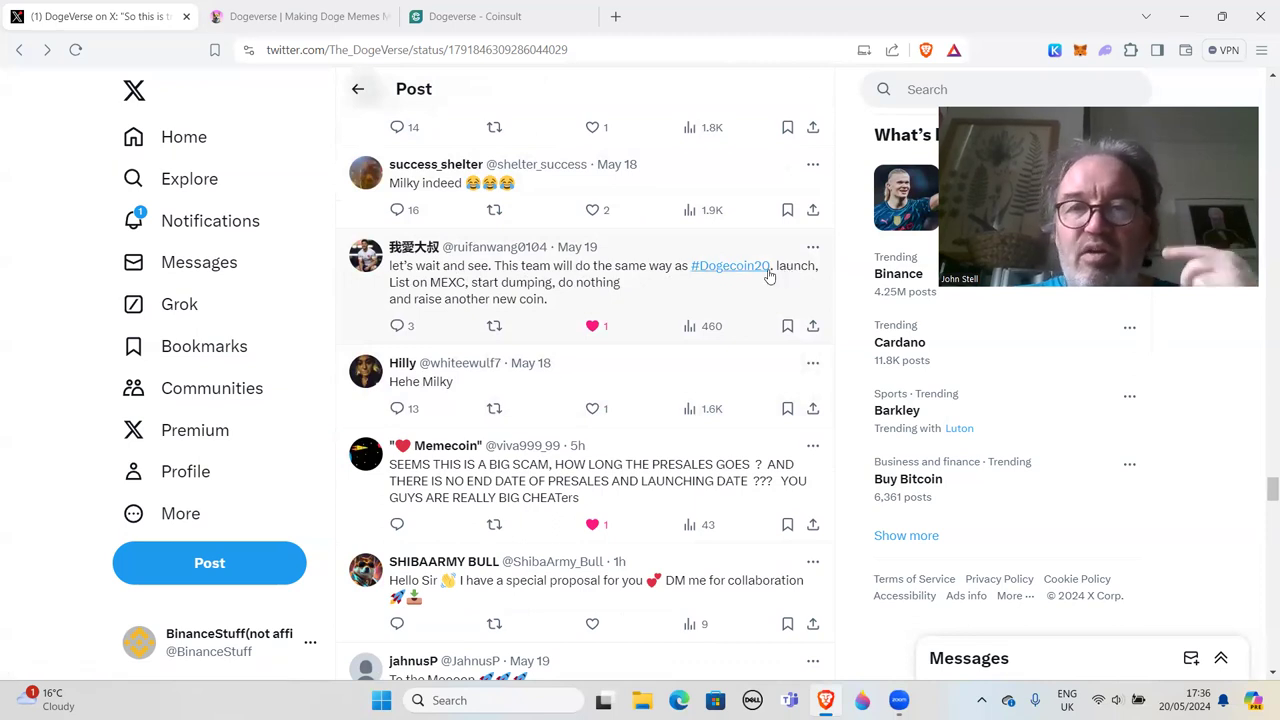
pyautogui.moveTo(730, 265)
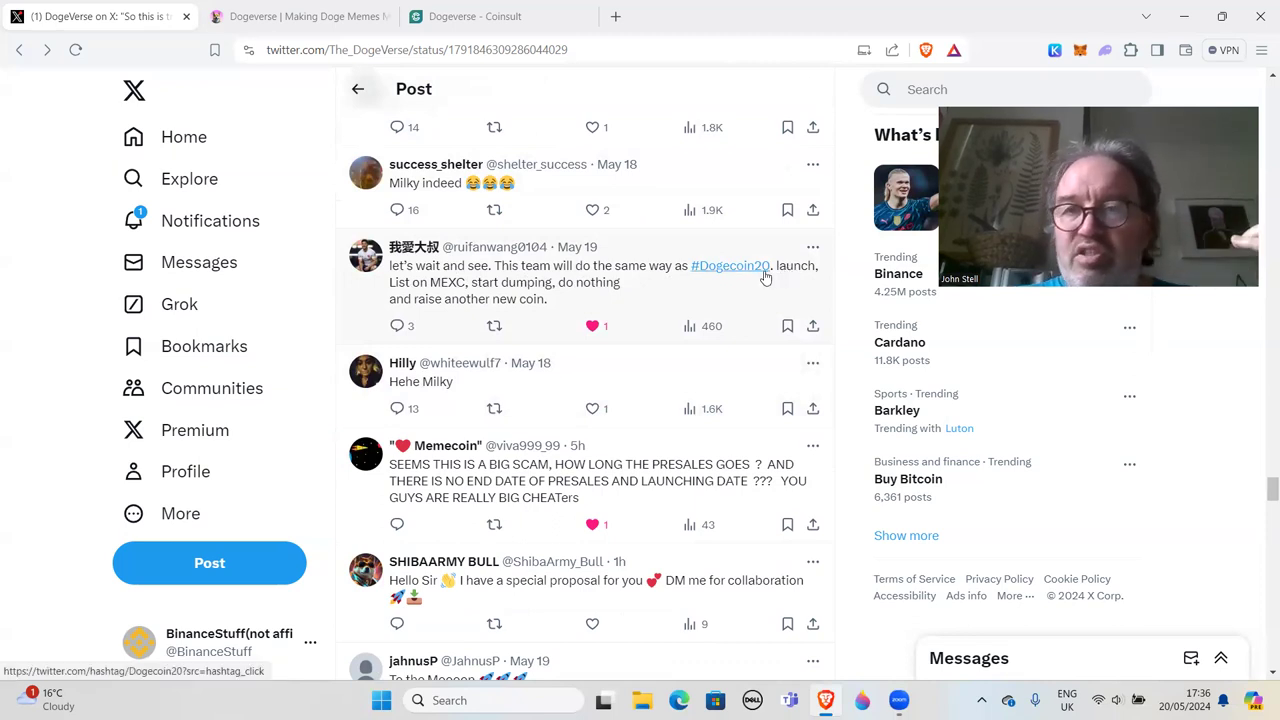
pyautogui.moveTo(758, 277)
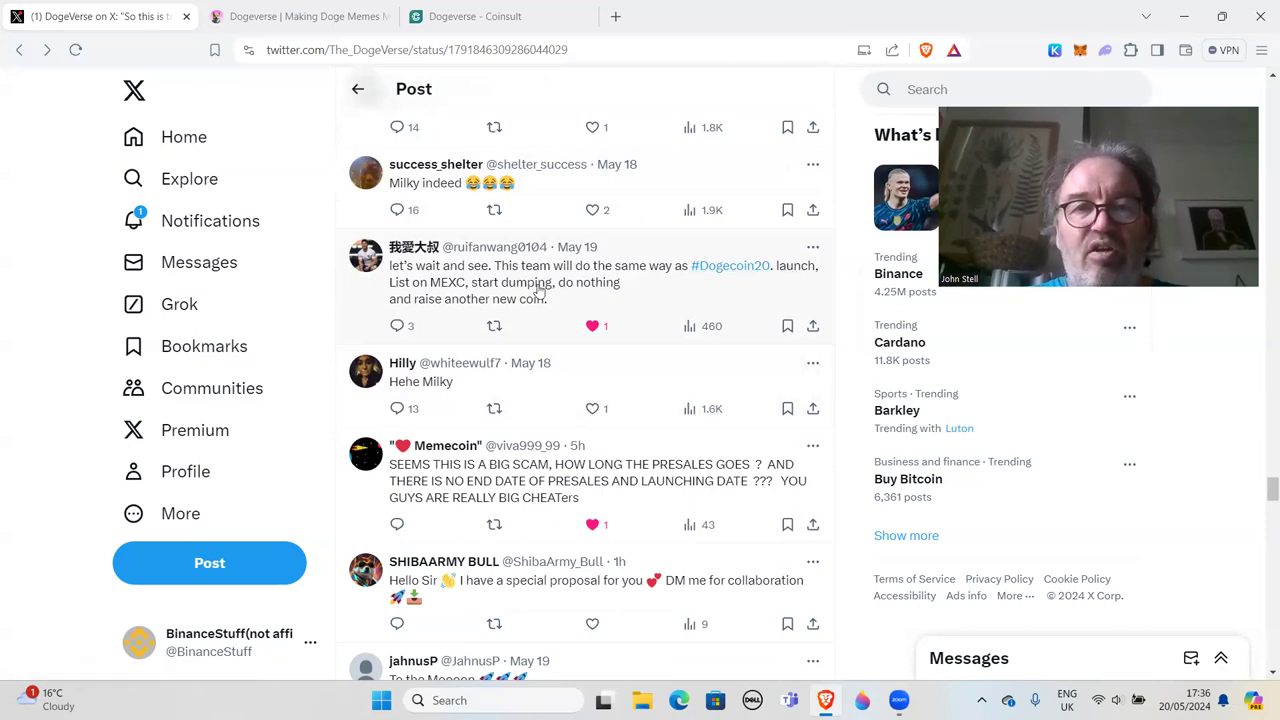
pyautogui.moveTo(571, 299)
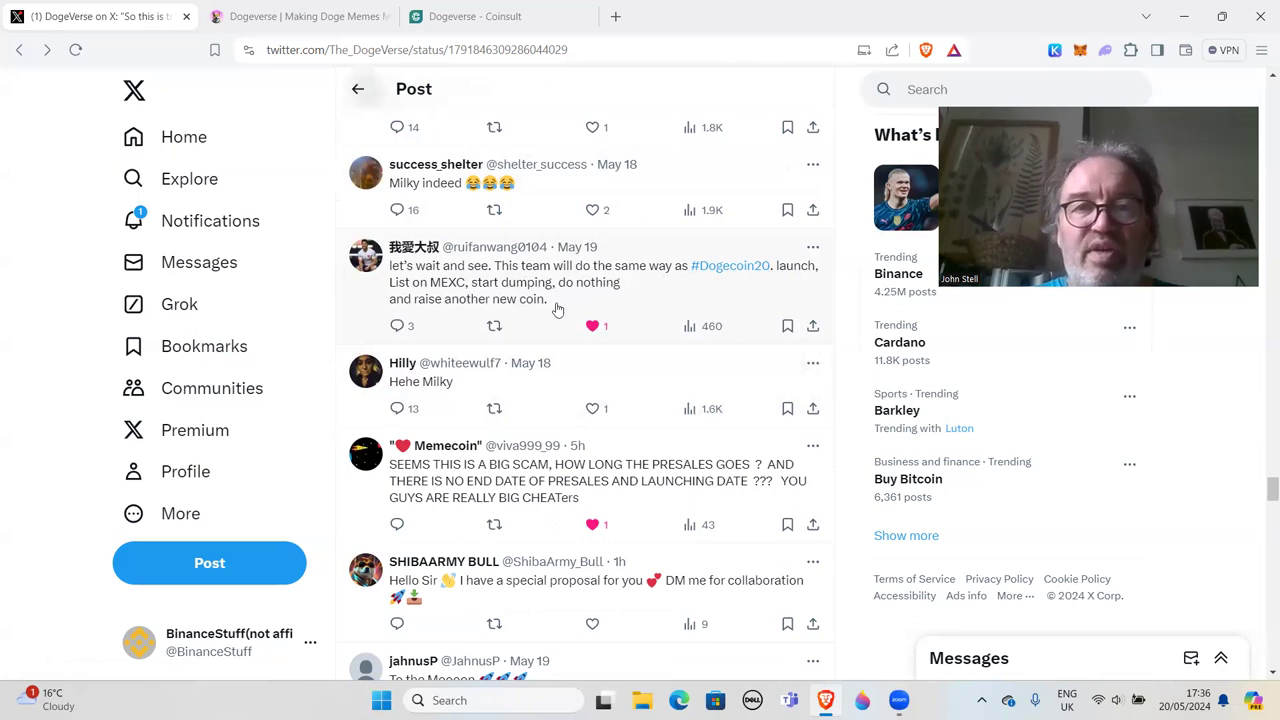
pyautogui.scroll(3)
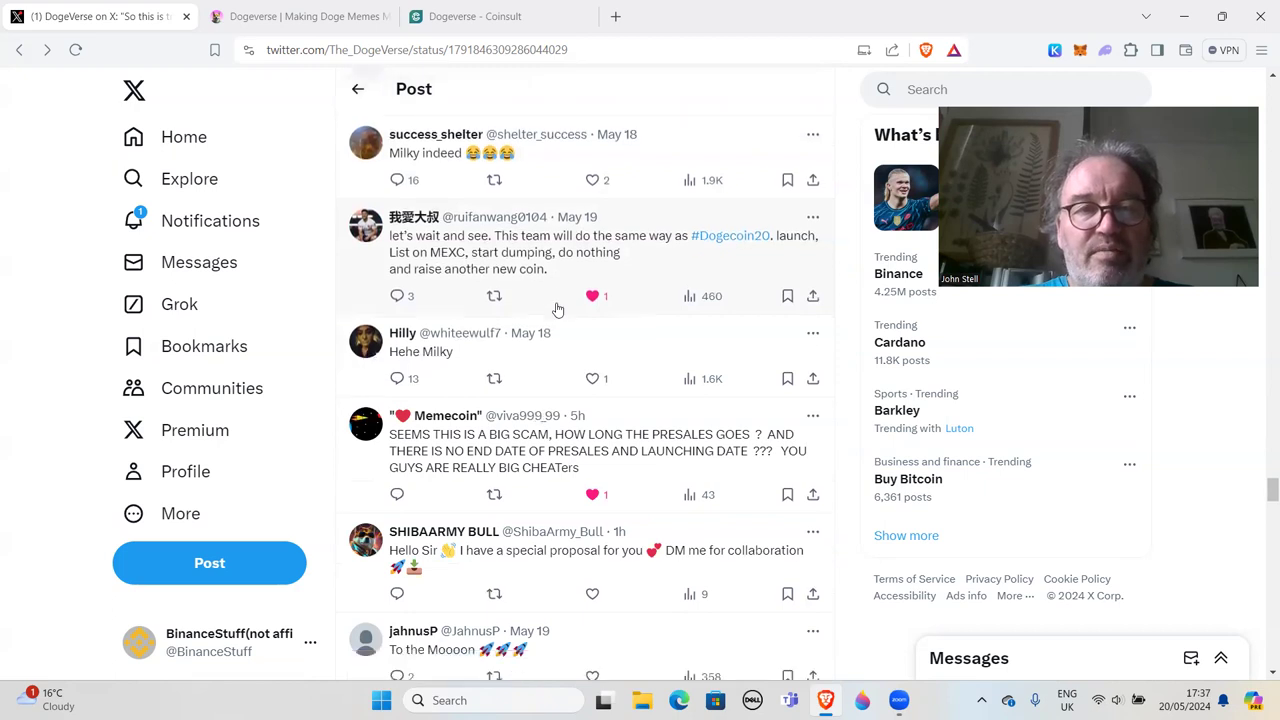
pyautogui.scroll(-3)
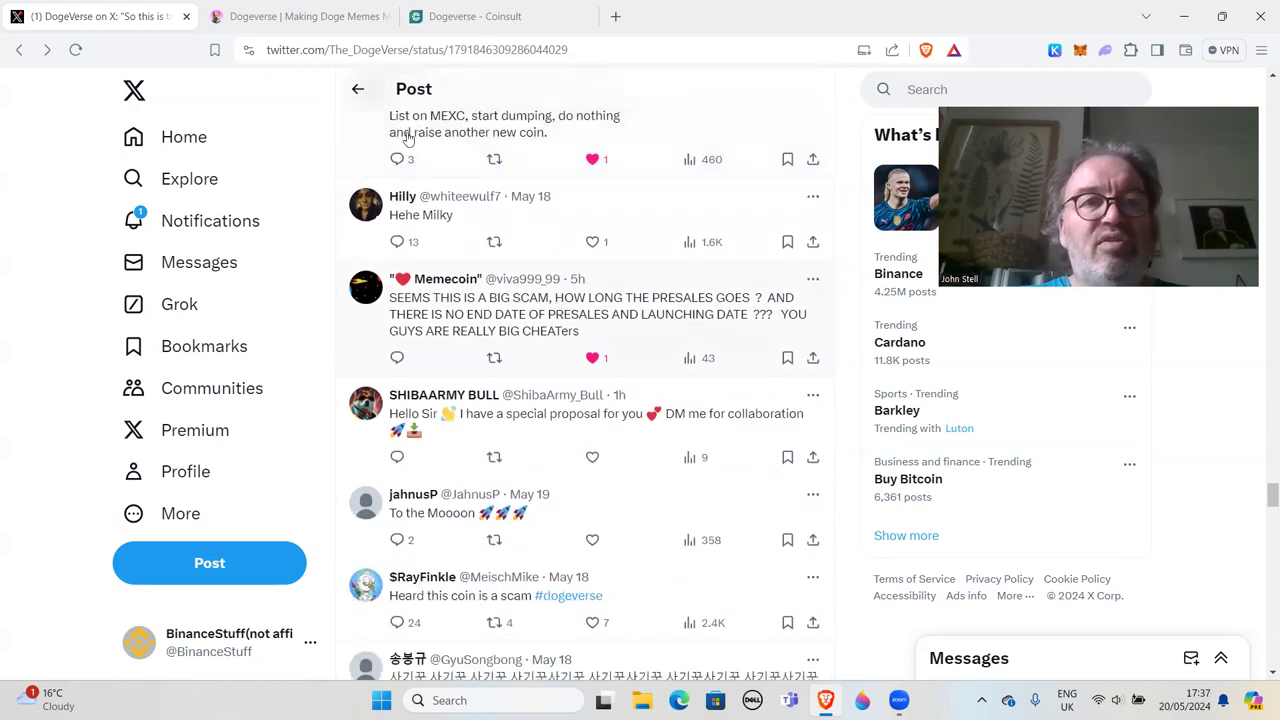
pyautogui.click(470, 16)
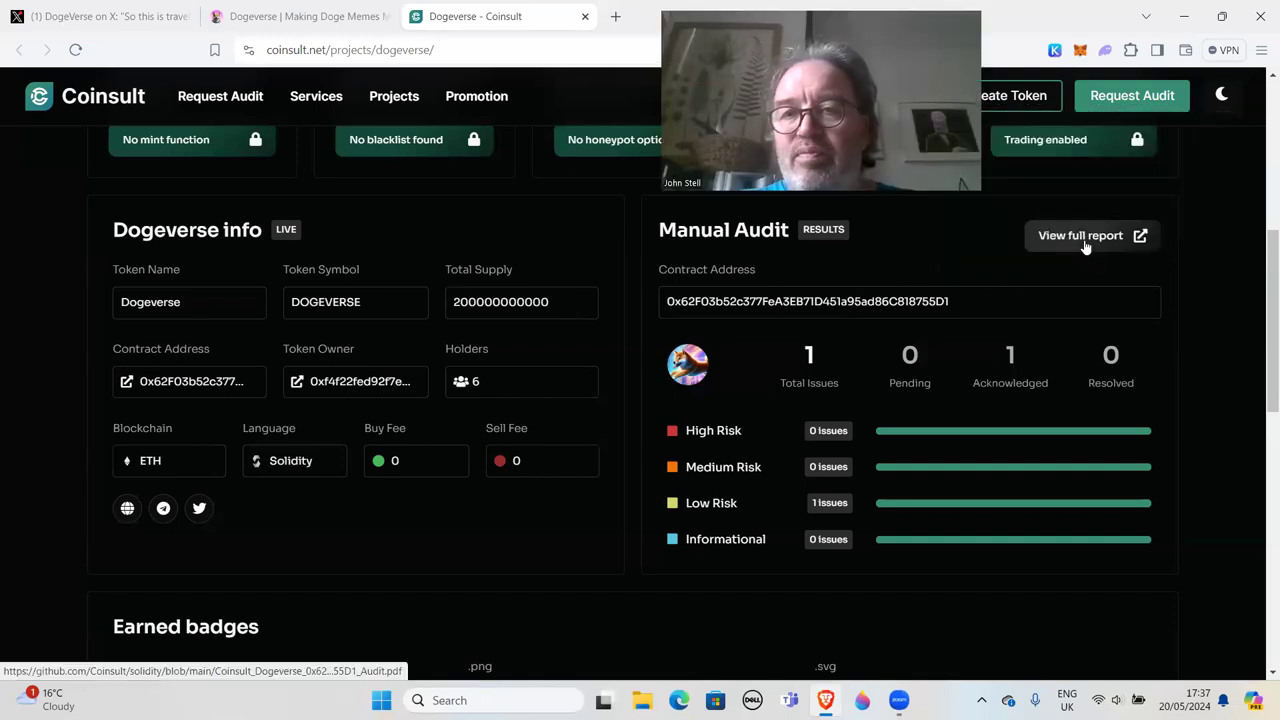
pyautogui.moveTo(1100, 348)
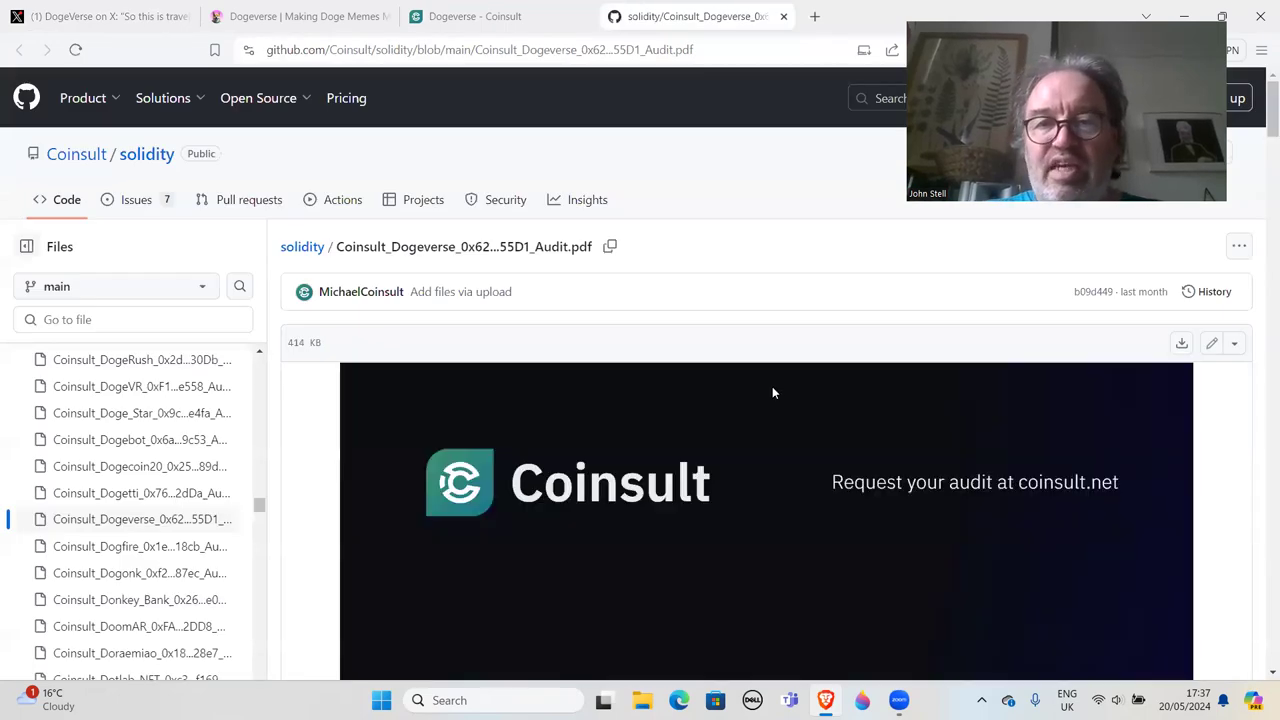
# Step: Scroll the audit PDF past the passed SWC checks to the CS: 016 Initial Supply finding
pyautogui.scroll(-3)
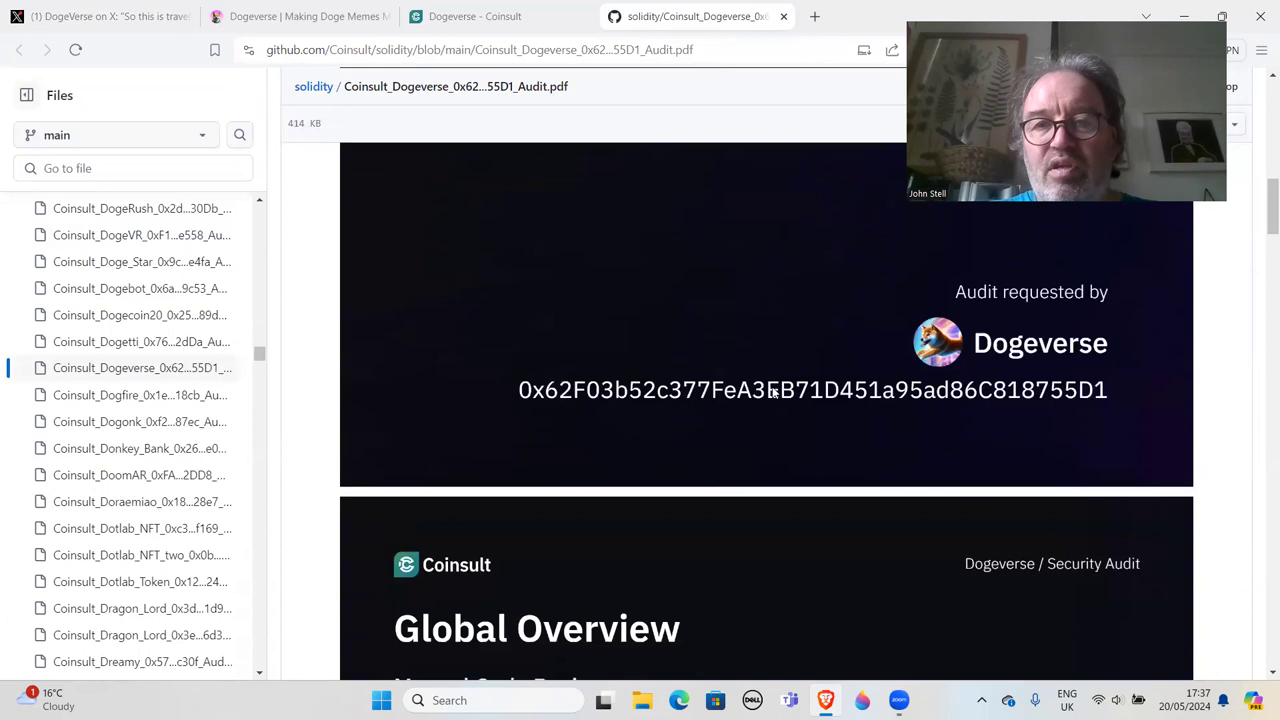
pyautogui.scroll(-3)
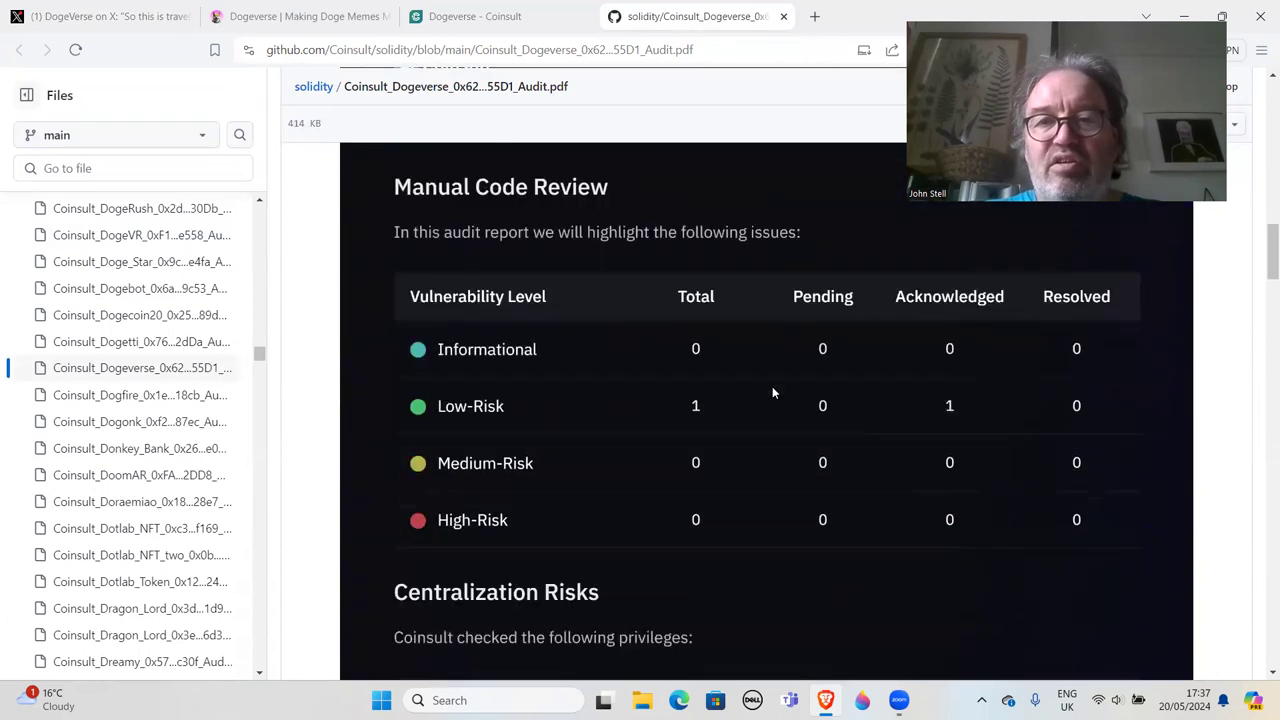
pyautogui.scroll(3)
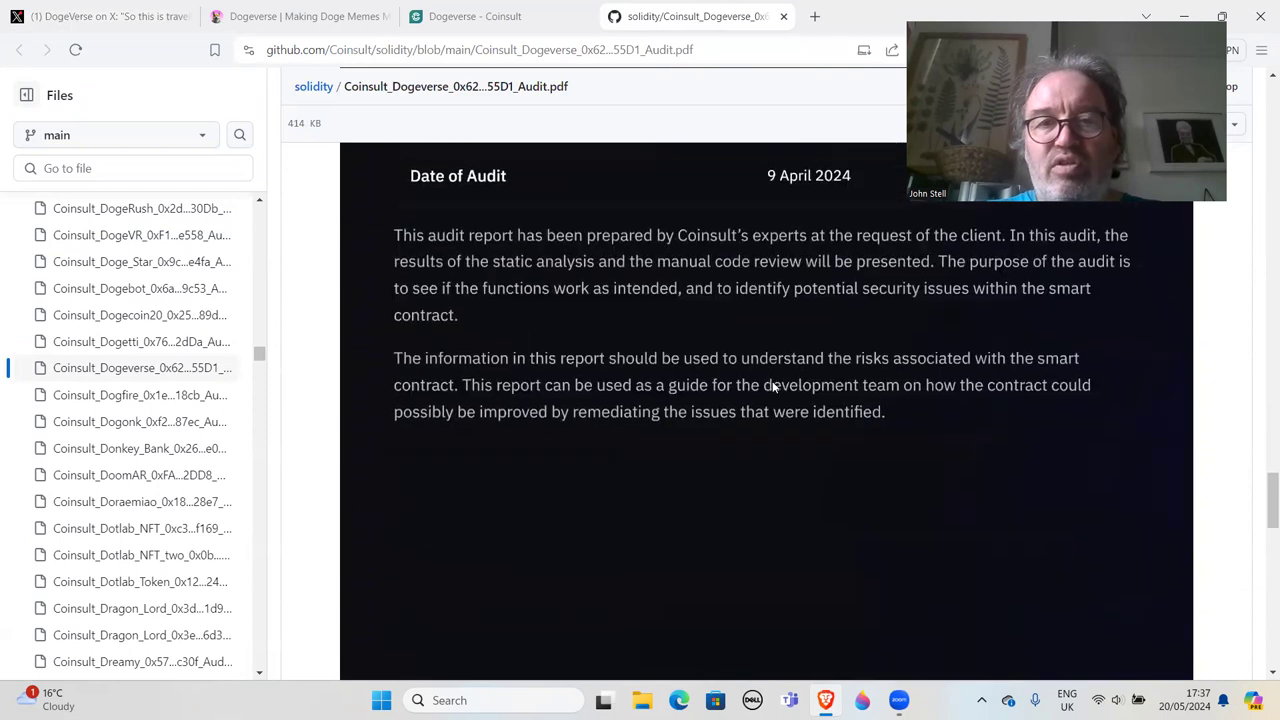
pyautogui.scroll(-3)
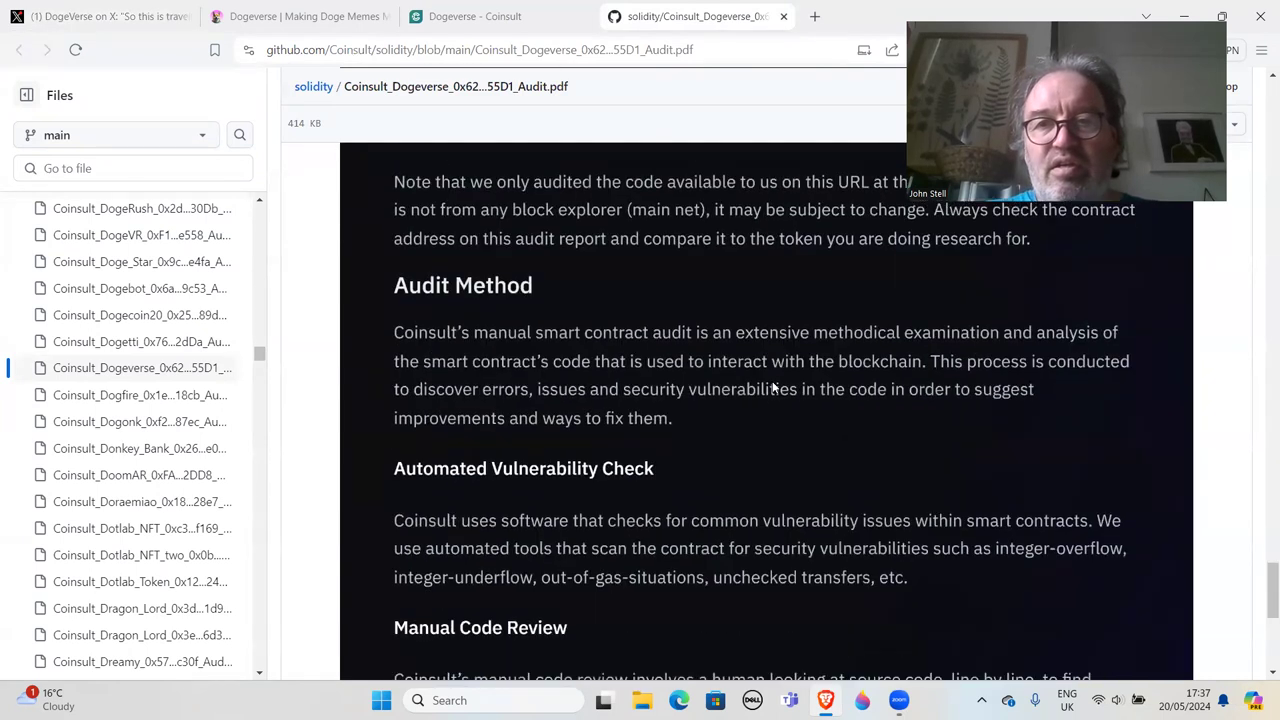
pyautogui.scroll(-3)
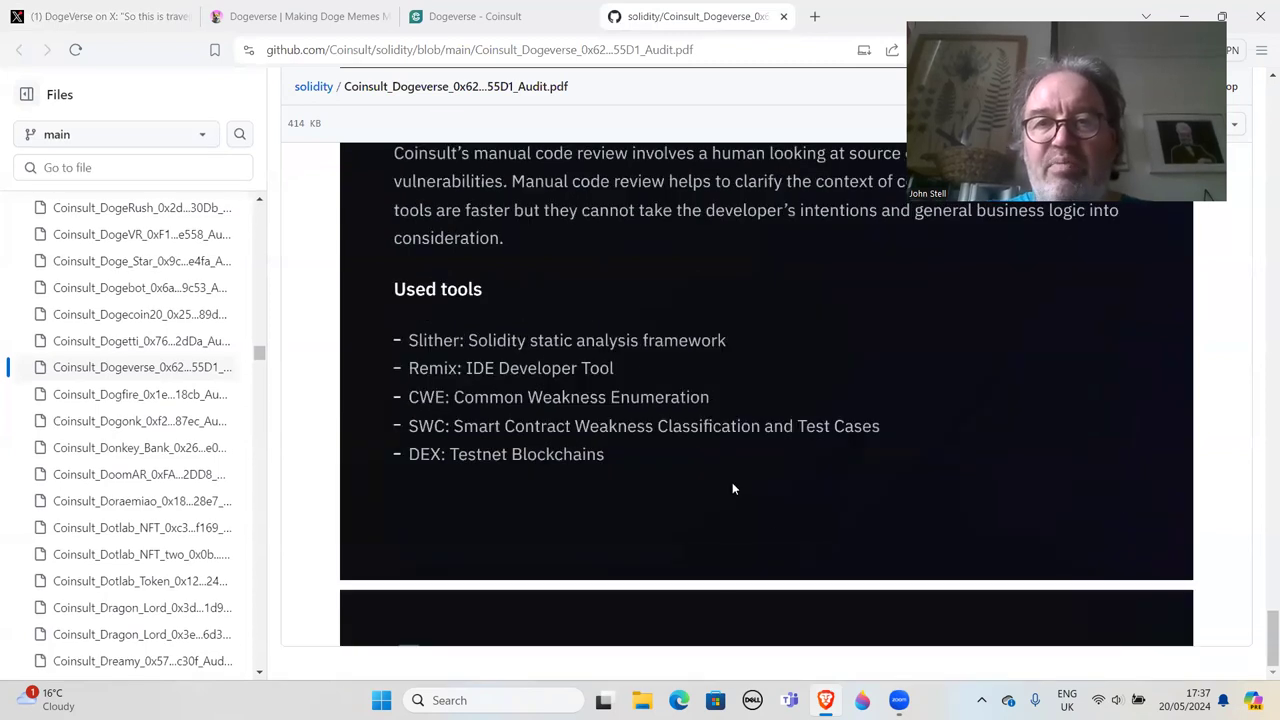
pyautogui.scroll(-3)
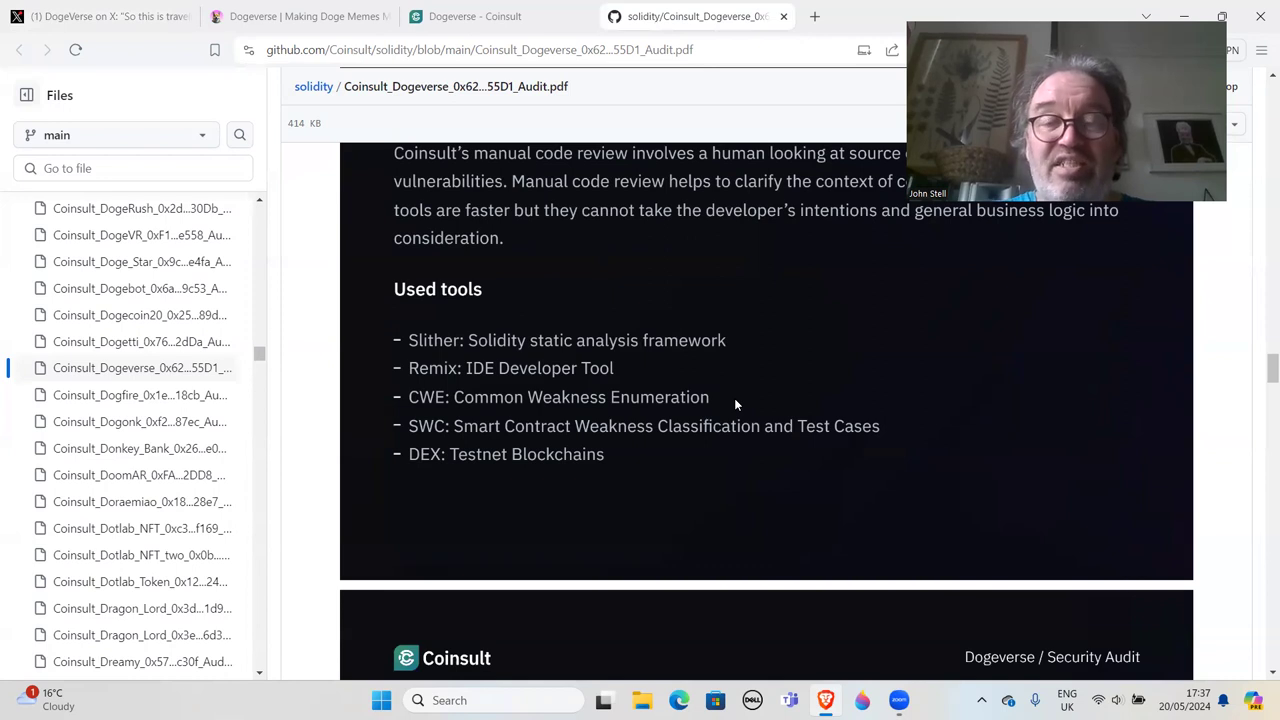
pyautogui.scroll(-3)
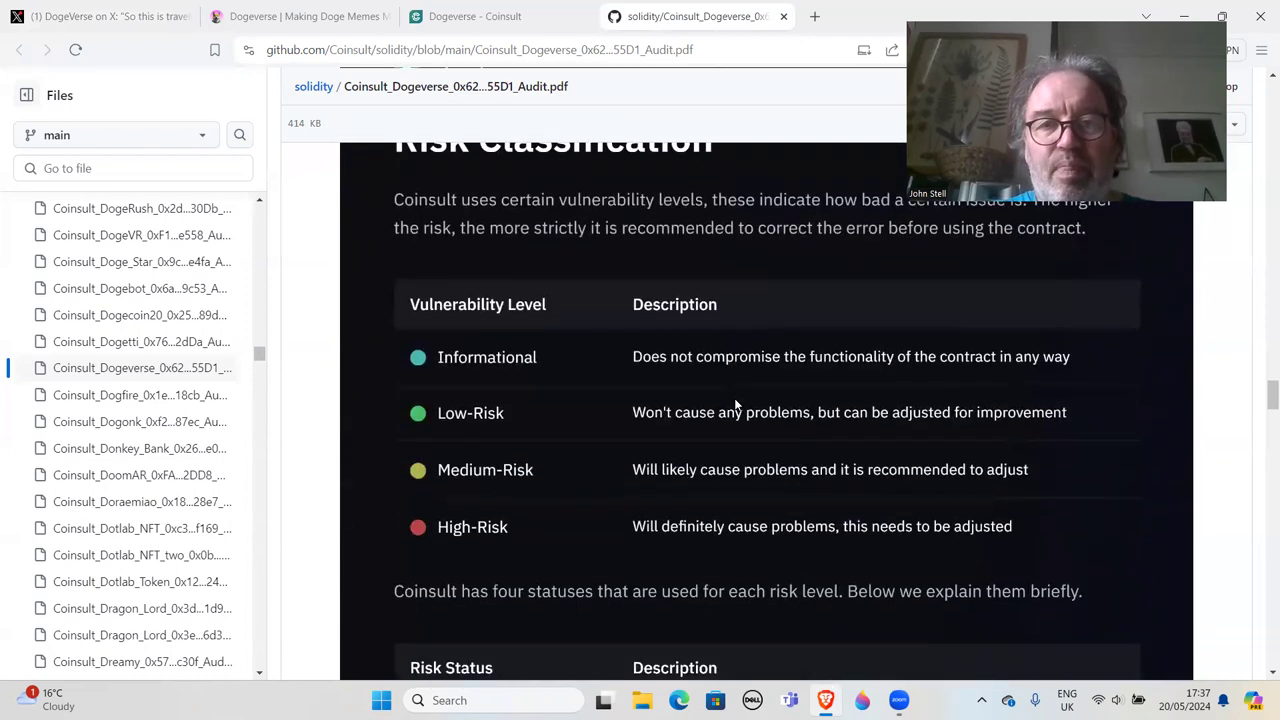
pyautogui.scroll(-3)
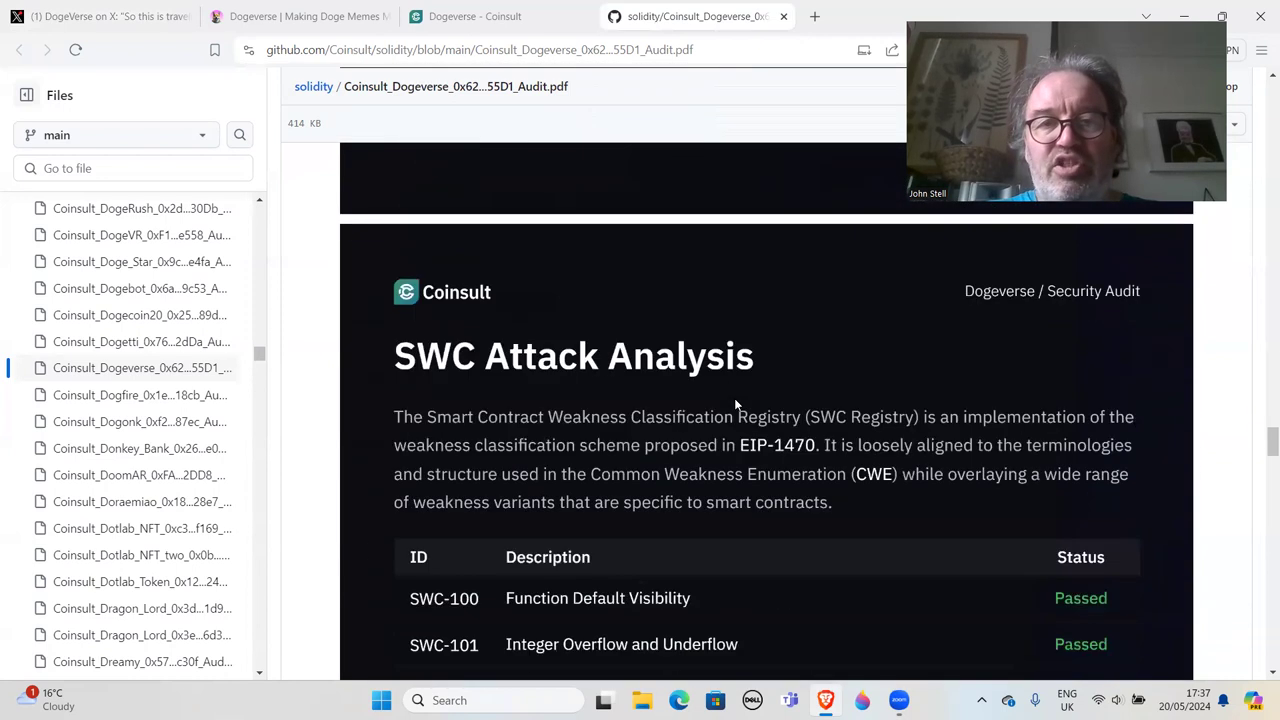
pyautogui.scroll(-3)
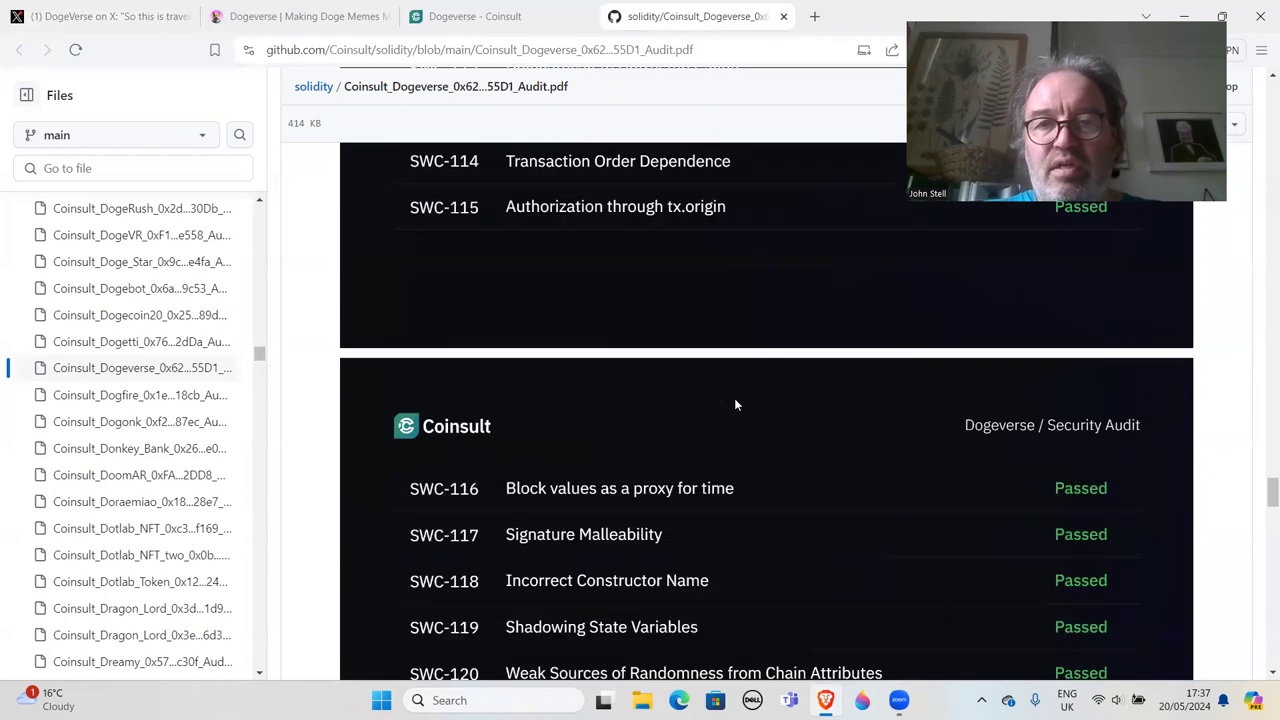
pyautogui.scroll(-3)
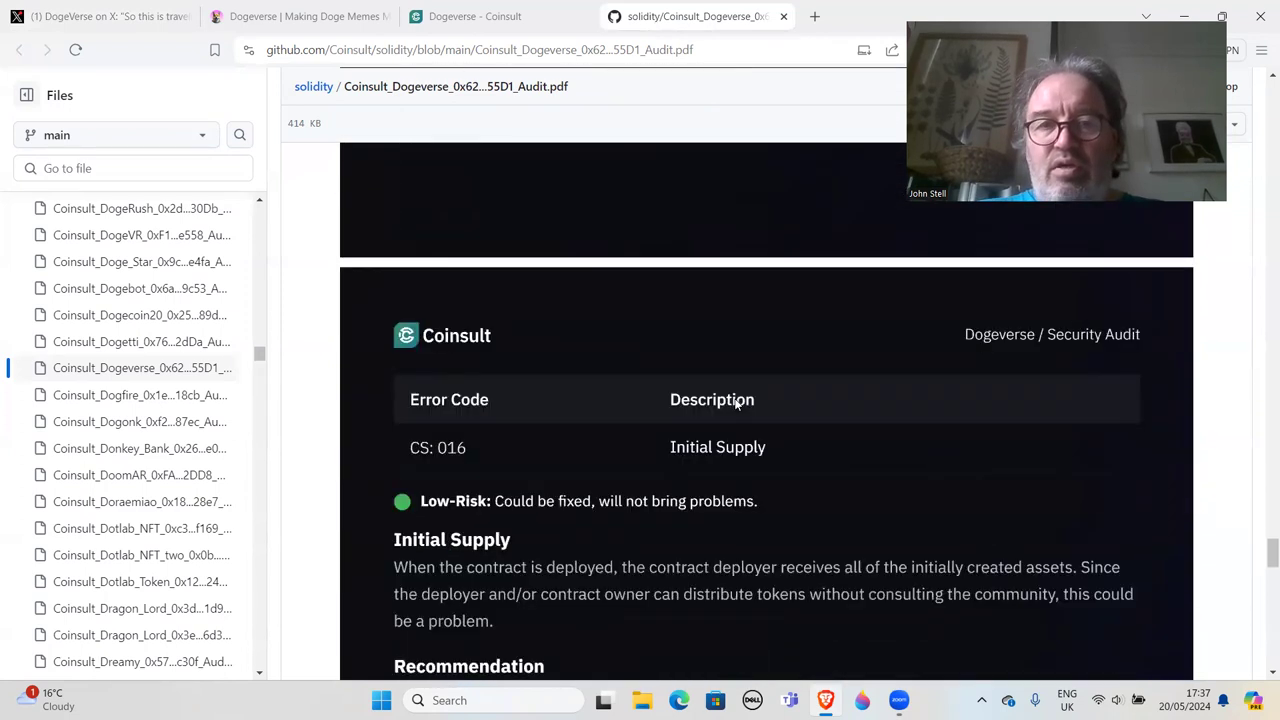
pyautogui.scroll(-3)
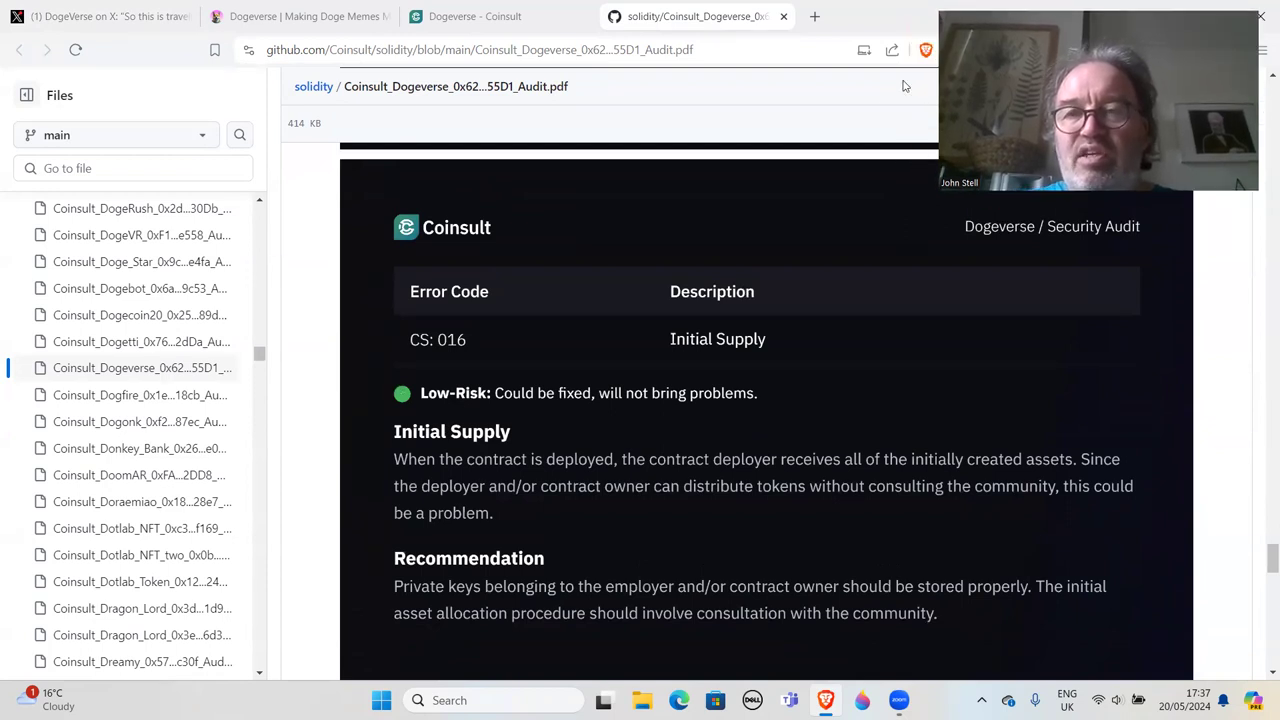
pyautogui.moveTo(803, 237)
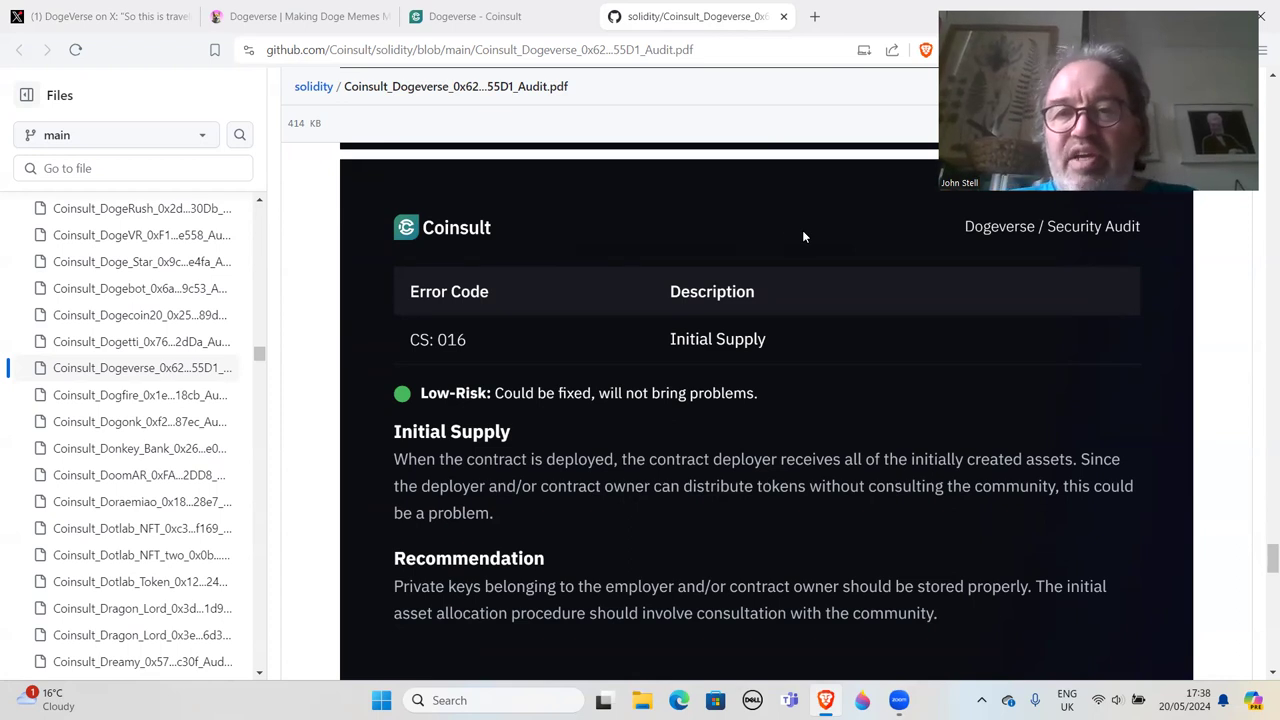
pyautogui.moveTo(749, 240)
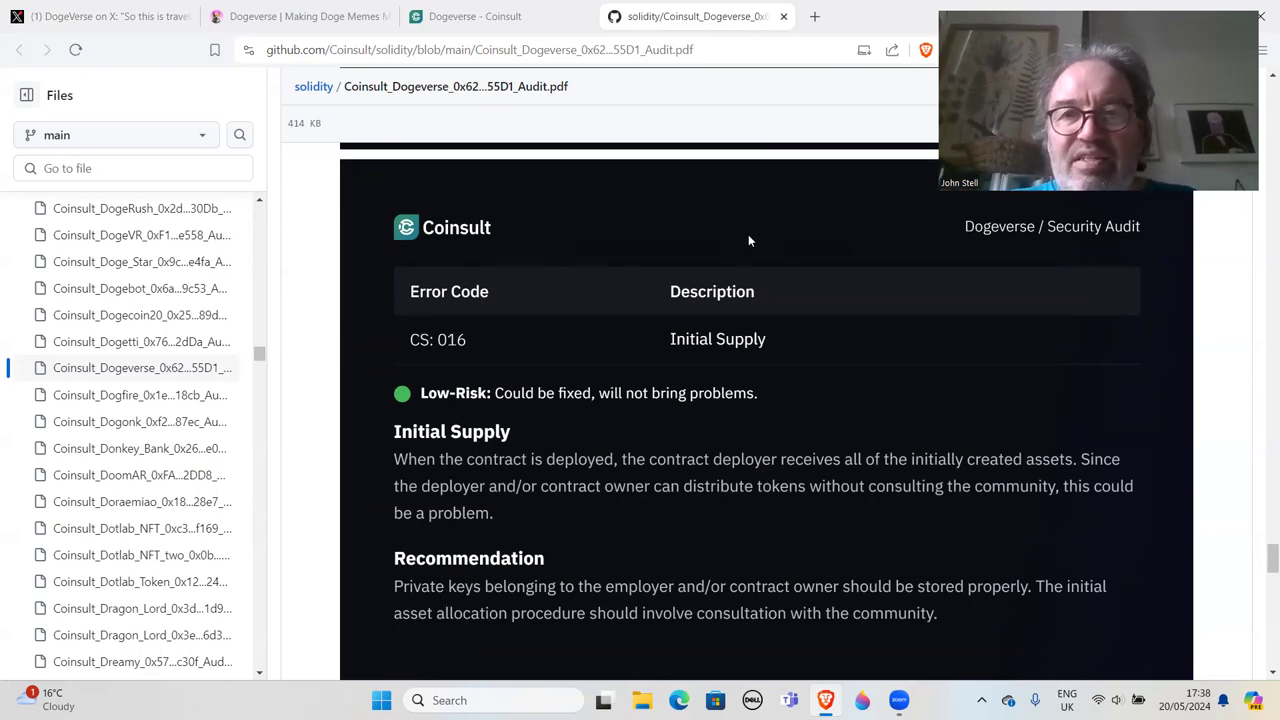
pyautogui.moveTo(495, 300)
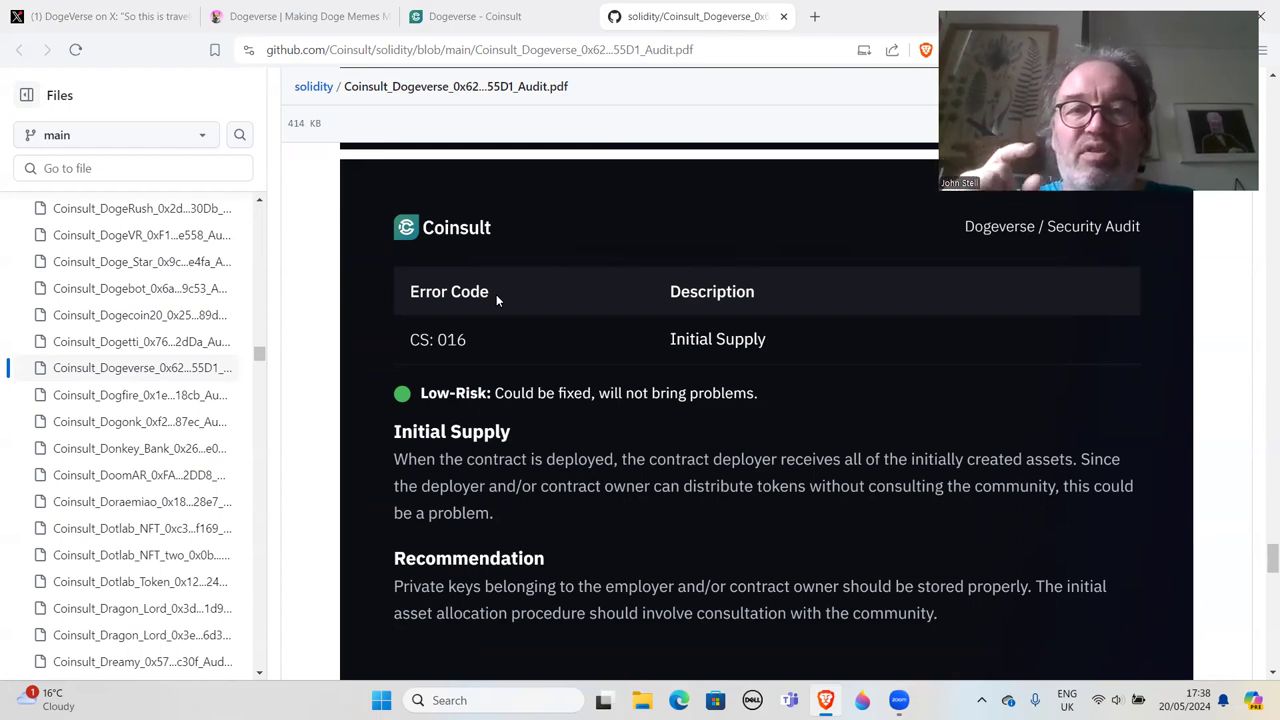
pyautogui.moveTo(470, 414)
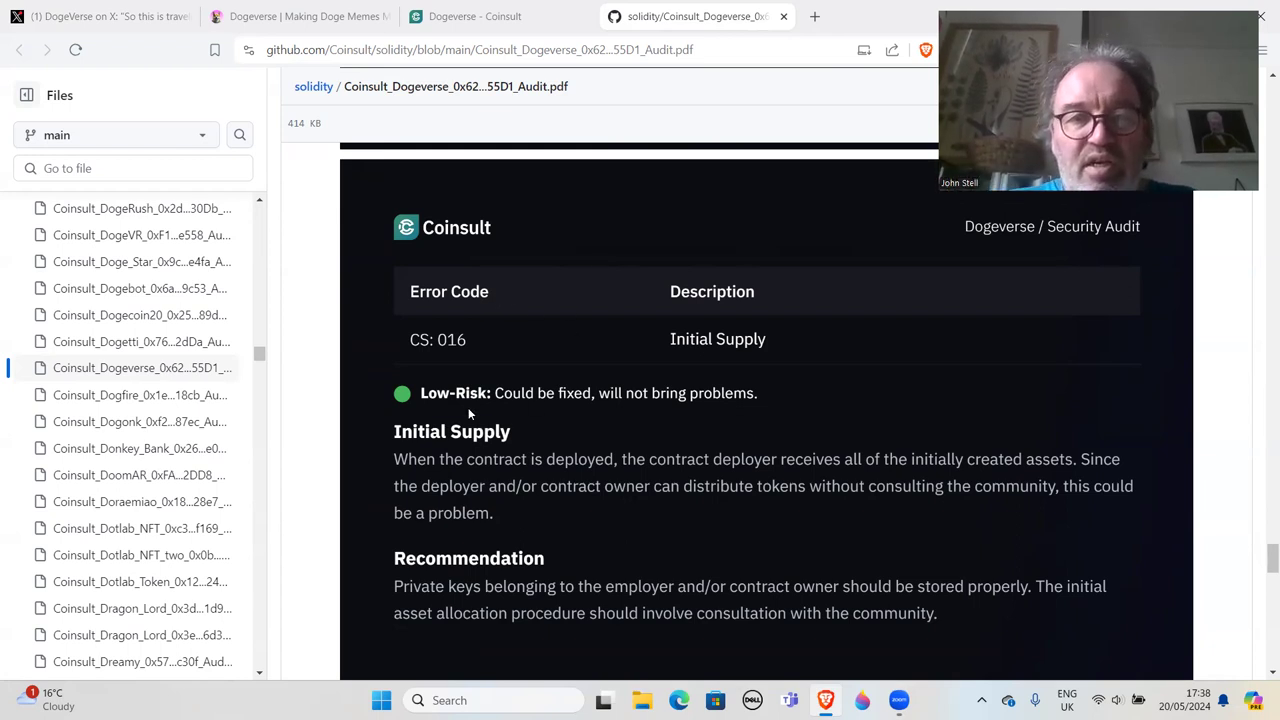
pyautogui.moveTo(501, 460)
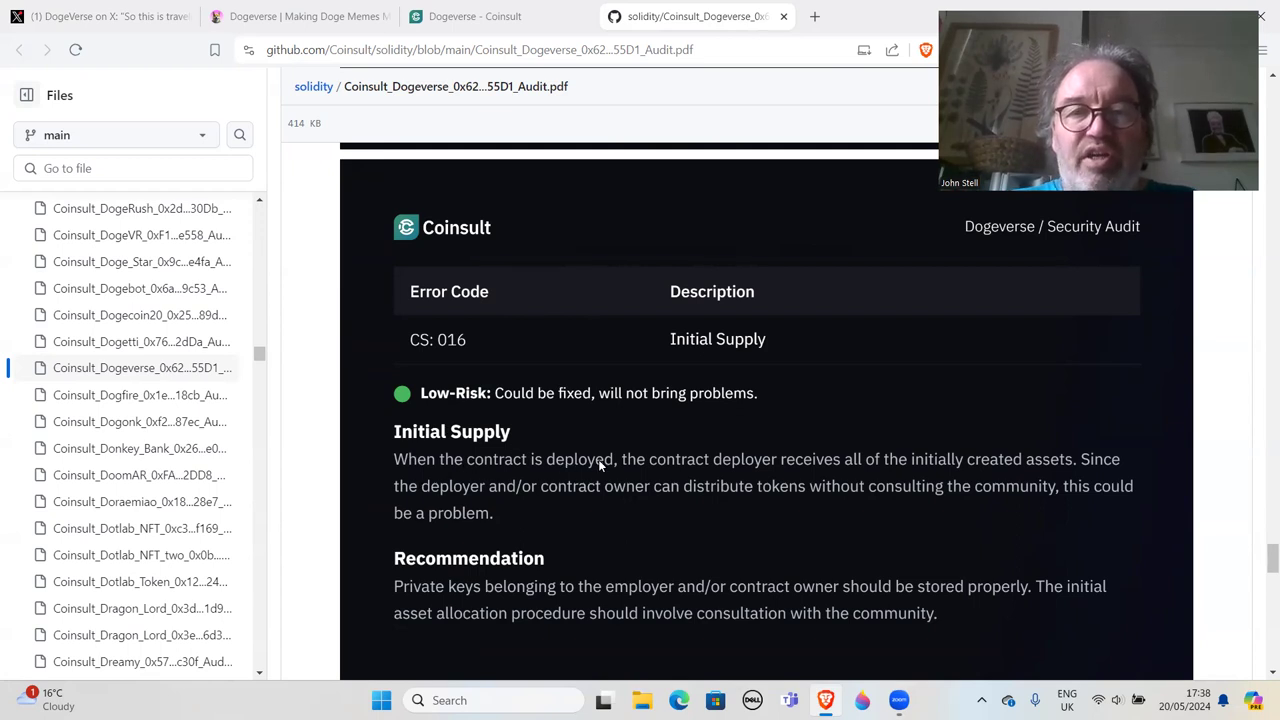
pyautogui.moveTo(846, 469)
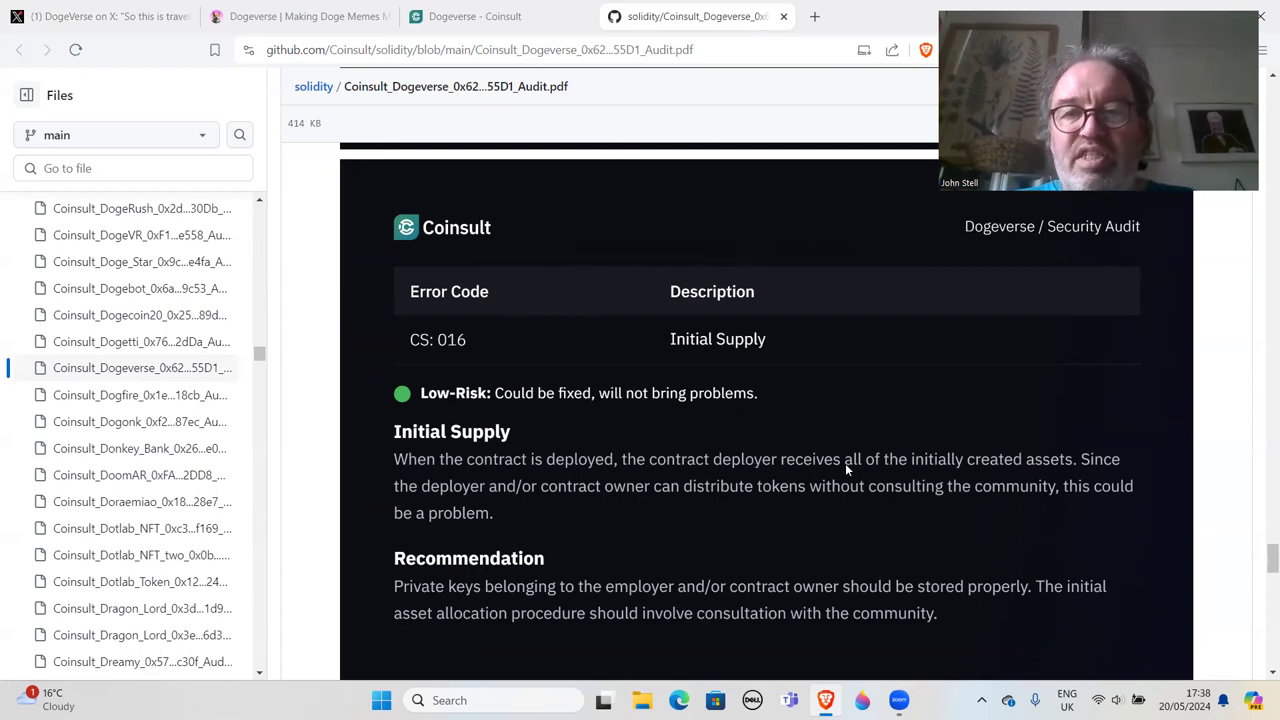
pyautogui.moveTo(1057, 466)
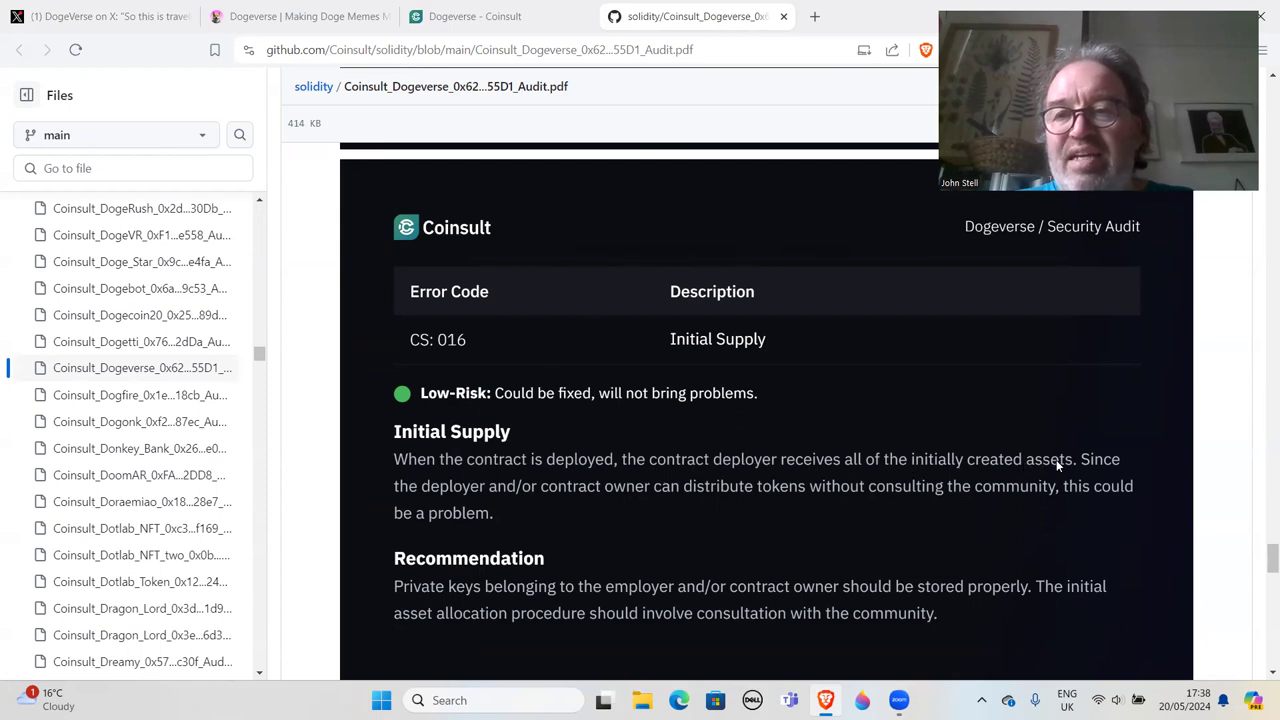
pyautogui.moveTo(473, 492)
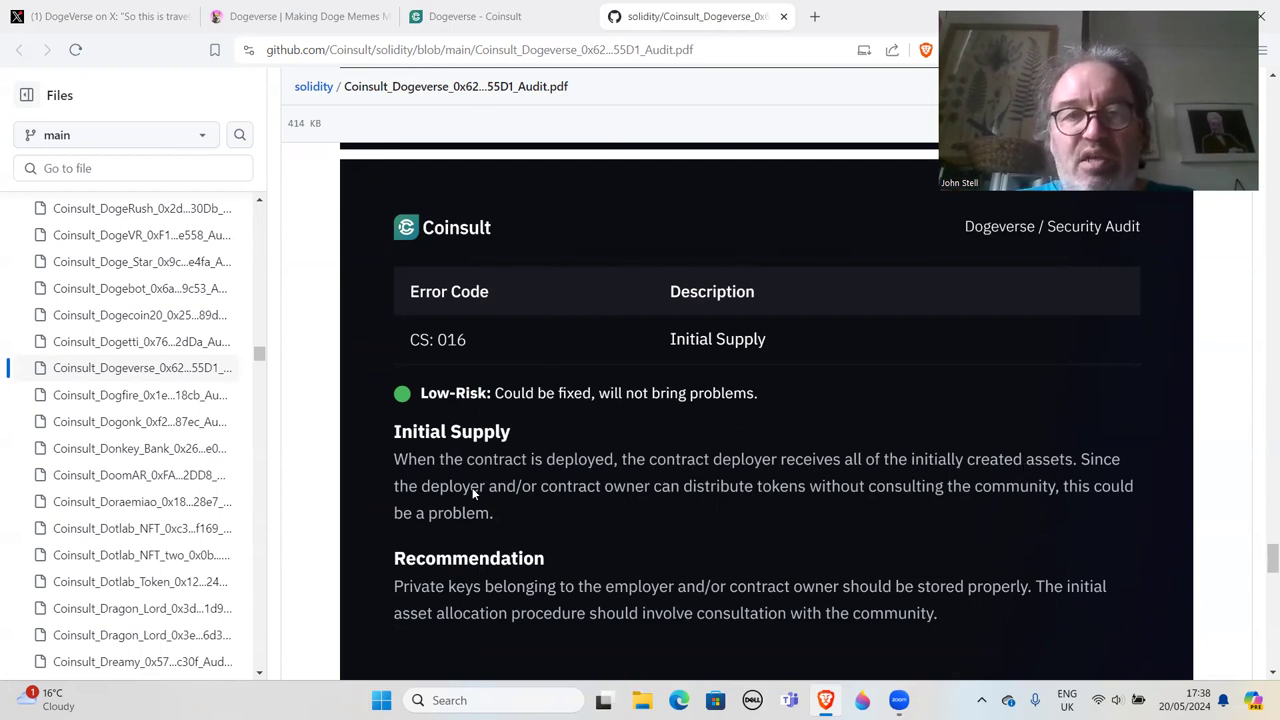
pyautogui.moveTo(750, 492)
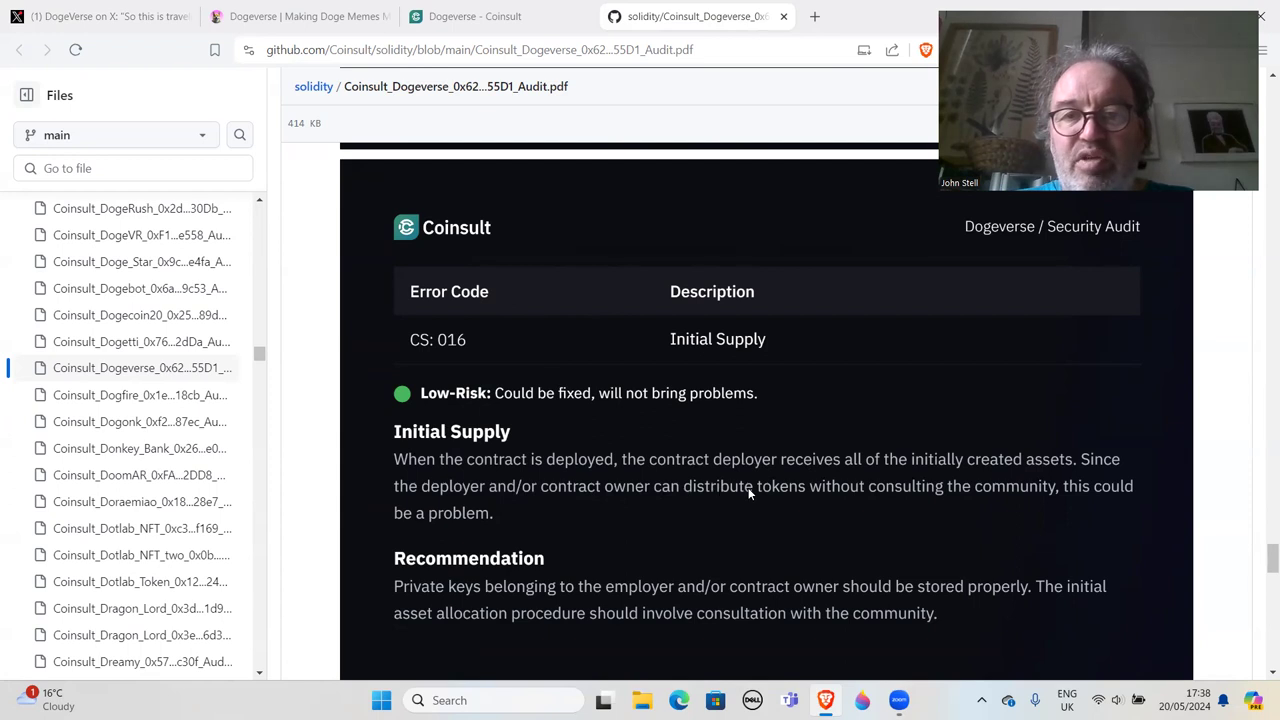
pyautogui.moveTo(1010, 488)
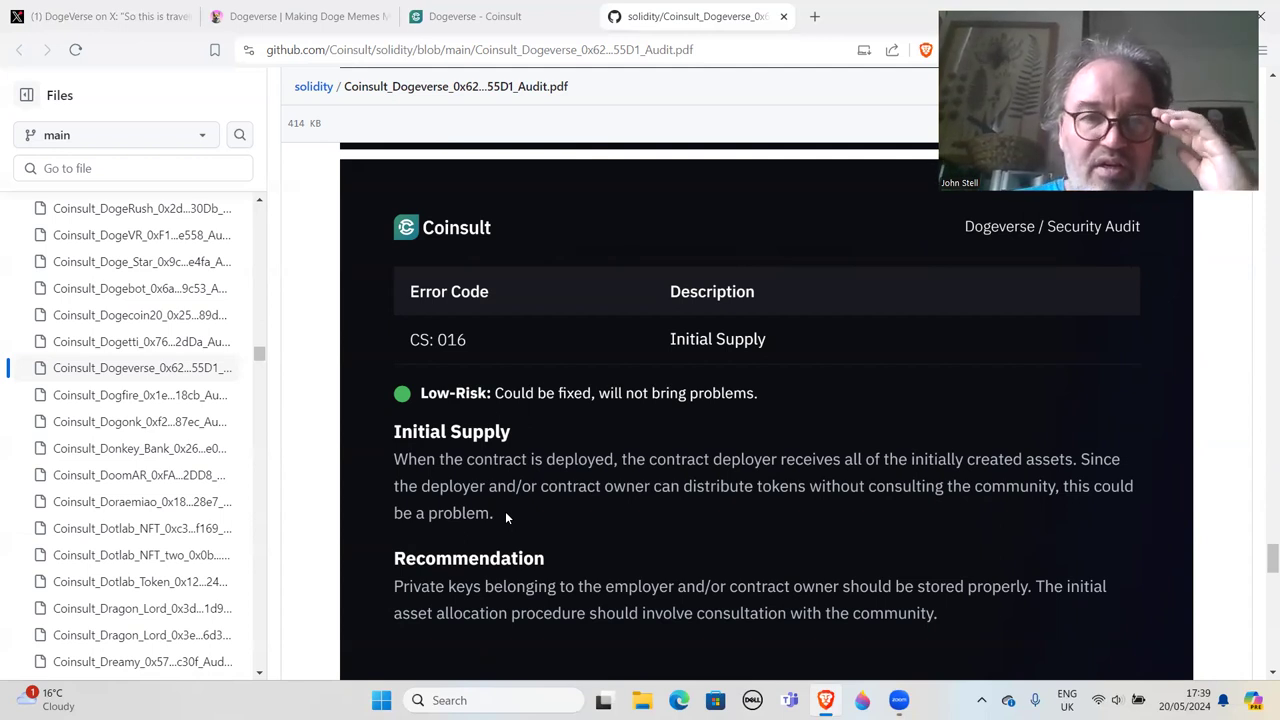
pyautogui.moveTo(516, 430)
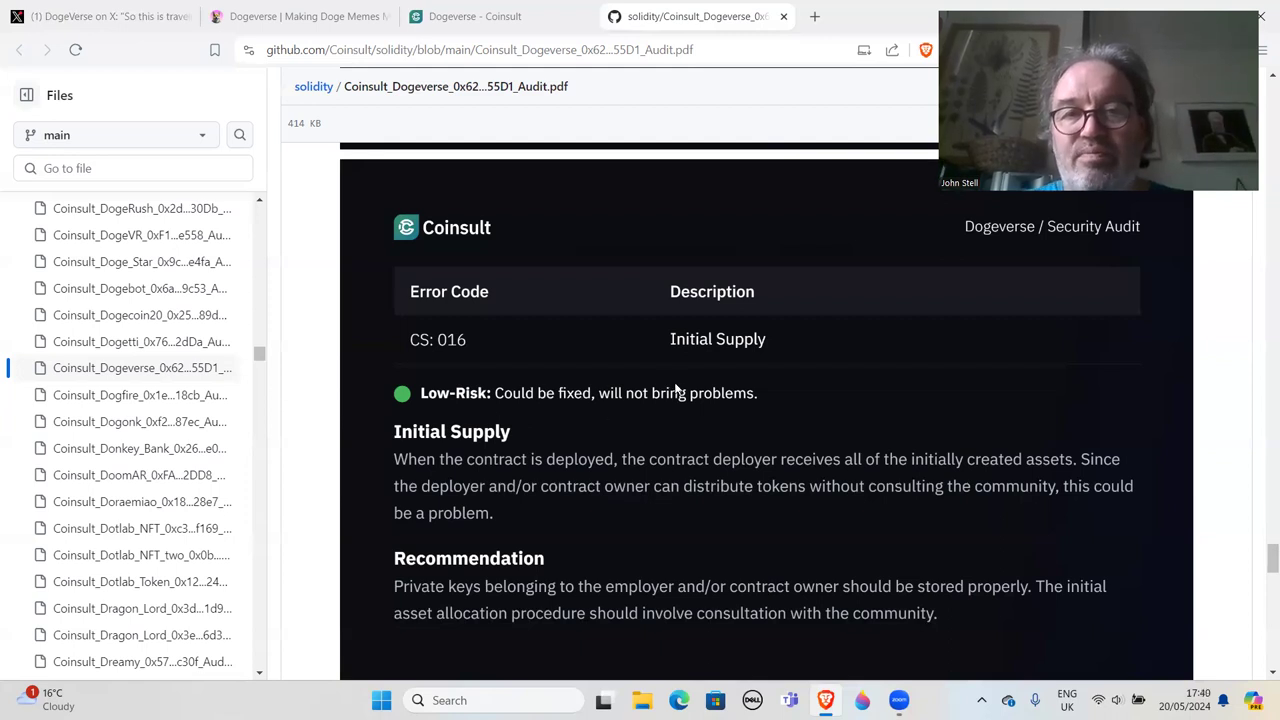
pyautogui.moveTo(670, 358)
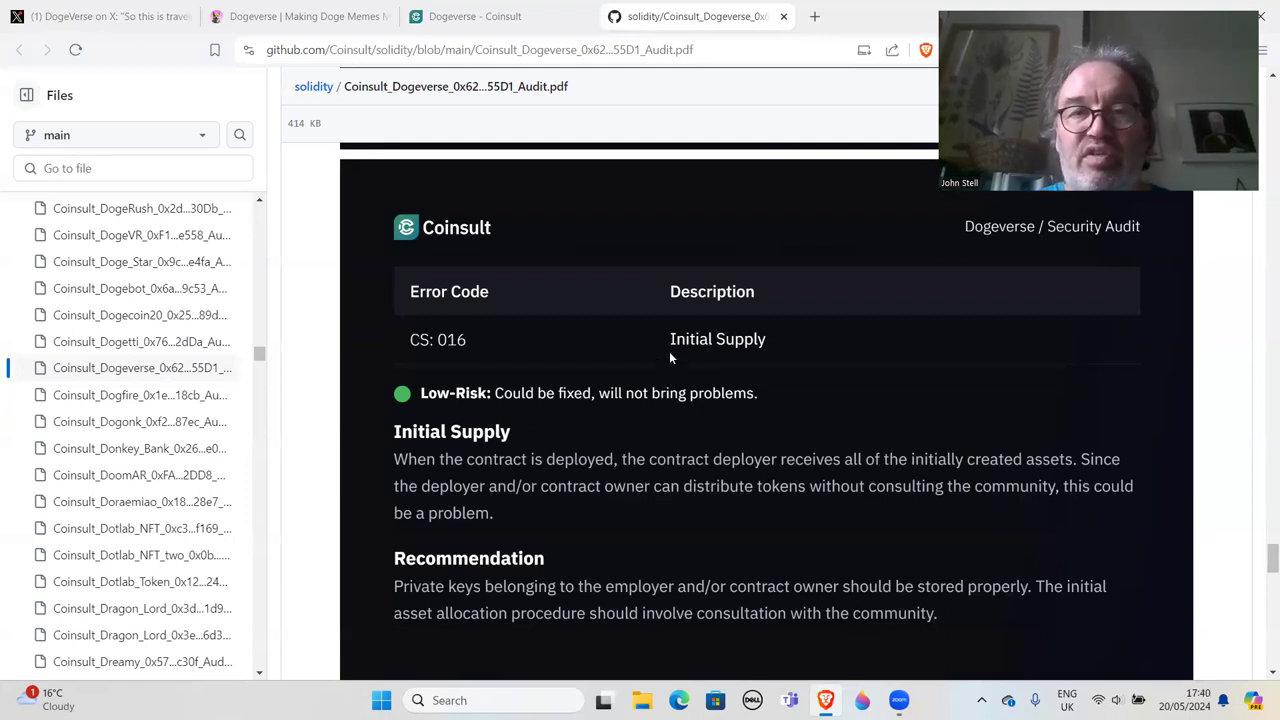
pyautogui.moveTo(593, 349)
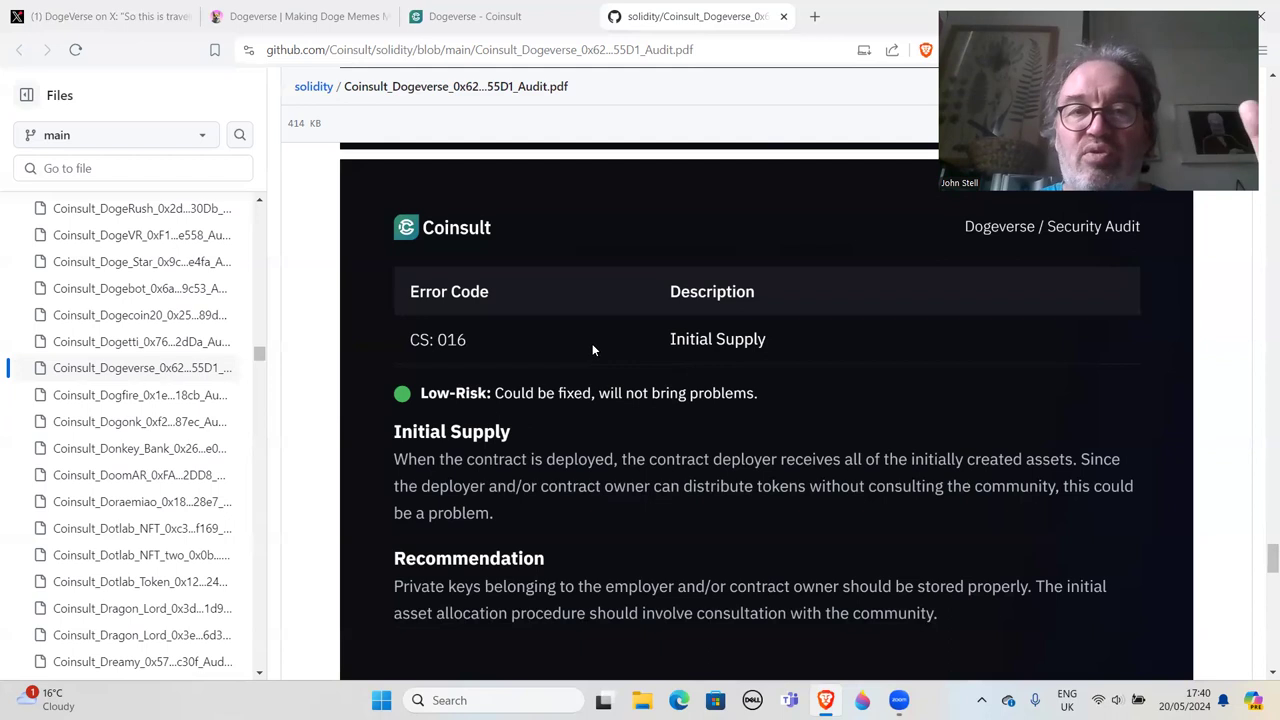
pyautogui.moveTo(830, 132)
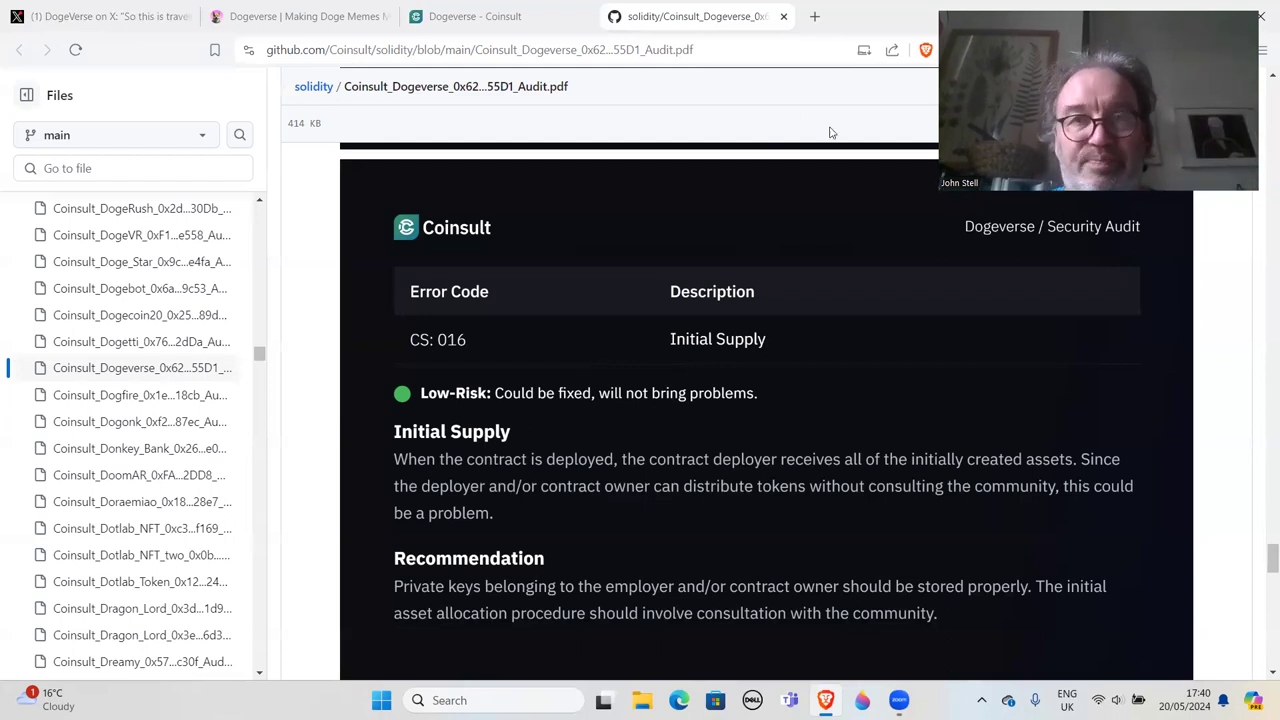
pyautogui.moveTo(931, 72)
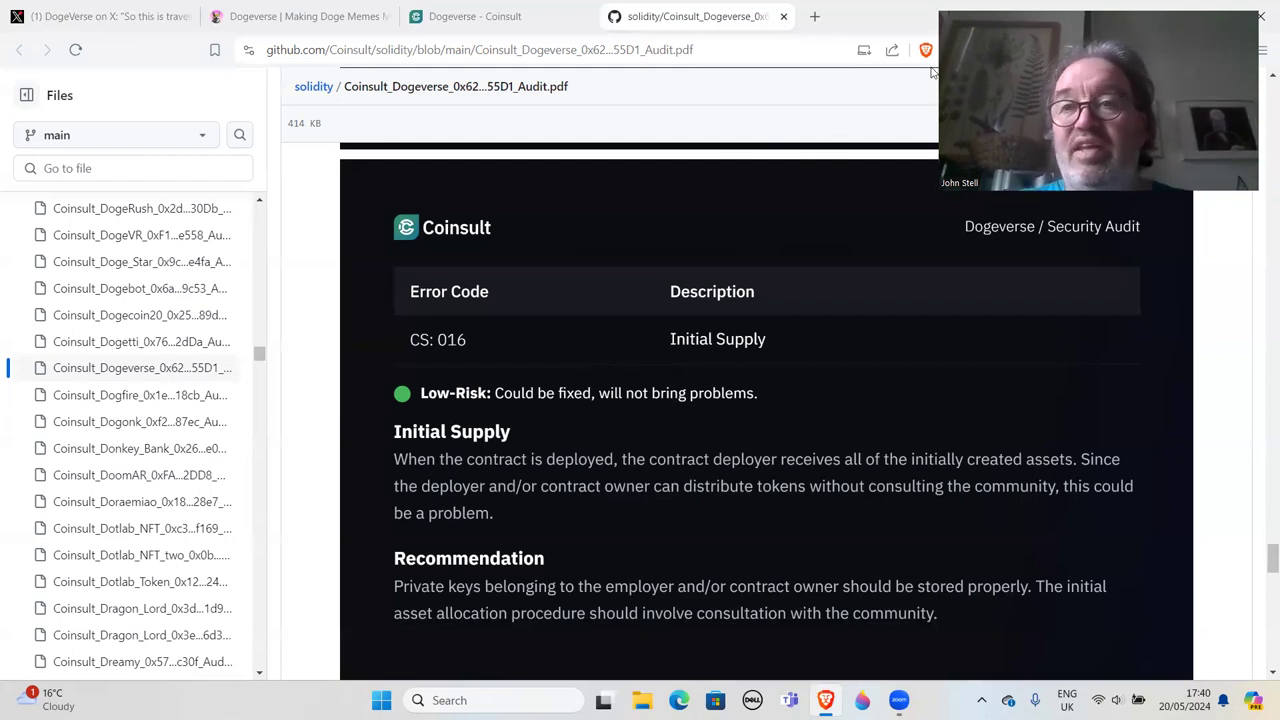